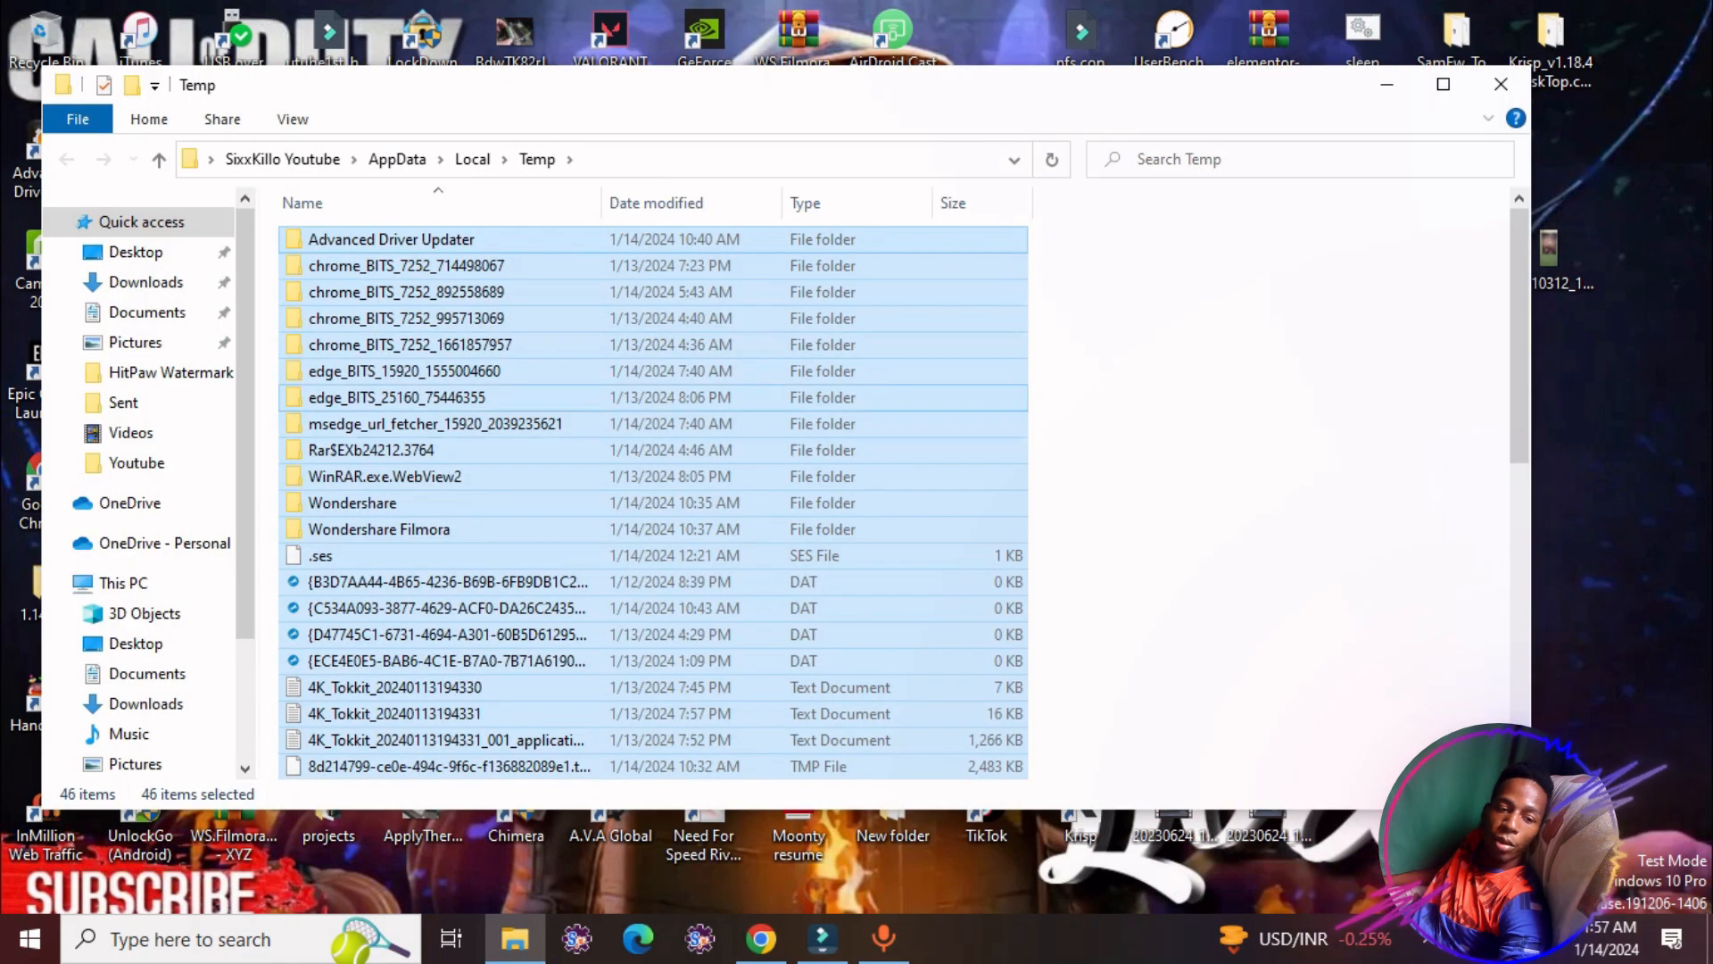
{"action": "mouse_move", "coordinate": [409, 344]}
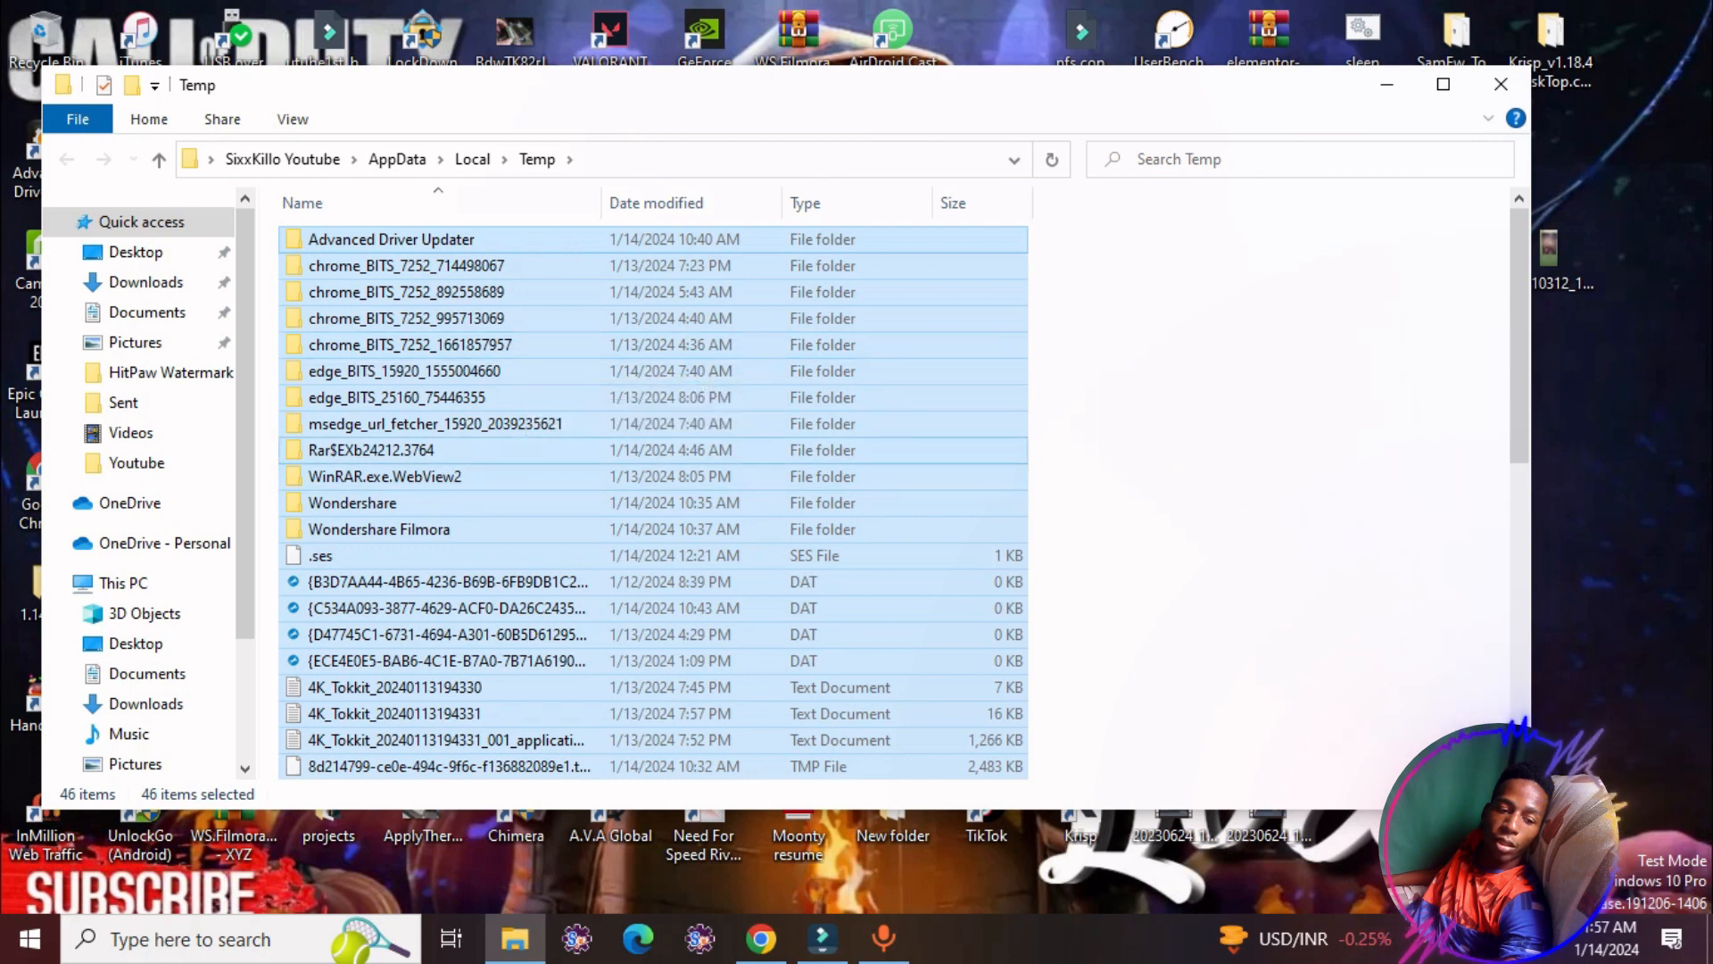
- Select a file in Temp, open Local Disk (F:) via This PC, then close File Explorer
{"action": "scroll", "scroll_direction": "down", "scroll_amount": 3}
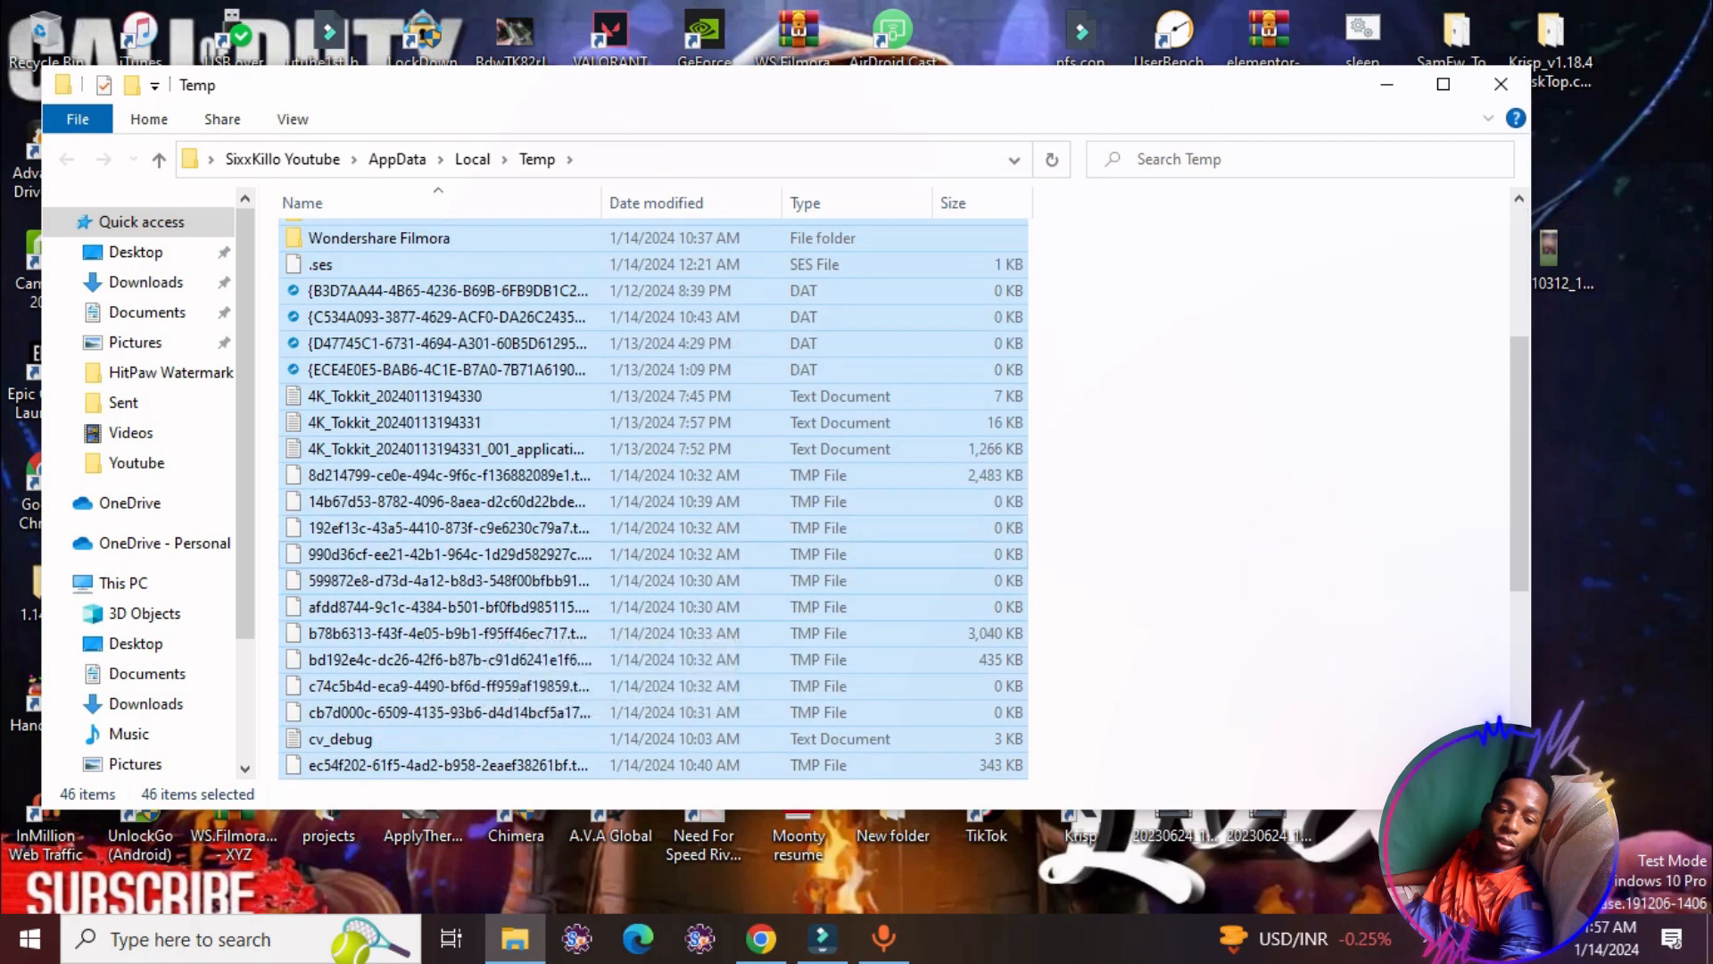
{"action": "left_click", "coordinate": [429, 633]}
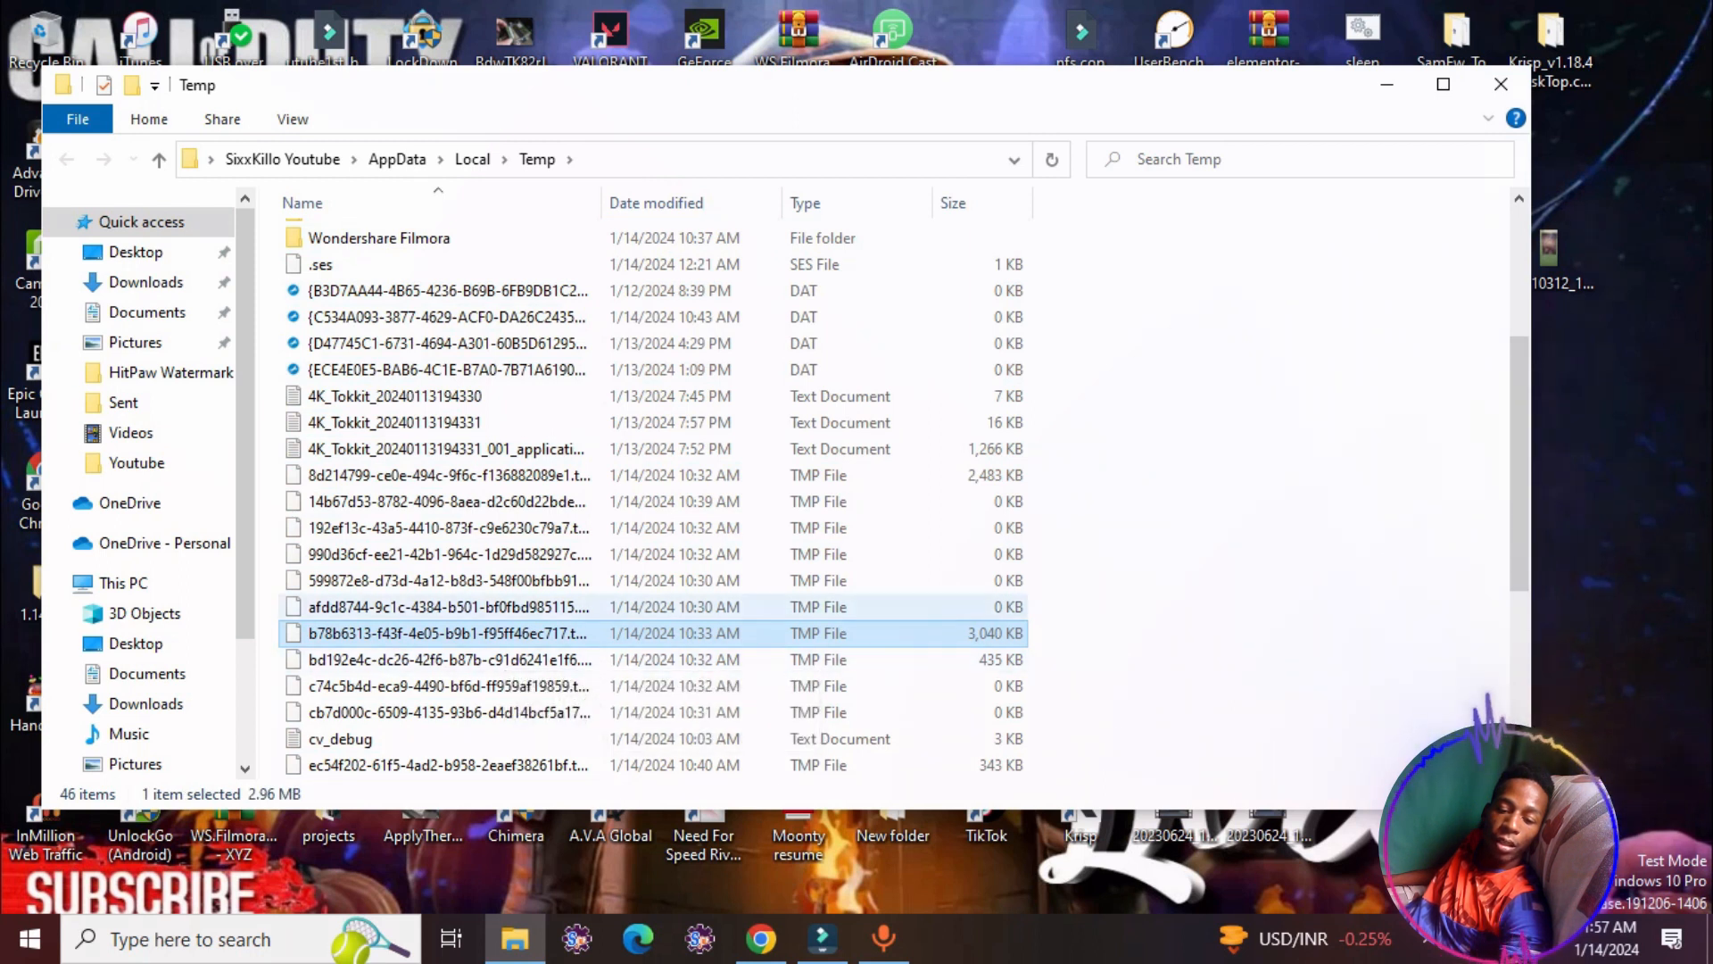
{"action": "scroll", "scroll_direction": "down", "scroll_amount": 3}
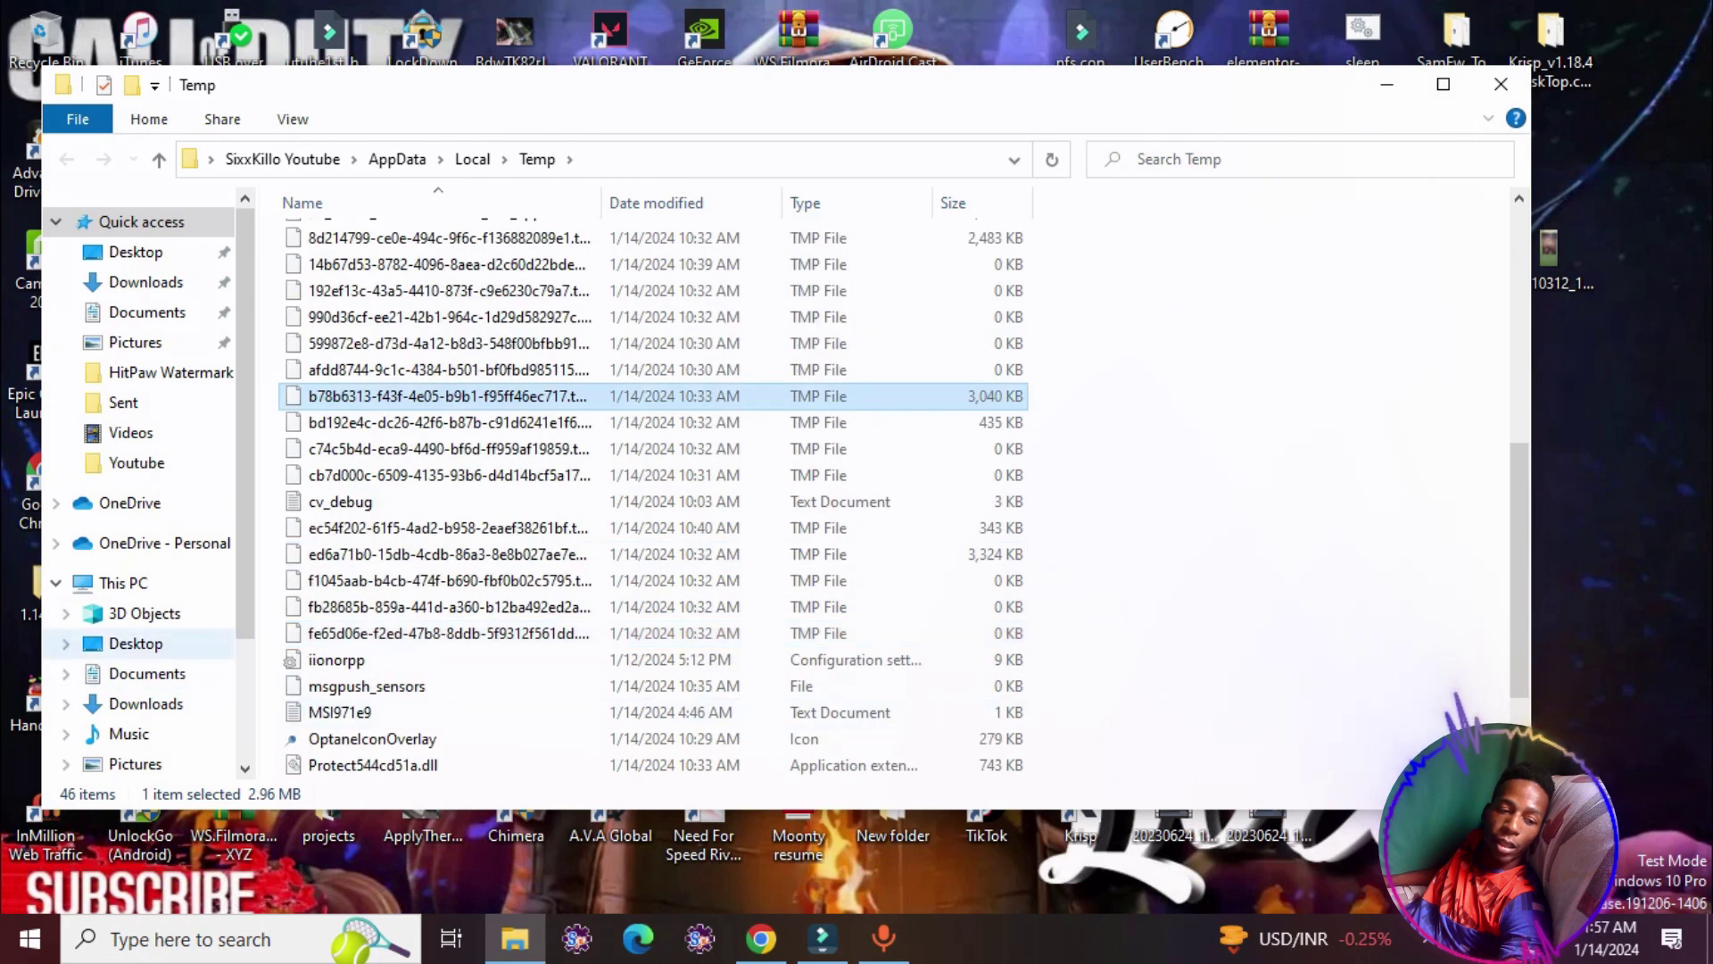
{"action": "left_click", "coordinate": [122, 583]}
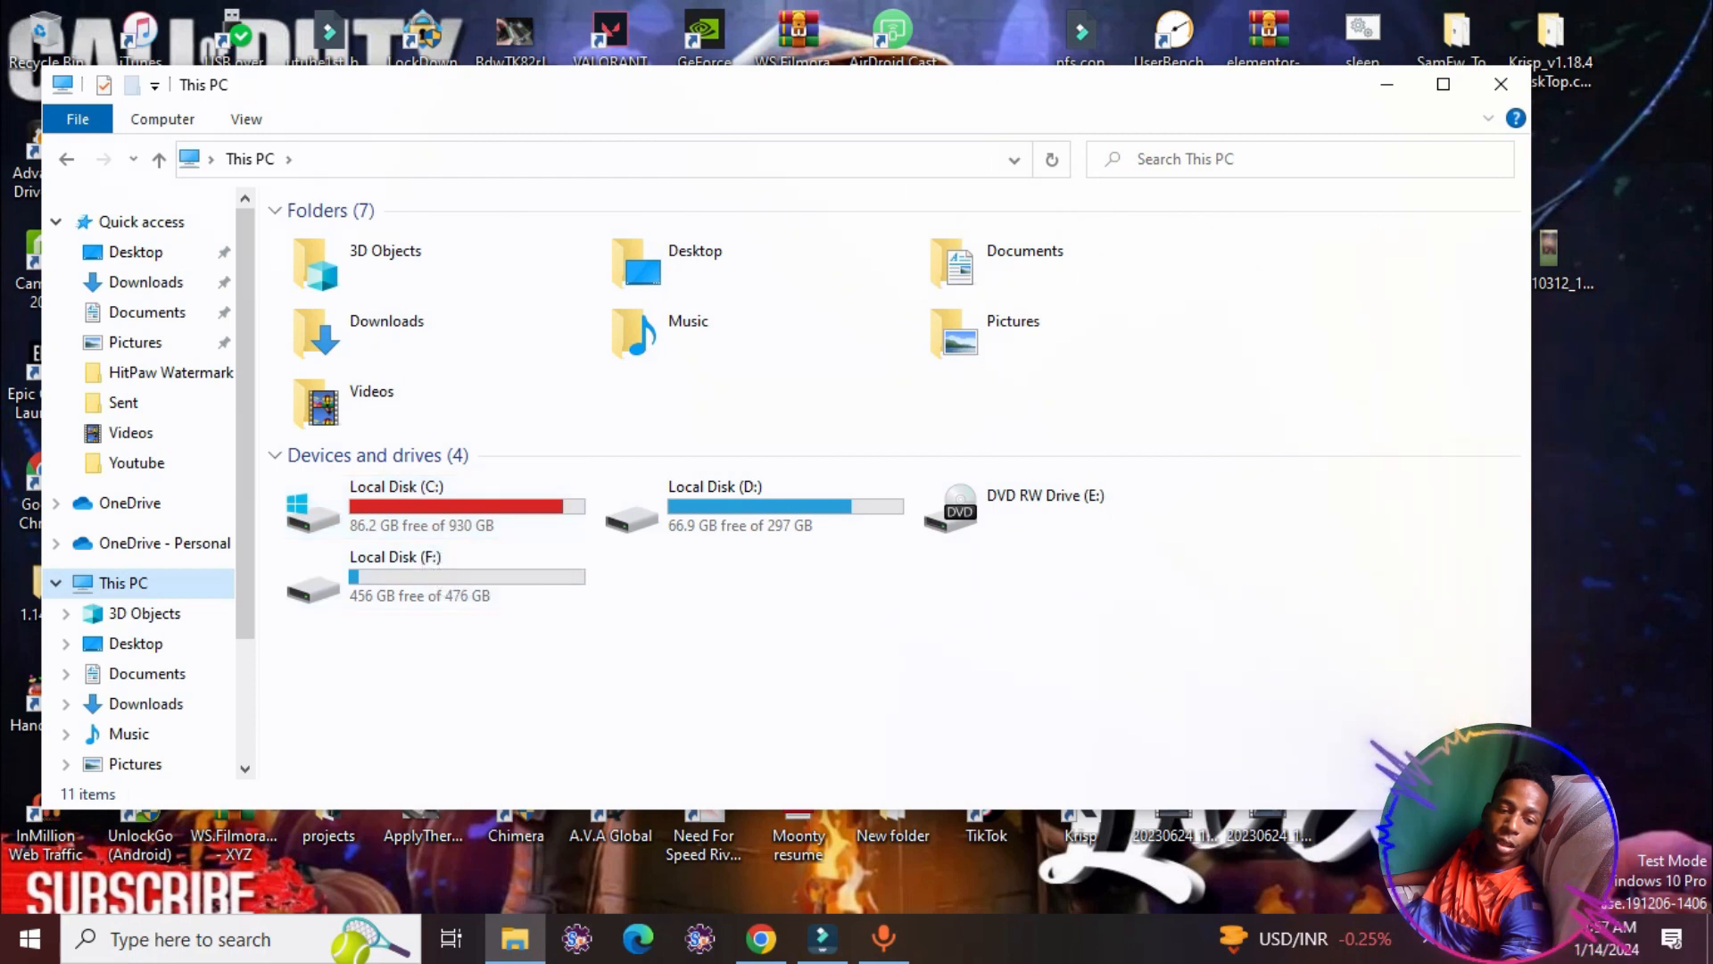
{"action": "left_click", "coordinate": [414, 576]}
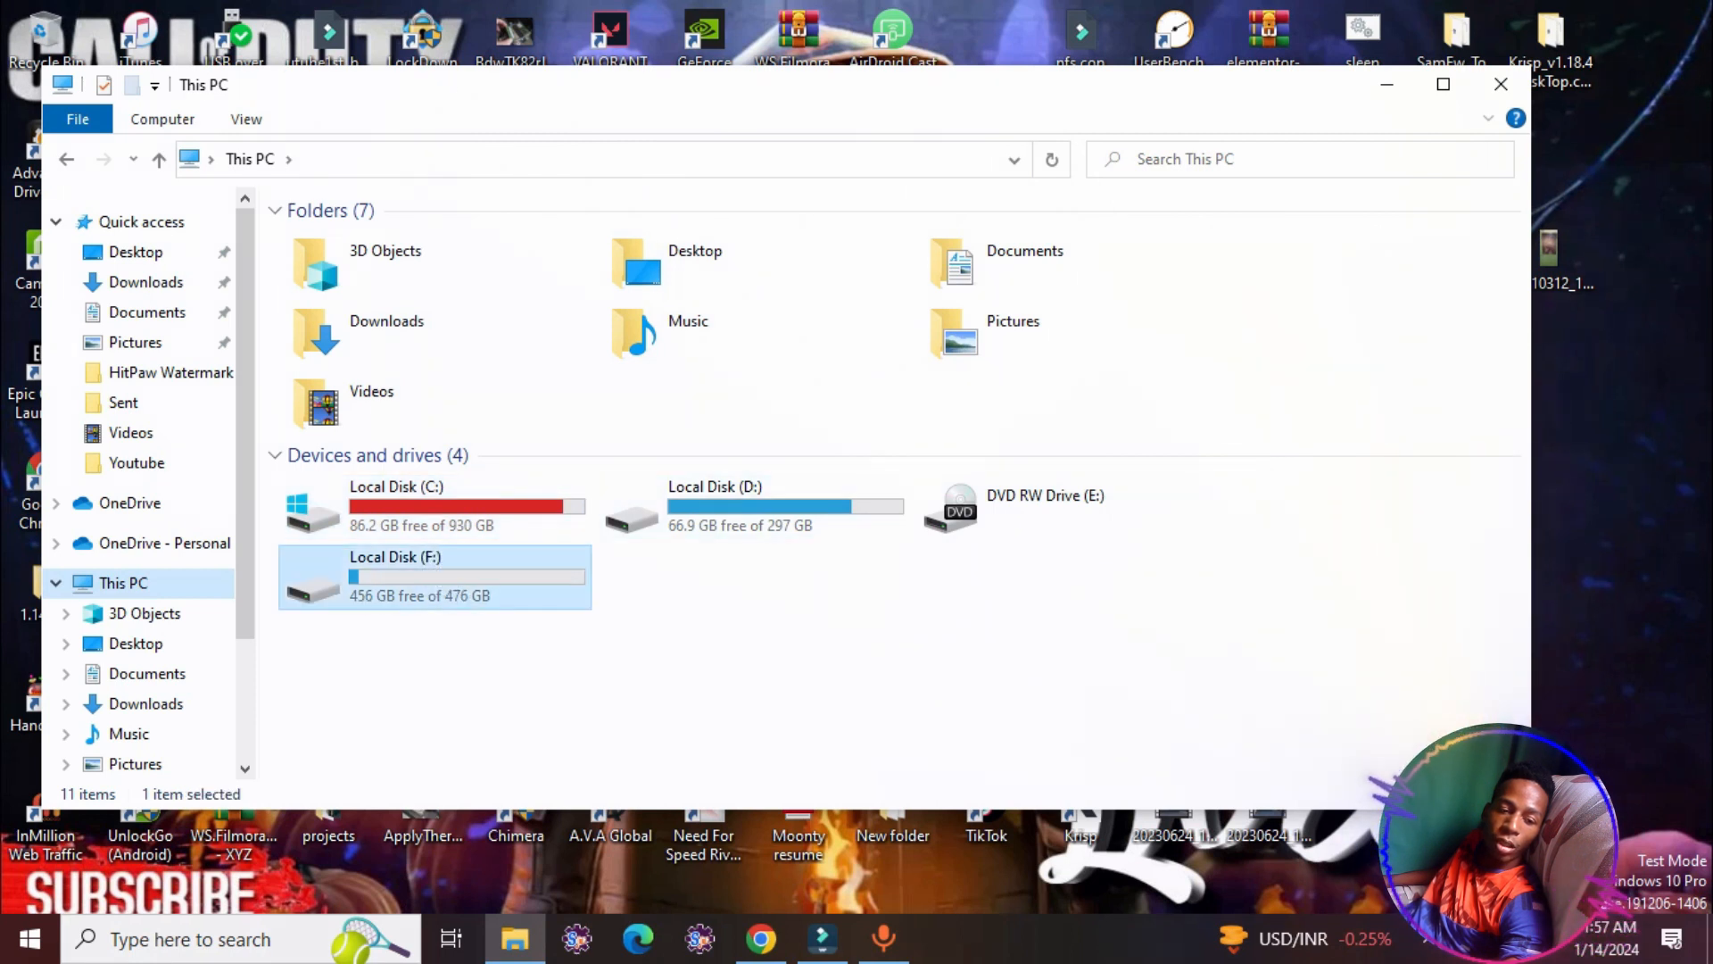
{"action": "double_click", "coordinate": [395, 577]}
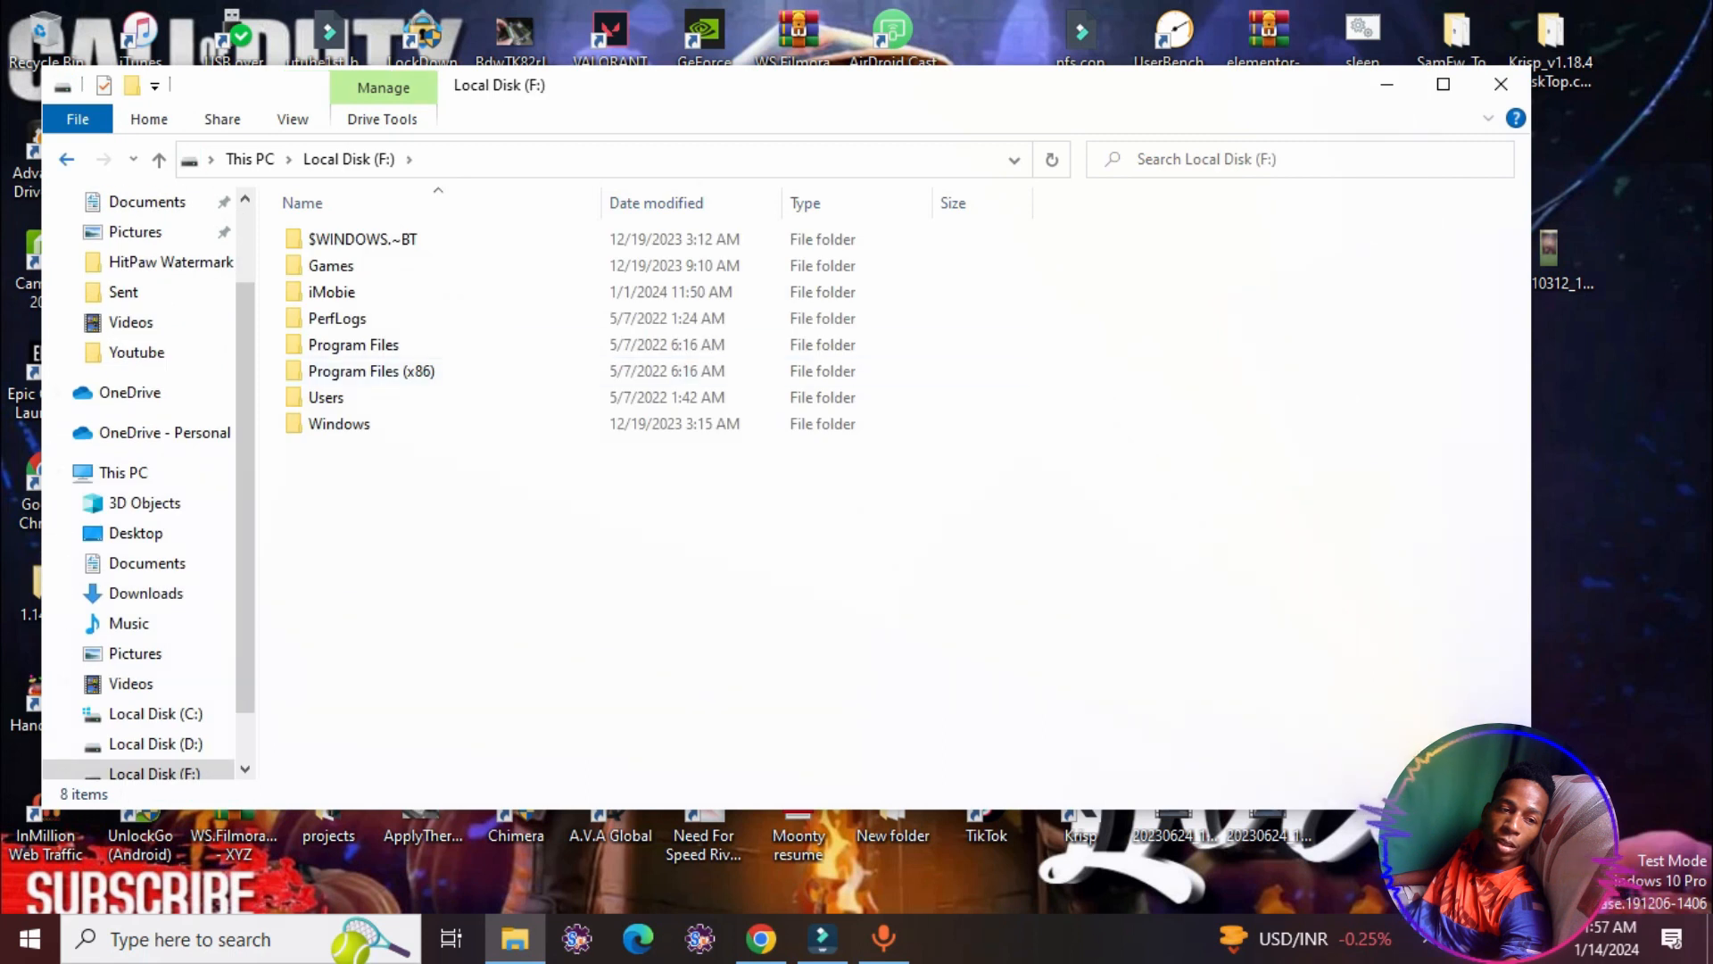
{"action": "left_click", "coordinate": [123, 472]}
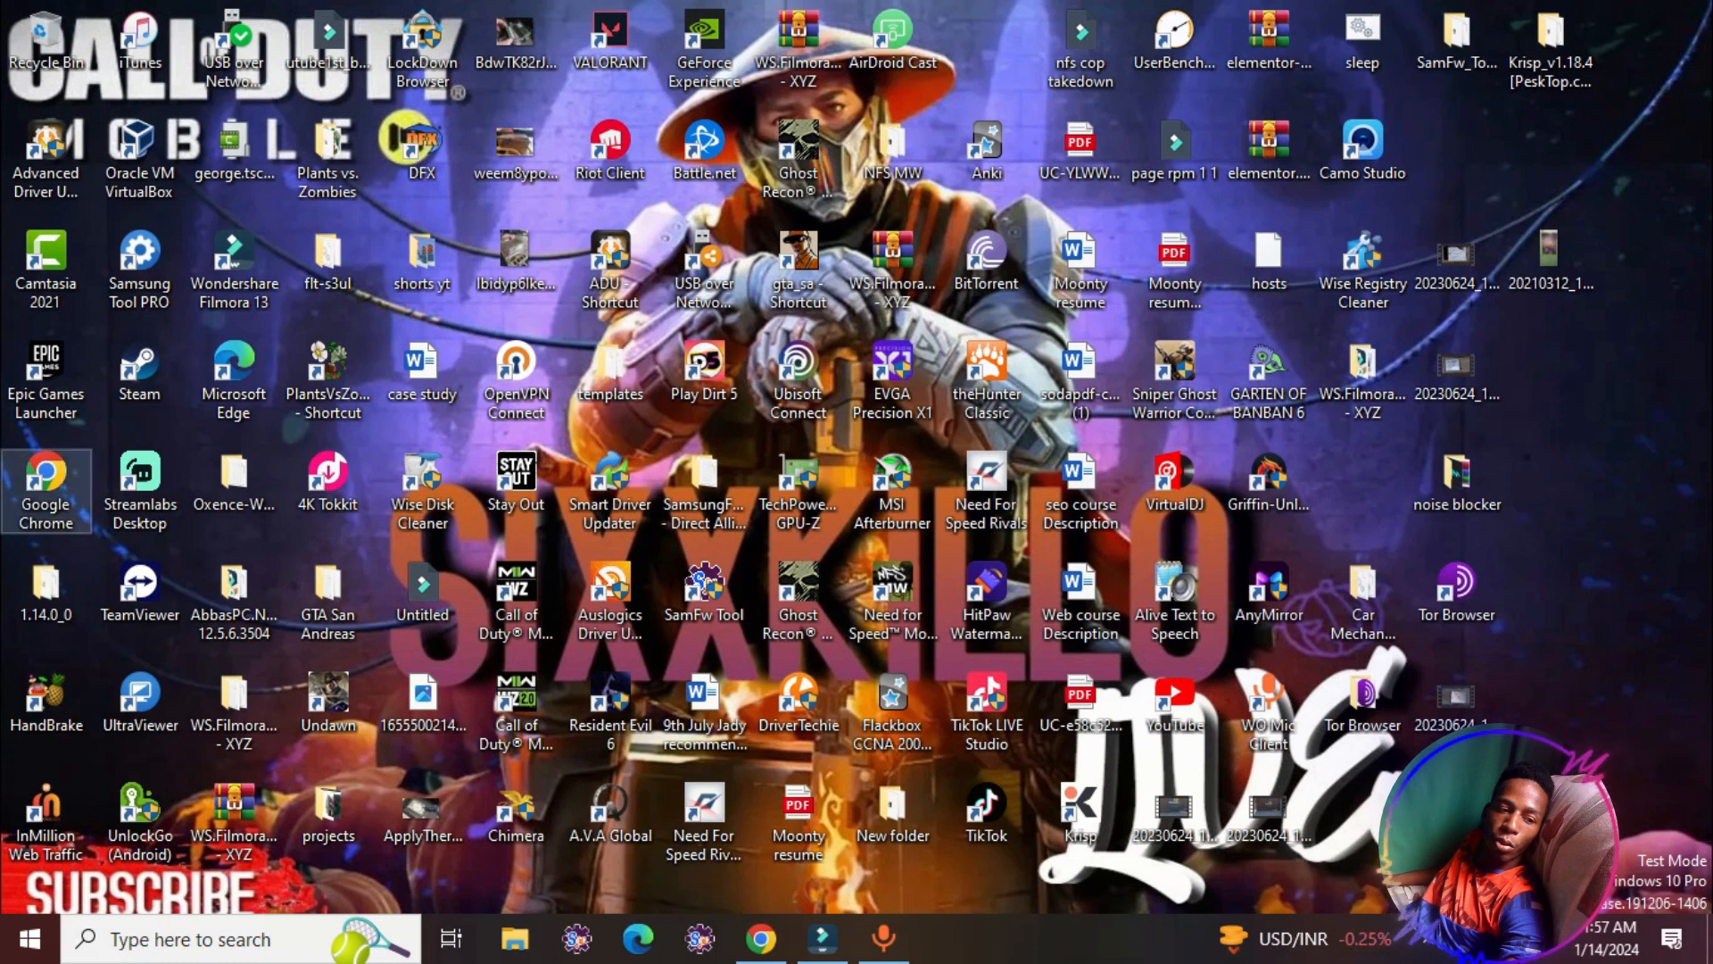
- Launch Google Chrome from its desktop shortcut
{"action": "double_click", "coordinate": [45, 475]}
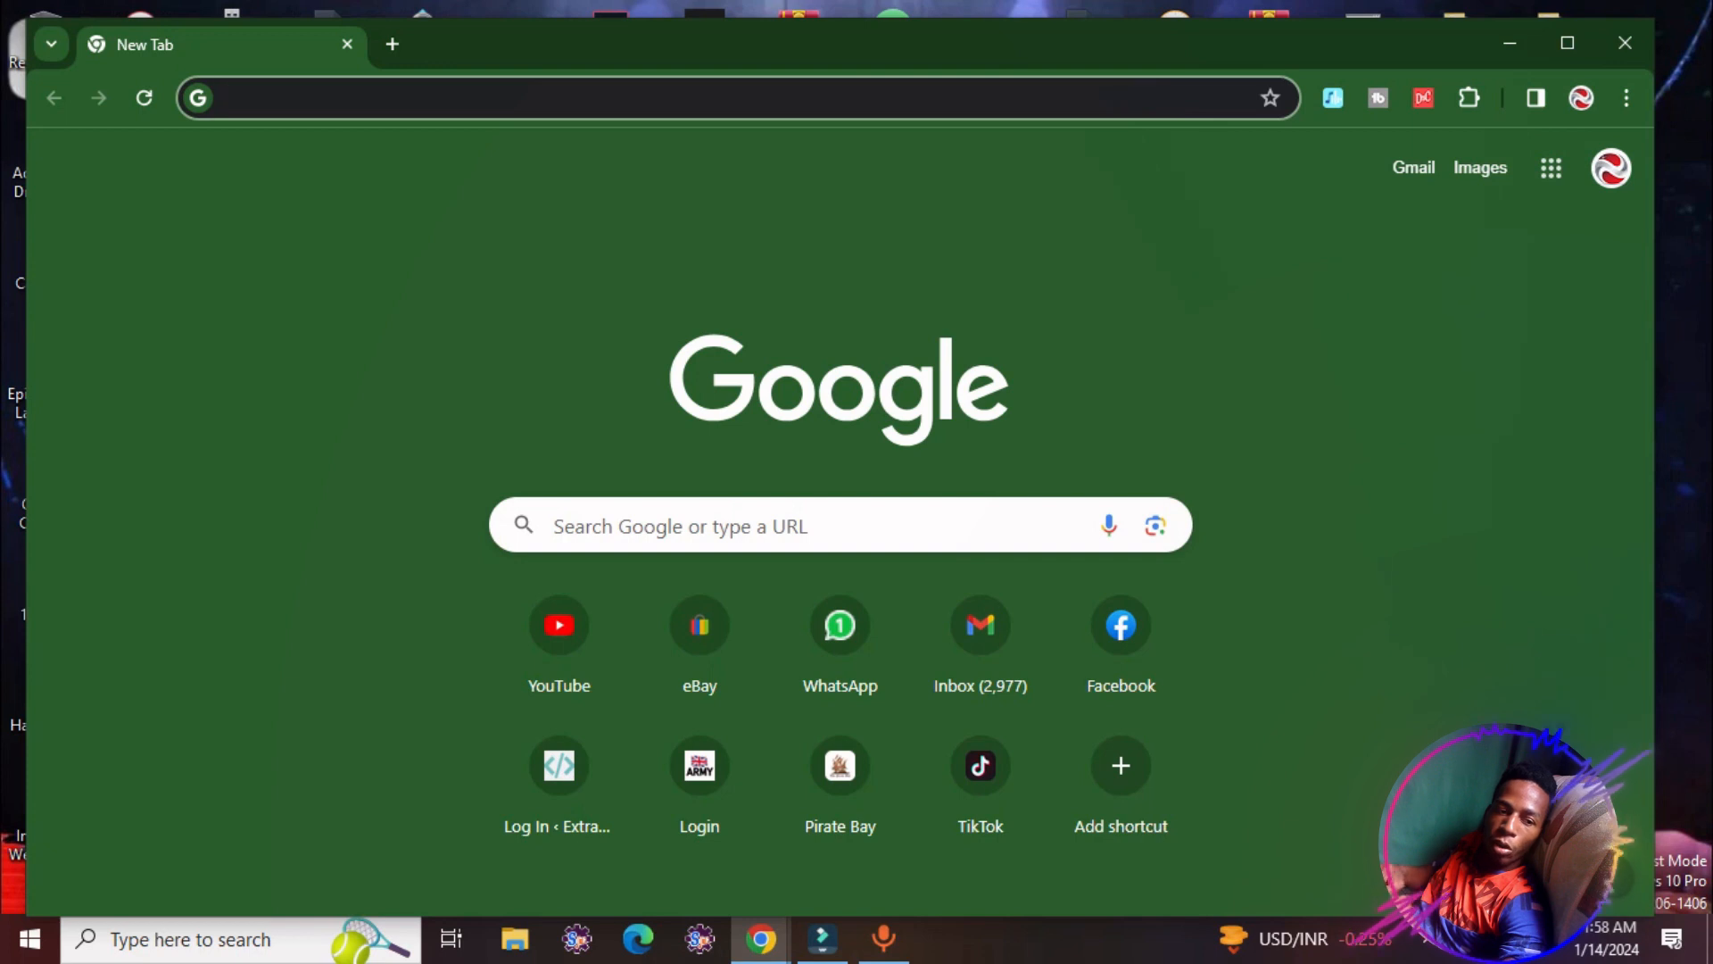
- Search Google for 'wise disk', reach WiseCleaner, and download Wise Registry Cleaner
{"action": "type", "text": "wise disk"}
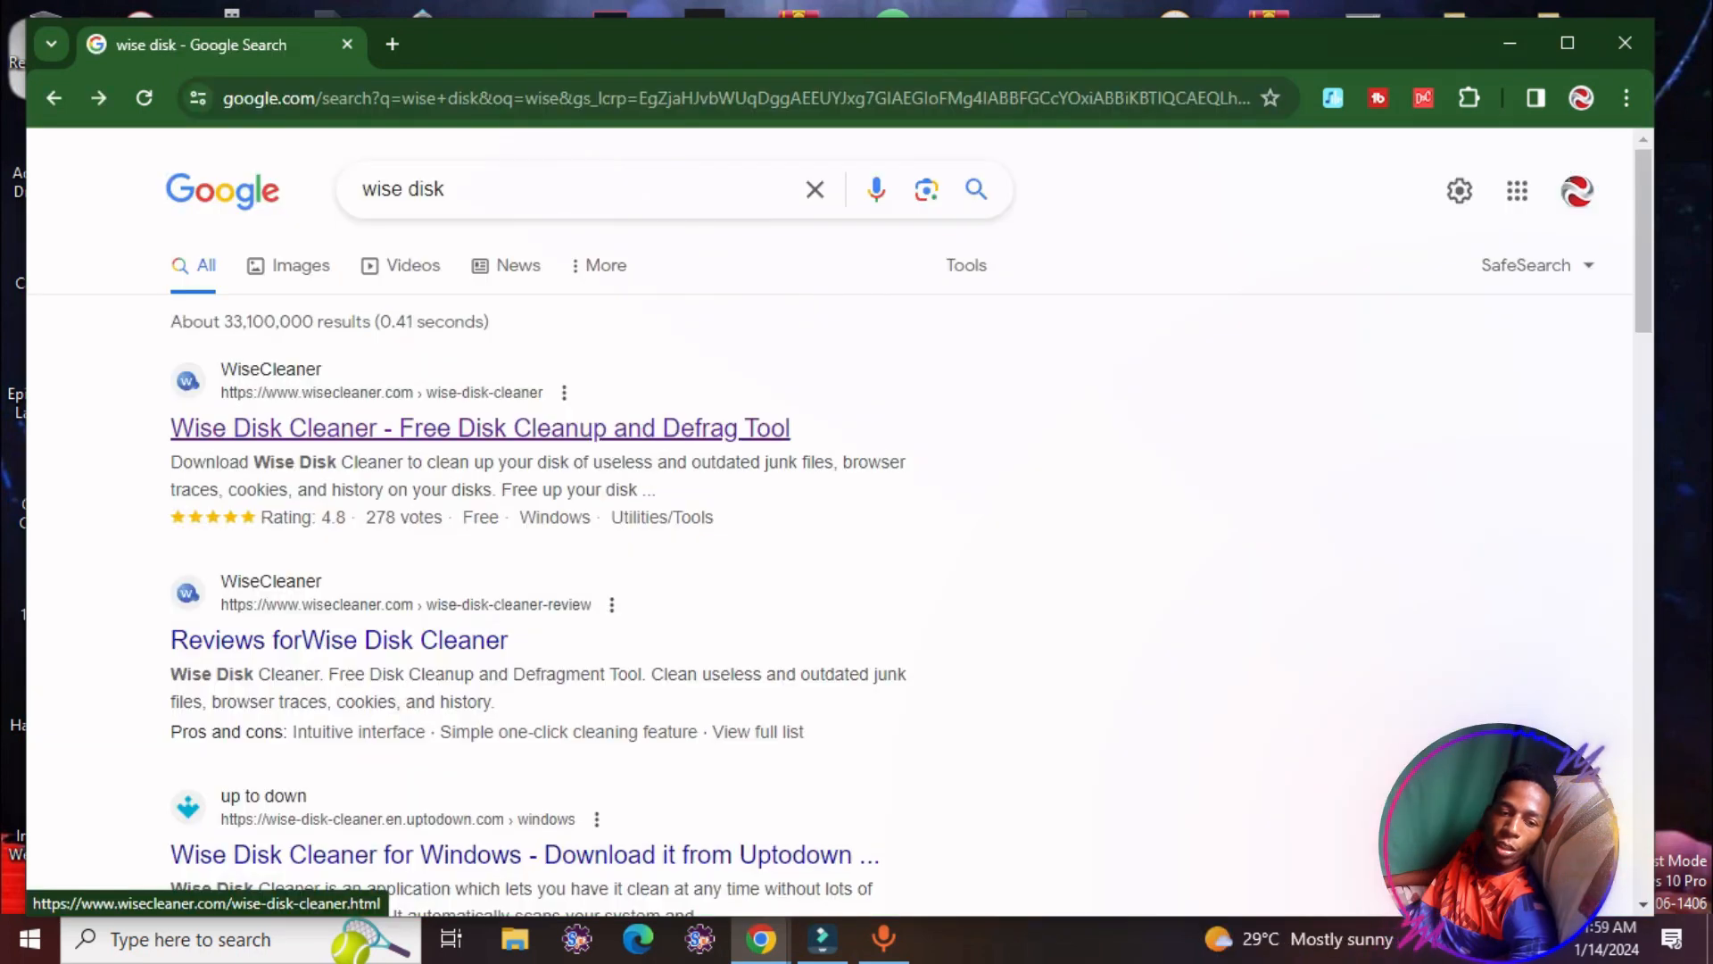
{"action": "left_click", "coordinate": [477, 427]}
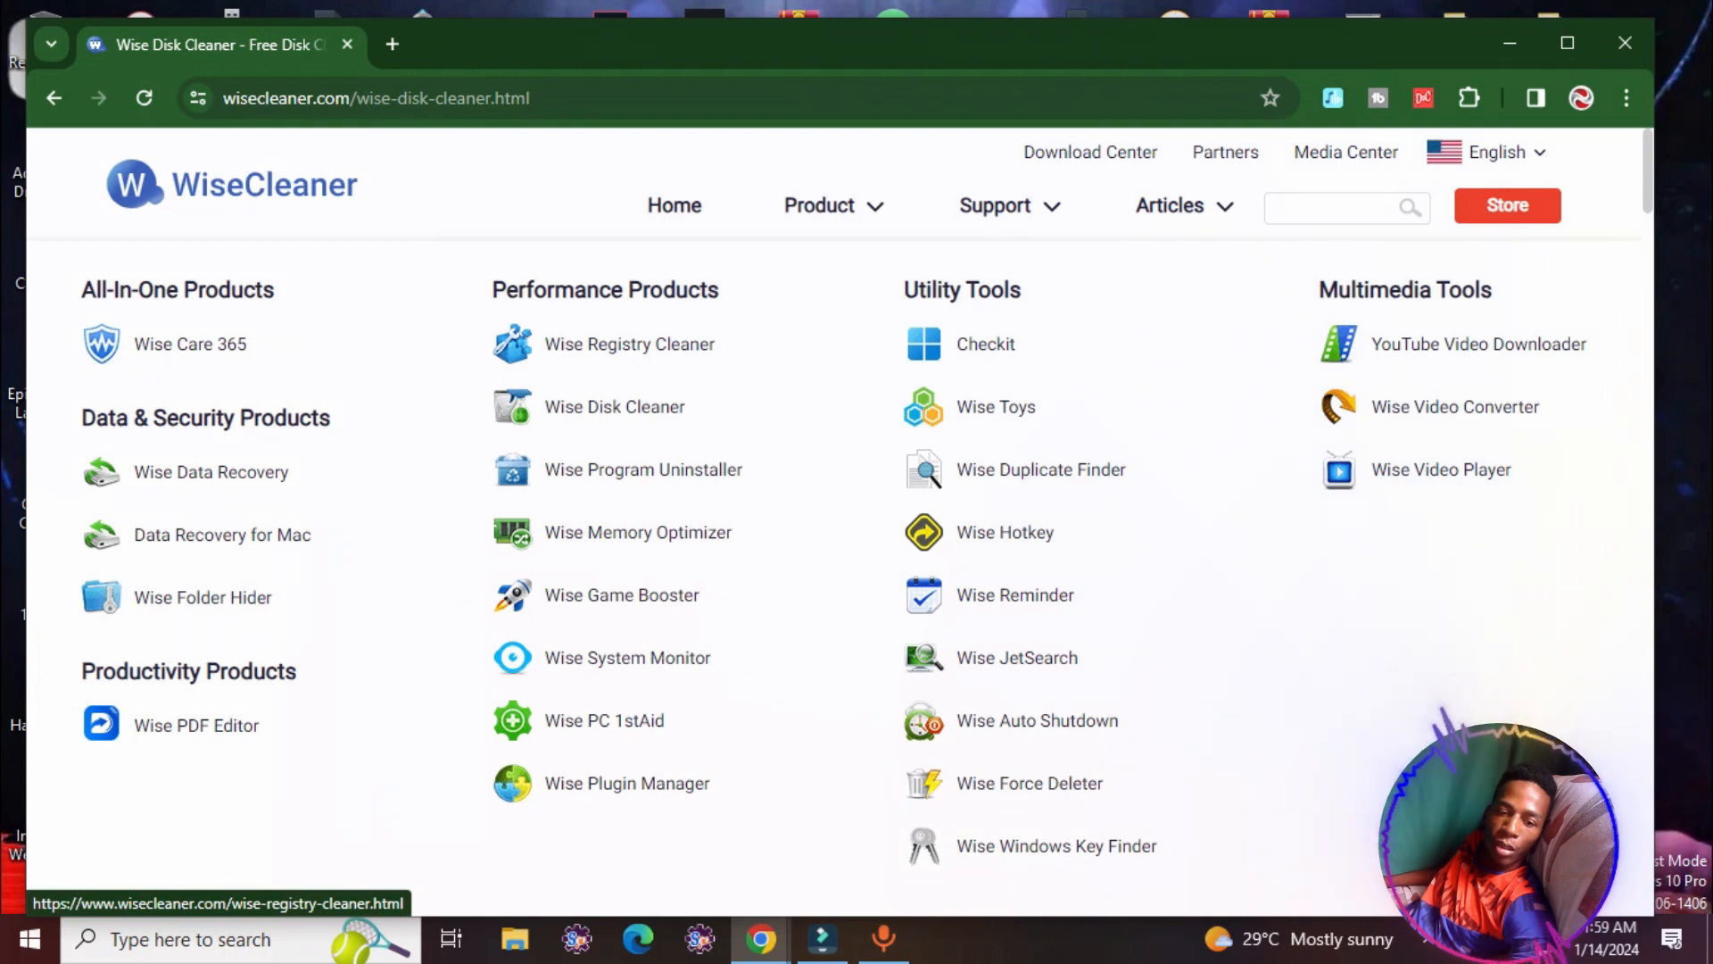
{"action": "left_click", "coordinate": [629, 345]}
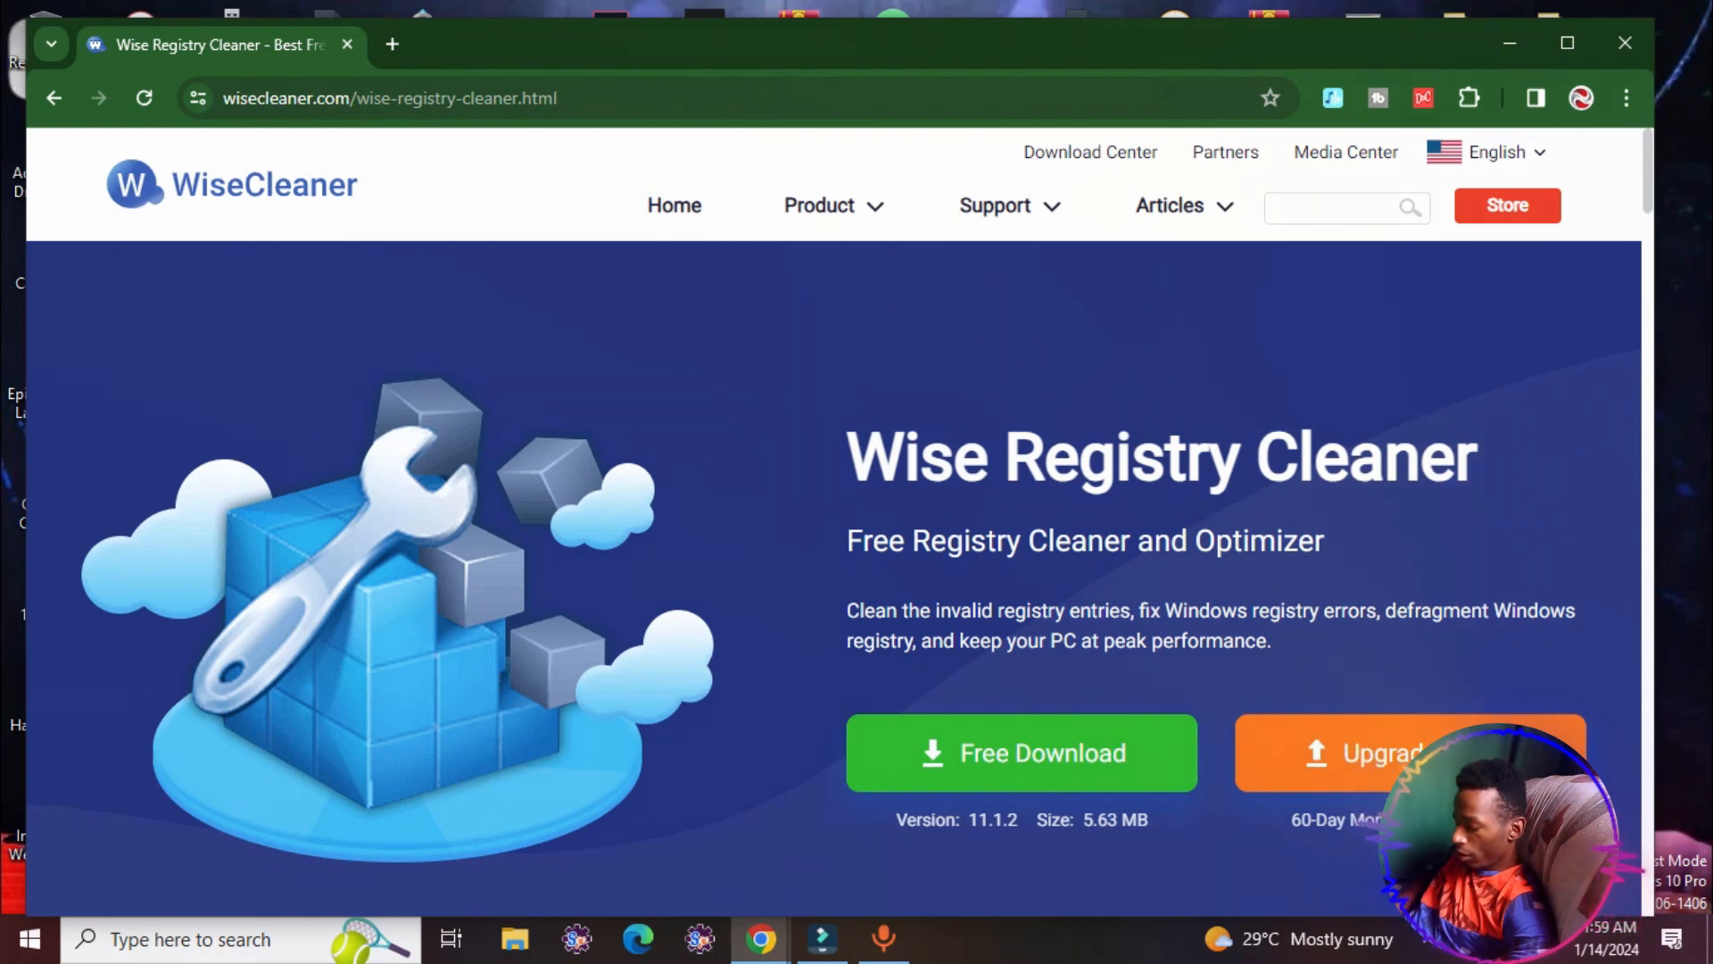
{"action": "left_click", "coordinate": [30, 939]}
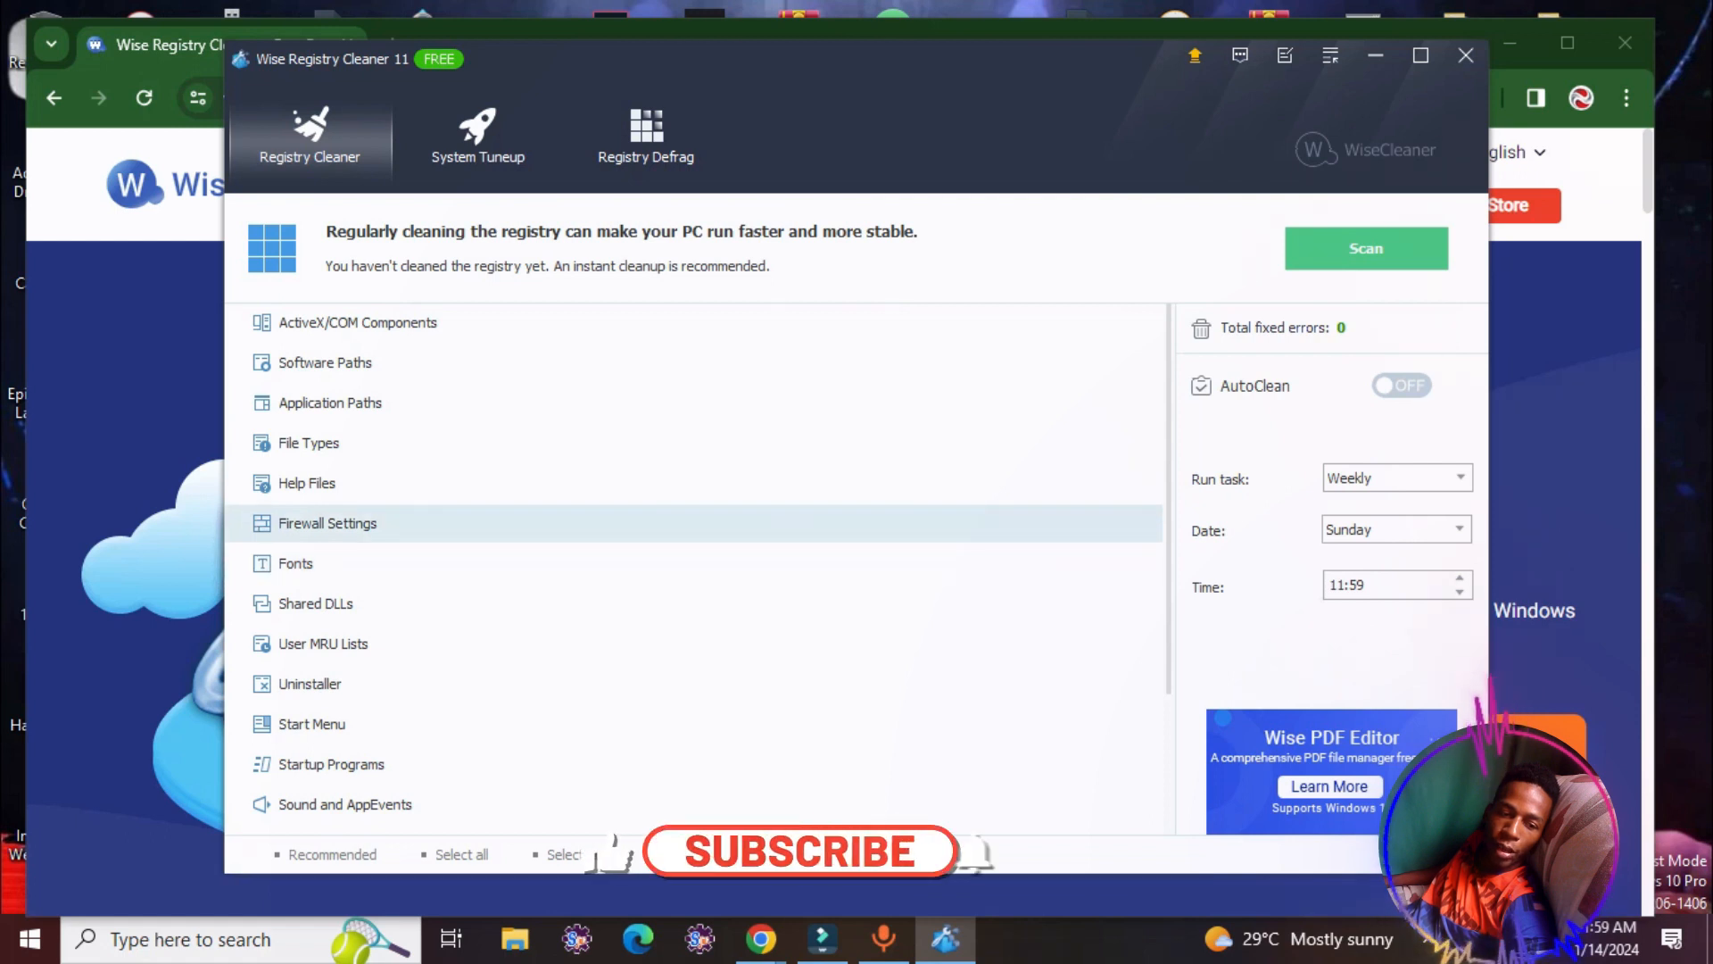
- Start a registry scan, view the Registry Defrag section, then minimize the window
{"action": "left_click", "coordinate": [1366, 247]}
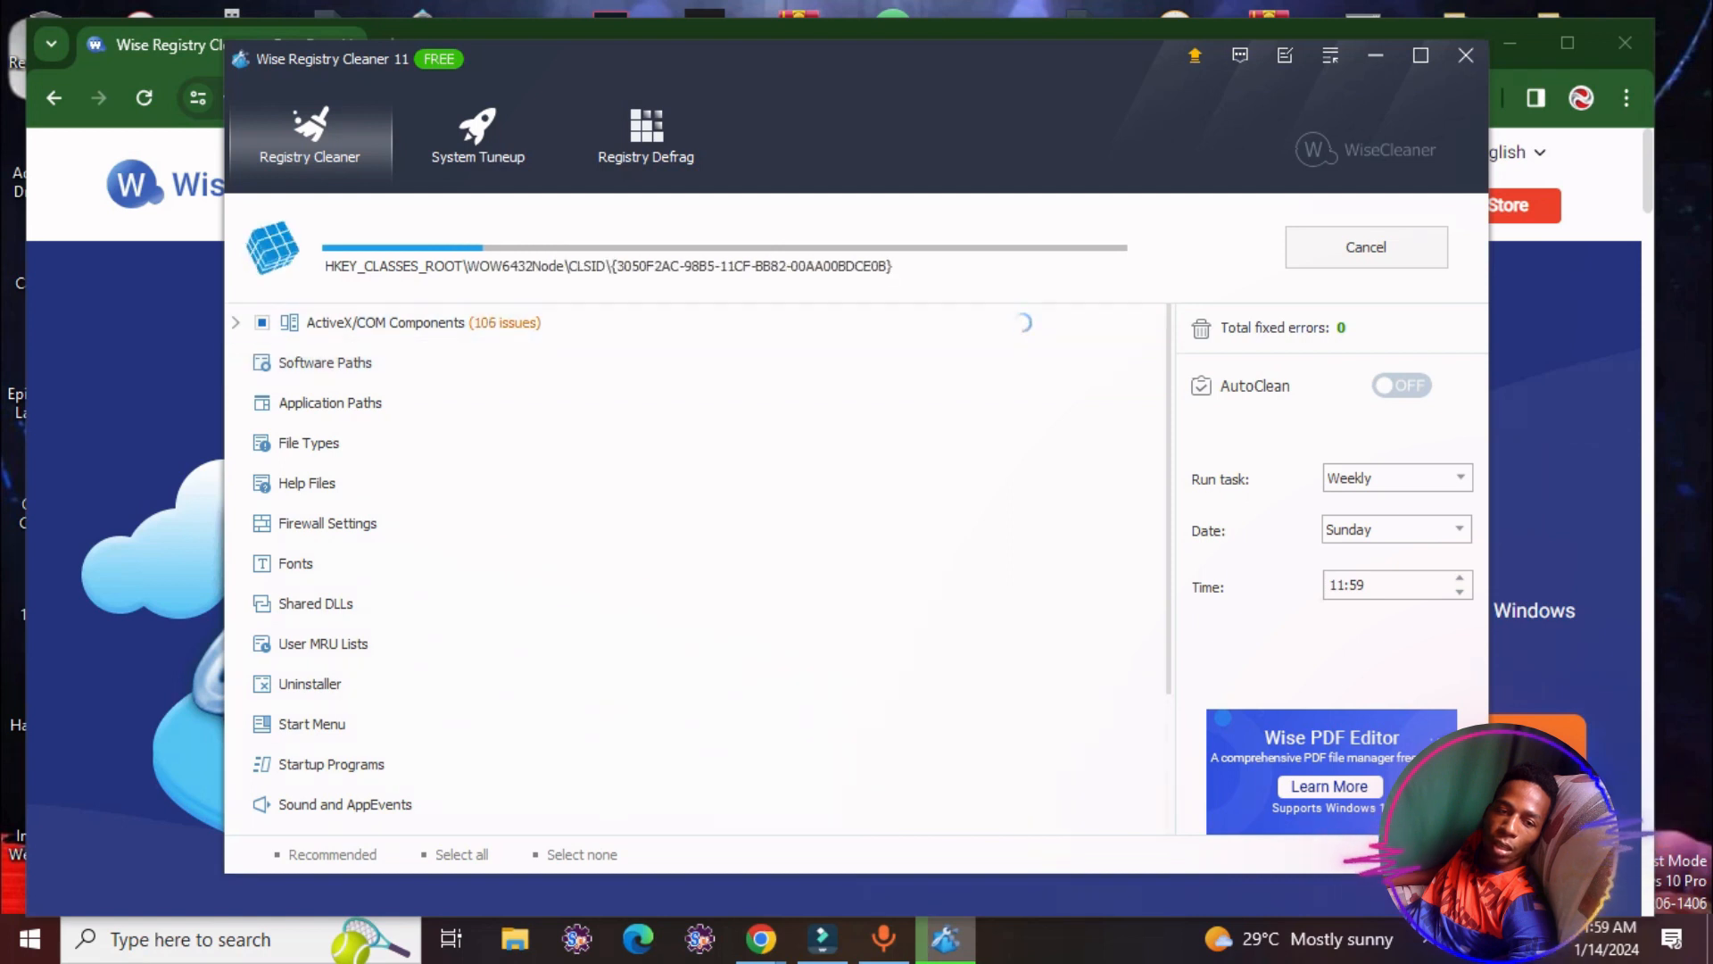
{"action": "left_click", "coordinate": [646, 134]}
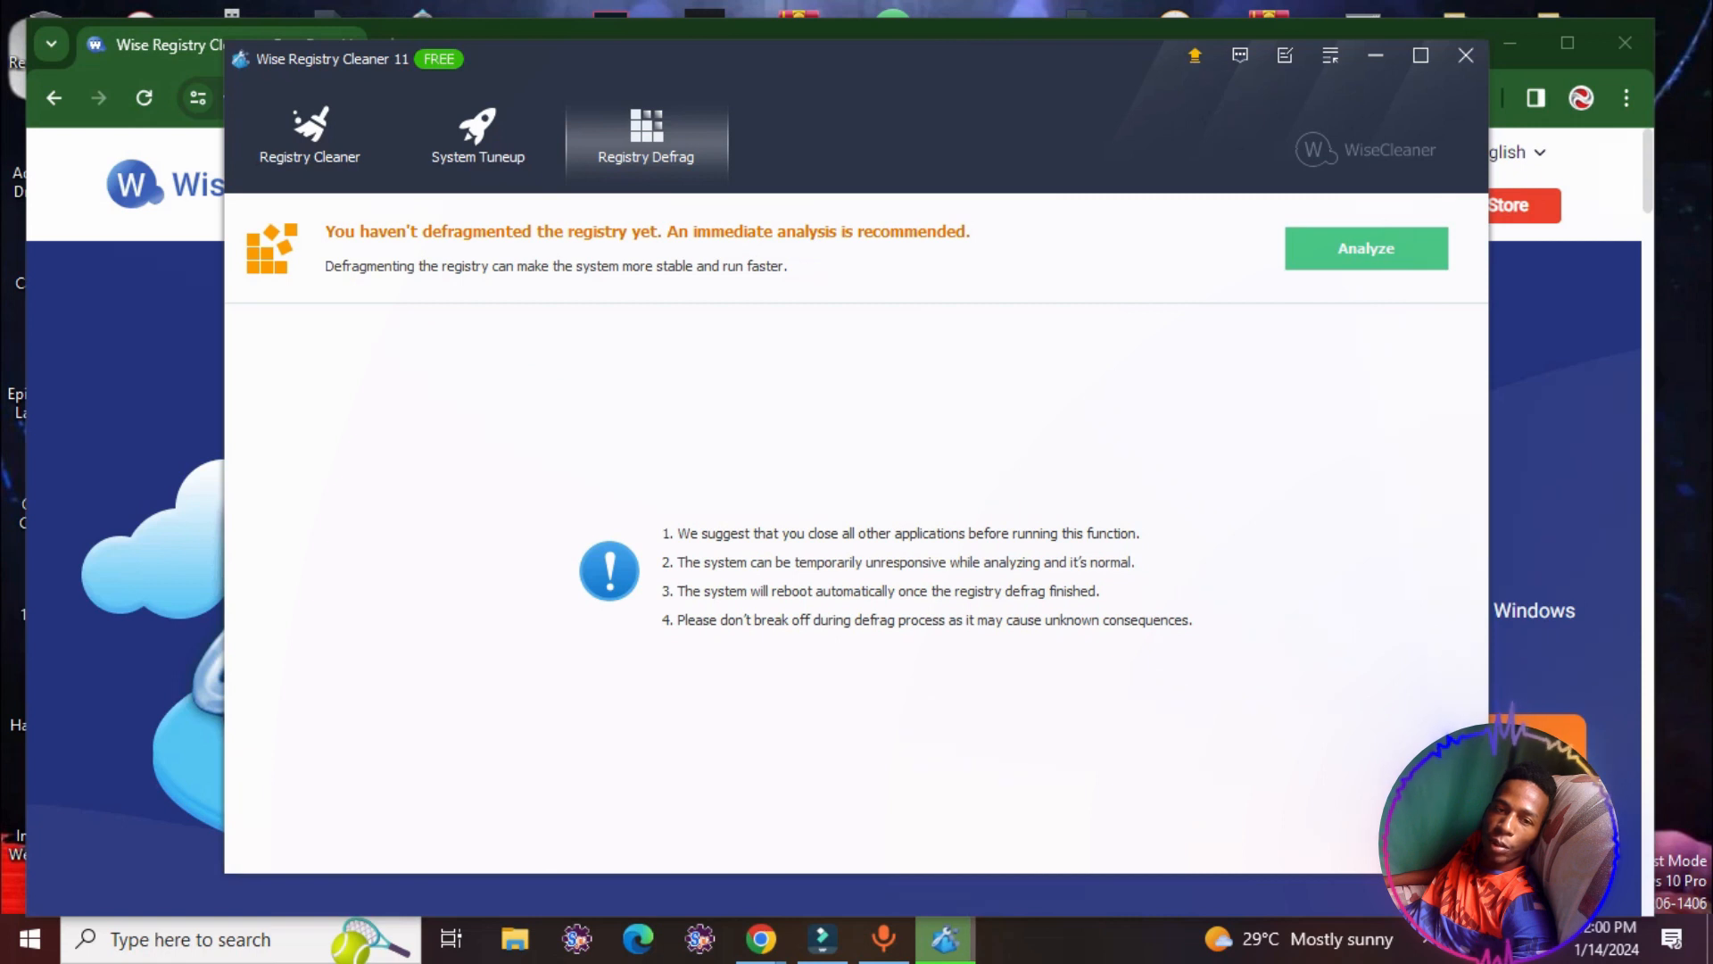
{"action": "left_click", "coordinate": [309, 138]}
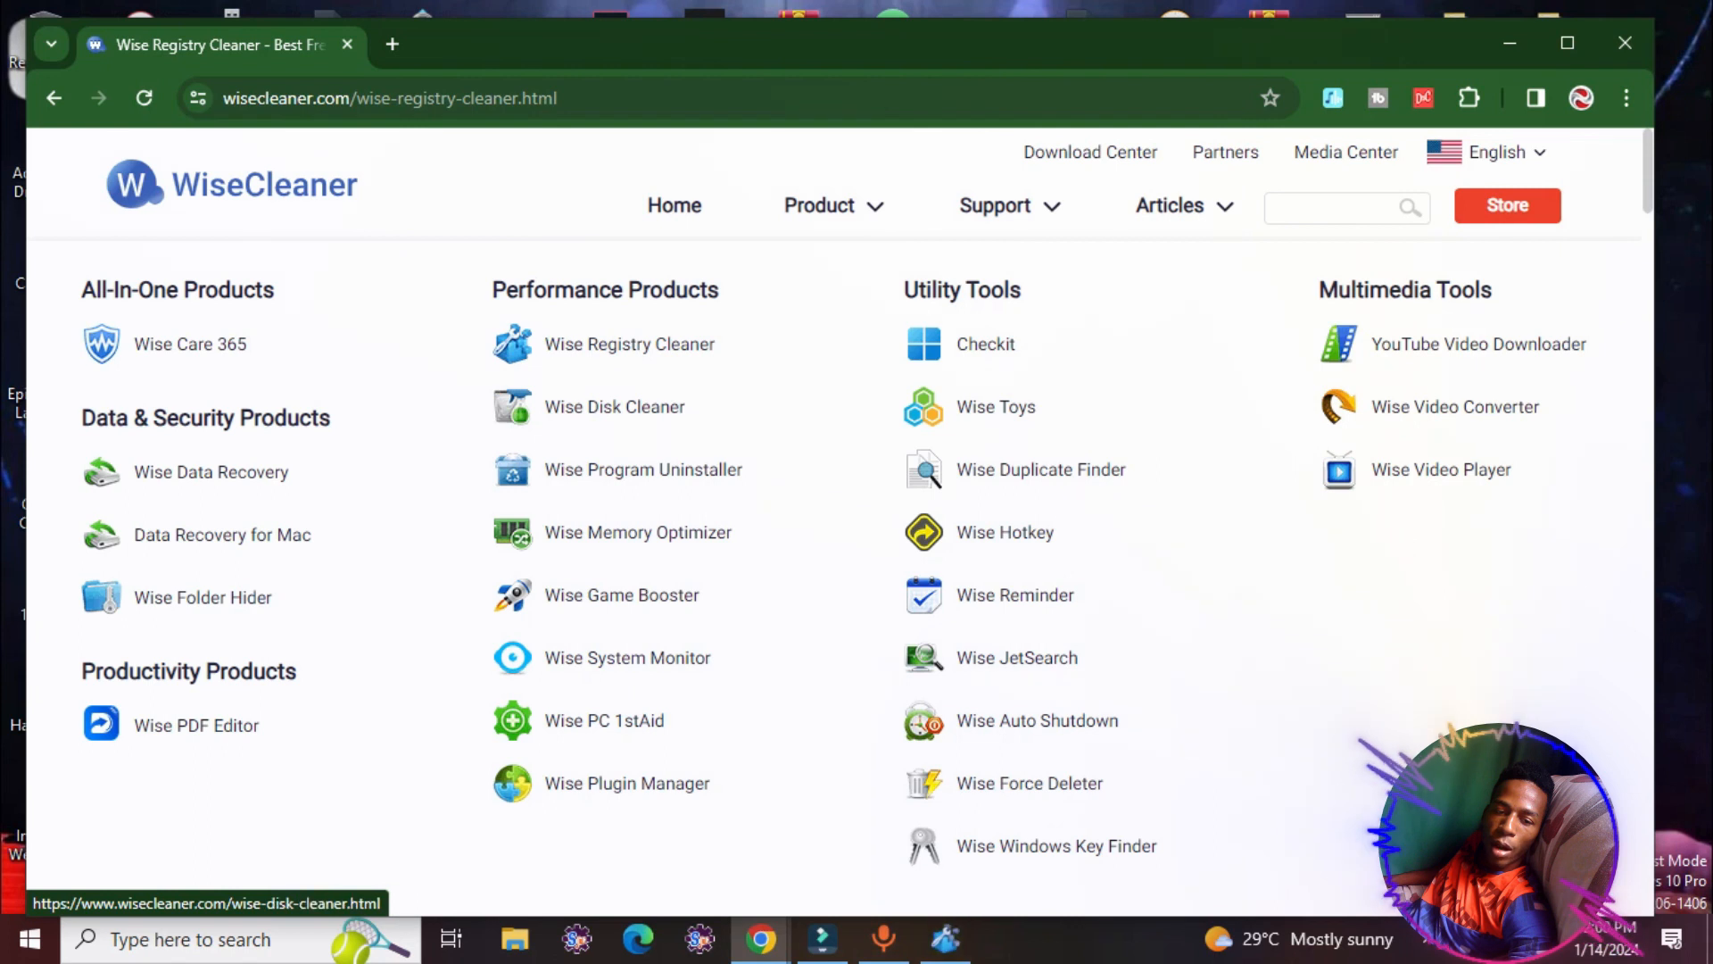
- Open the Wise Disk Cleaner product page and start its free download
{"action": "left_click", "coordinate": [614, 407]}
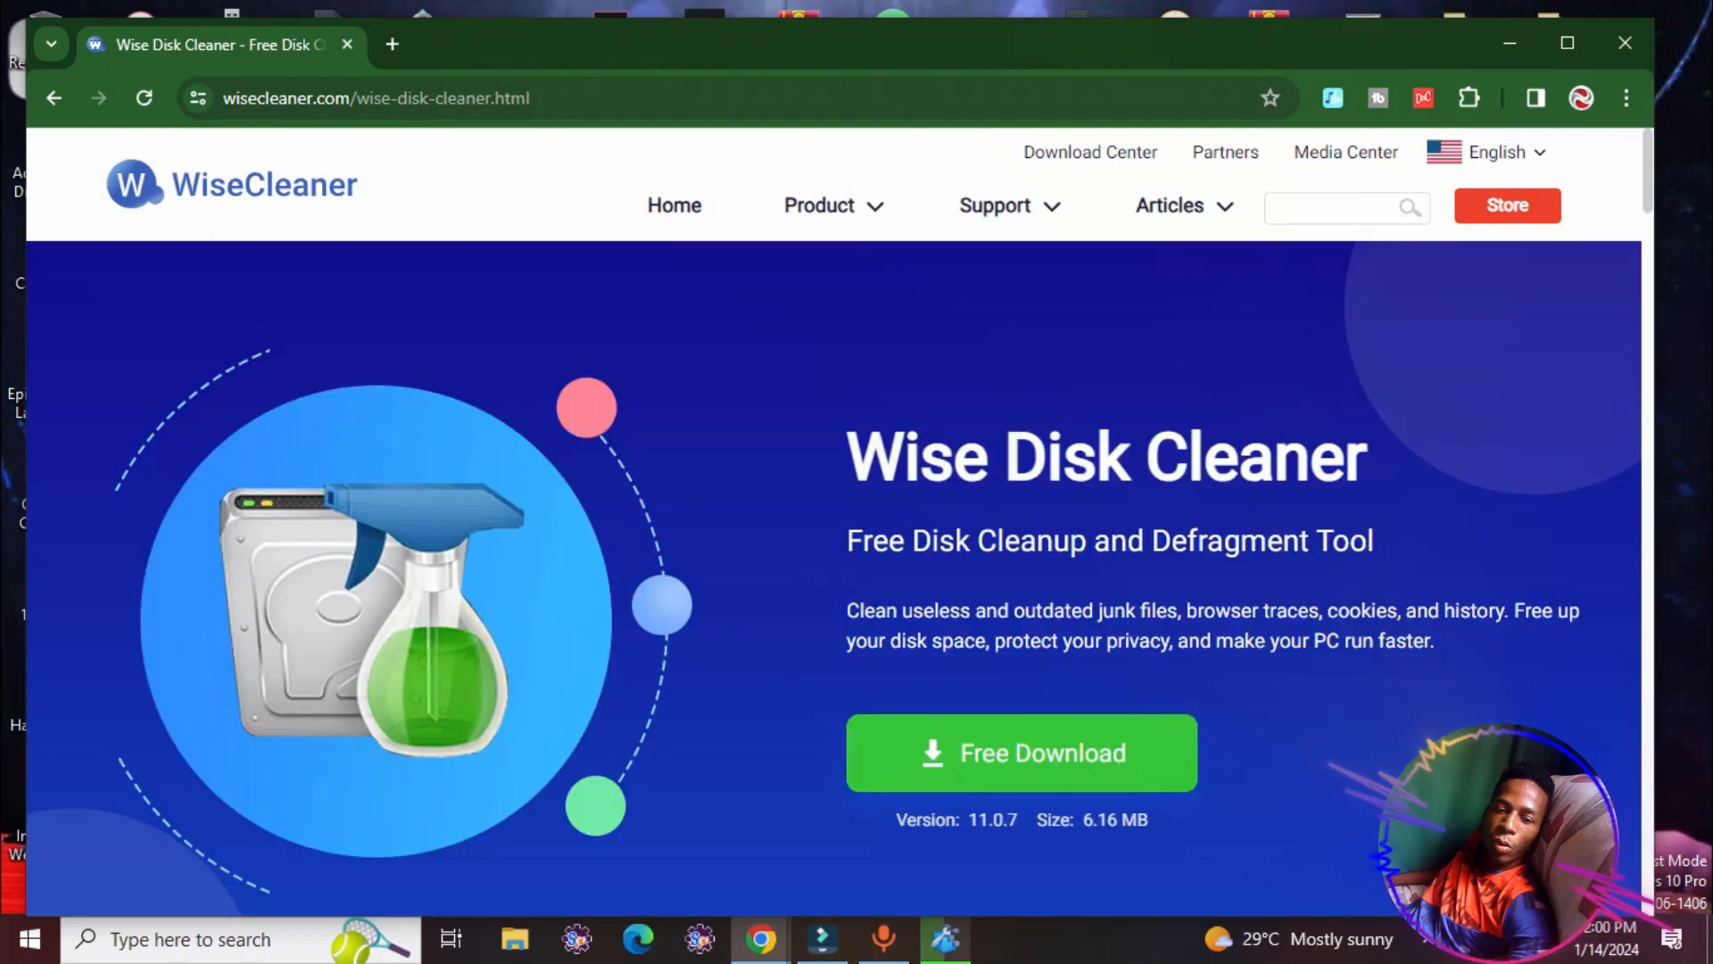
{"action": "left_click", "coordinate": [820, 205]}
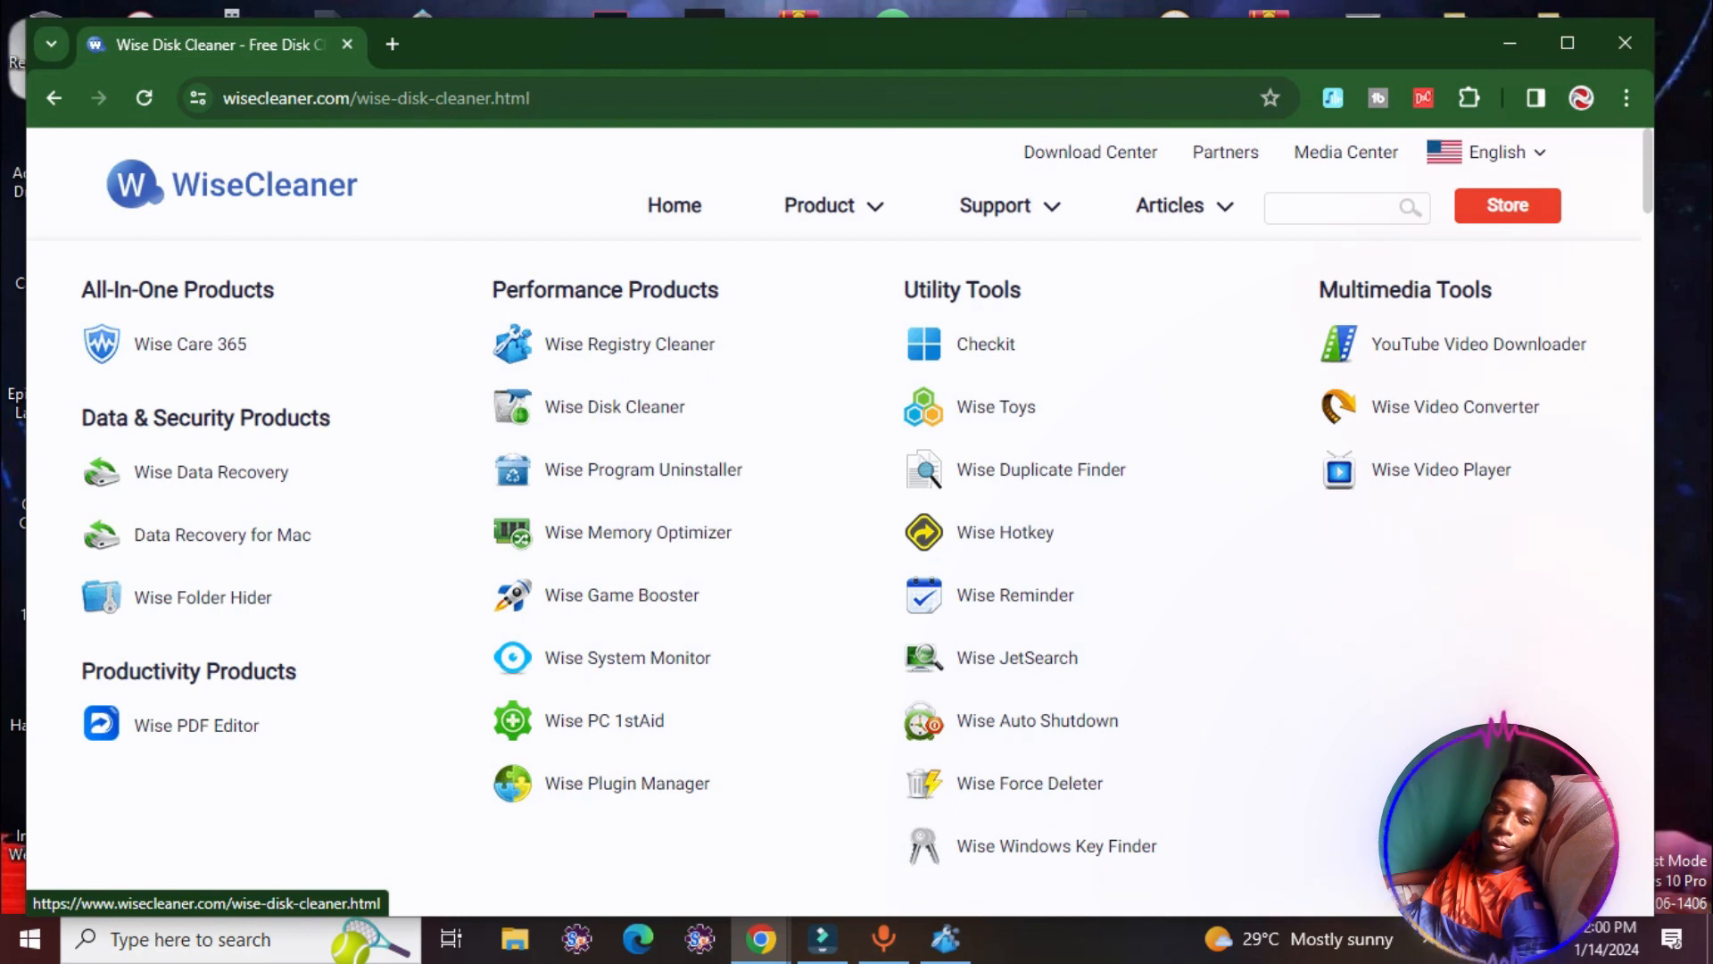
- Search the Start menu for 'w' and reopen Wise Registry Cleaner from the results
{"action": "left_click", "coordinate": [33, 939]}
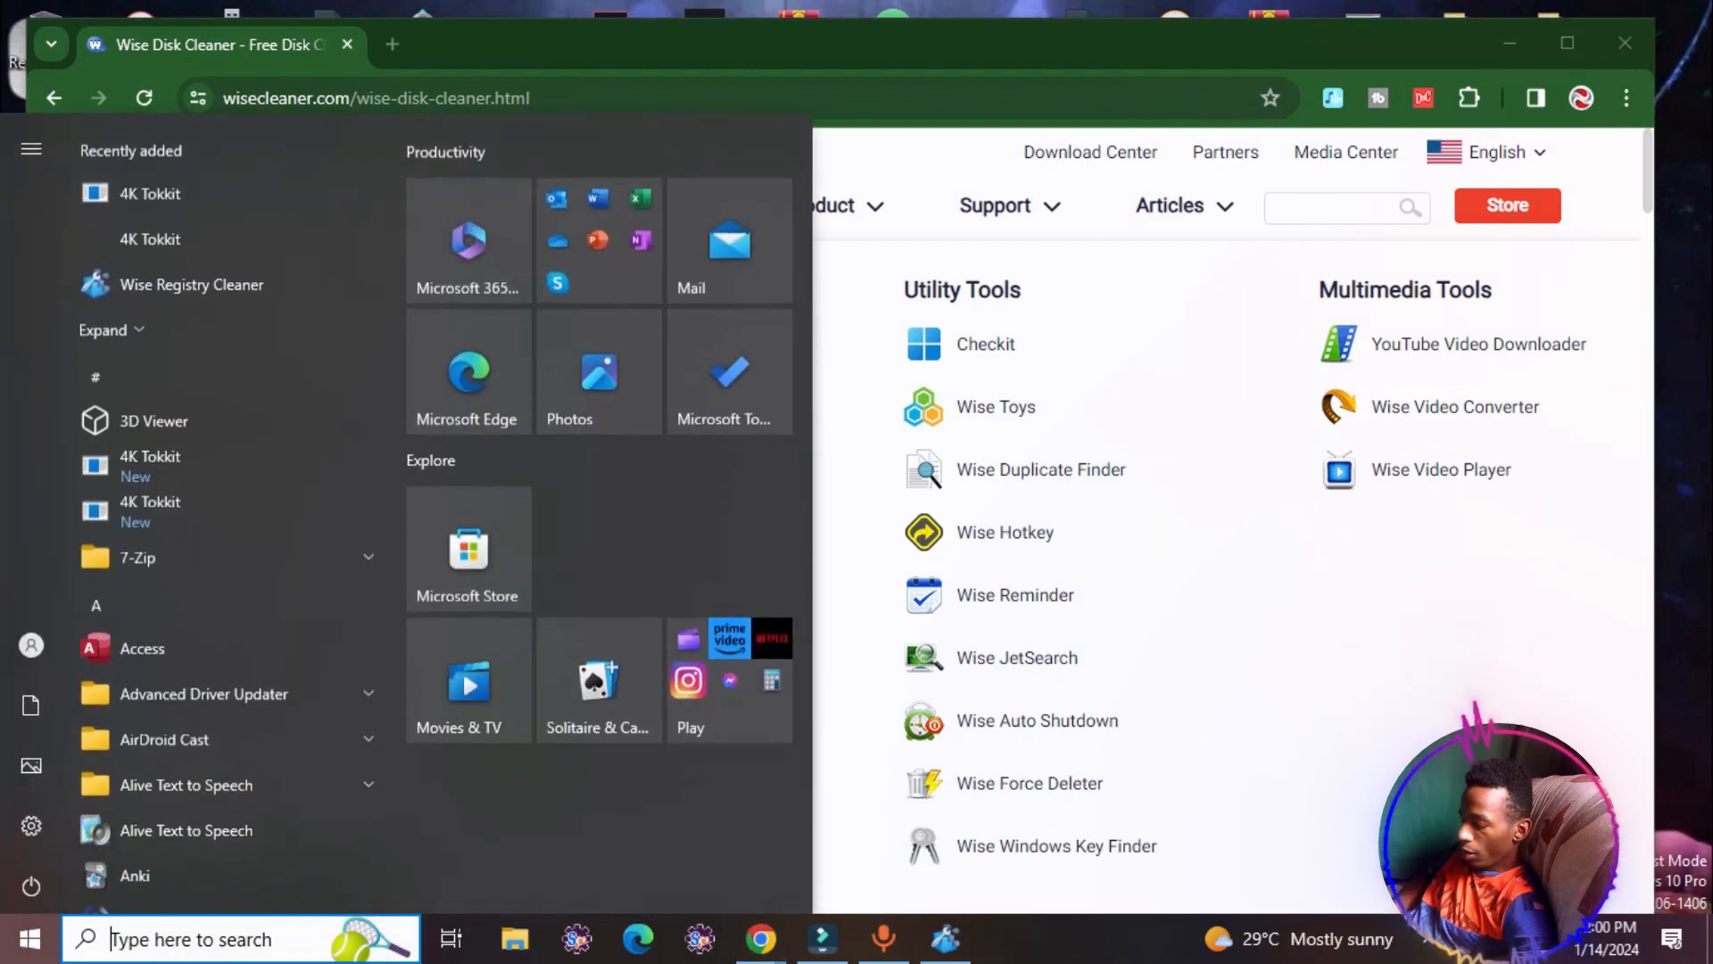
{"action": "type", "text": "wise"}
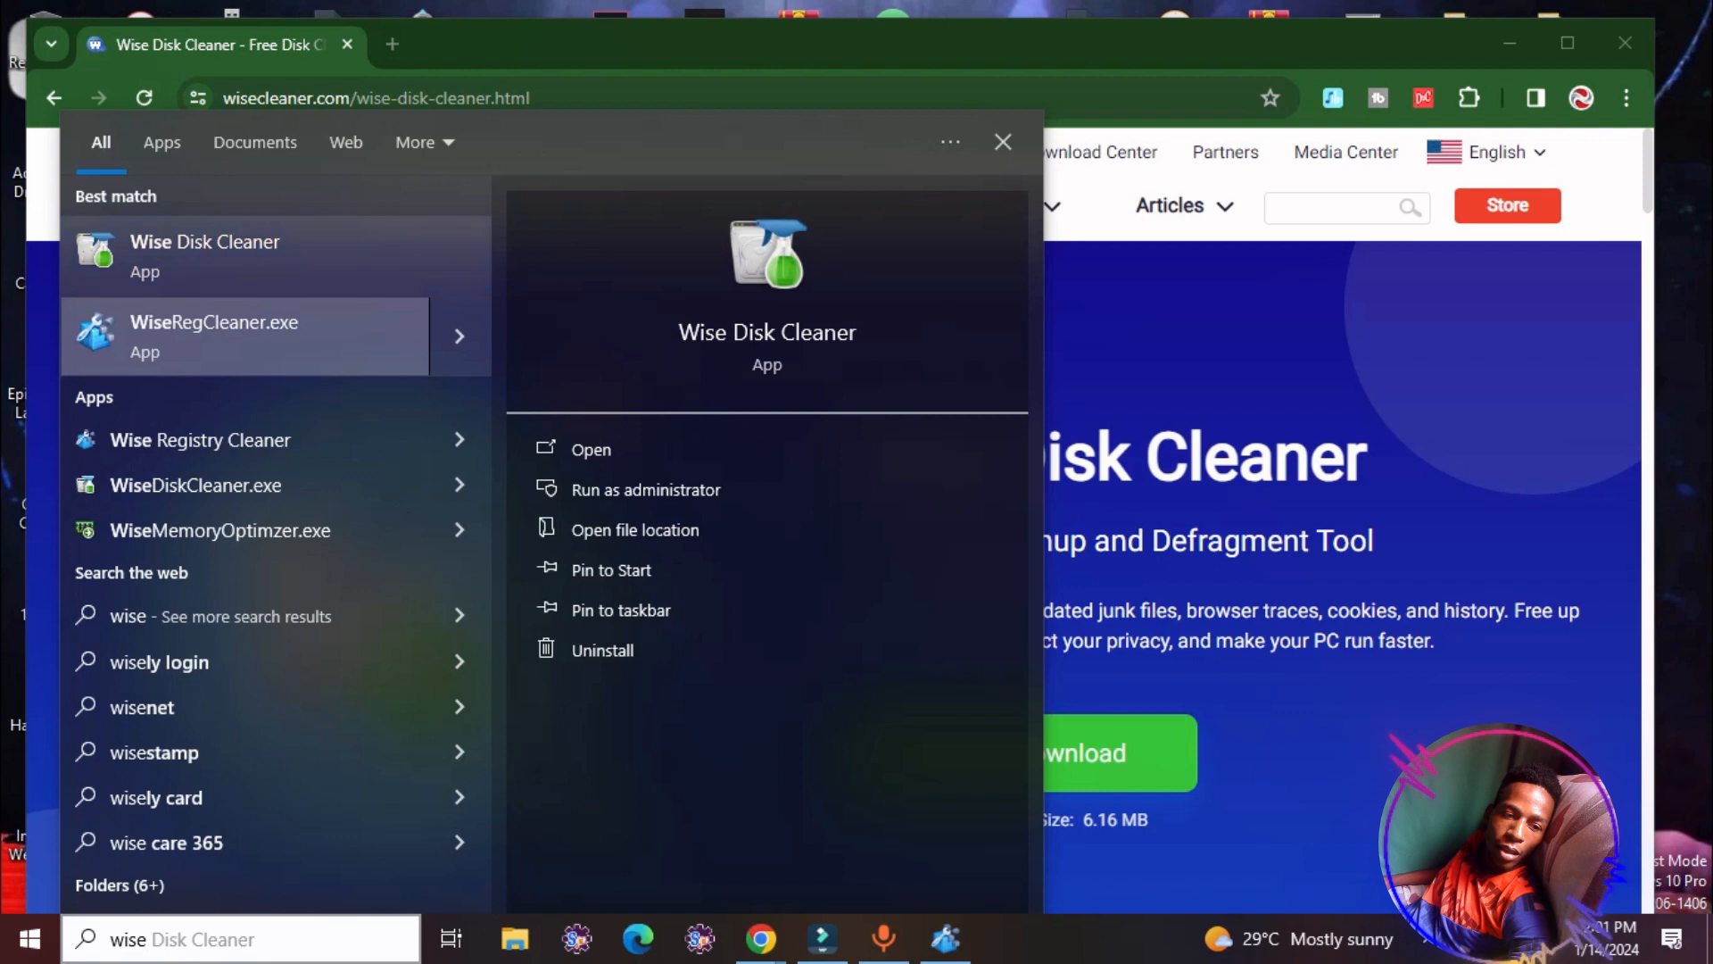
{"action": "left_click", "coordinate": [1003, 142]}
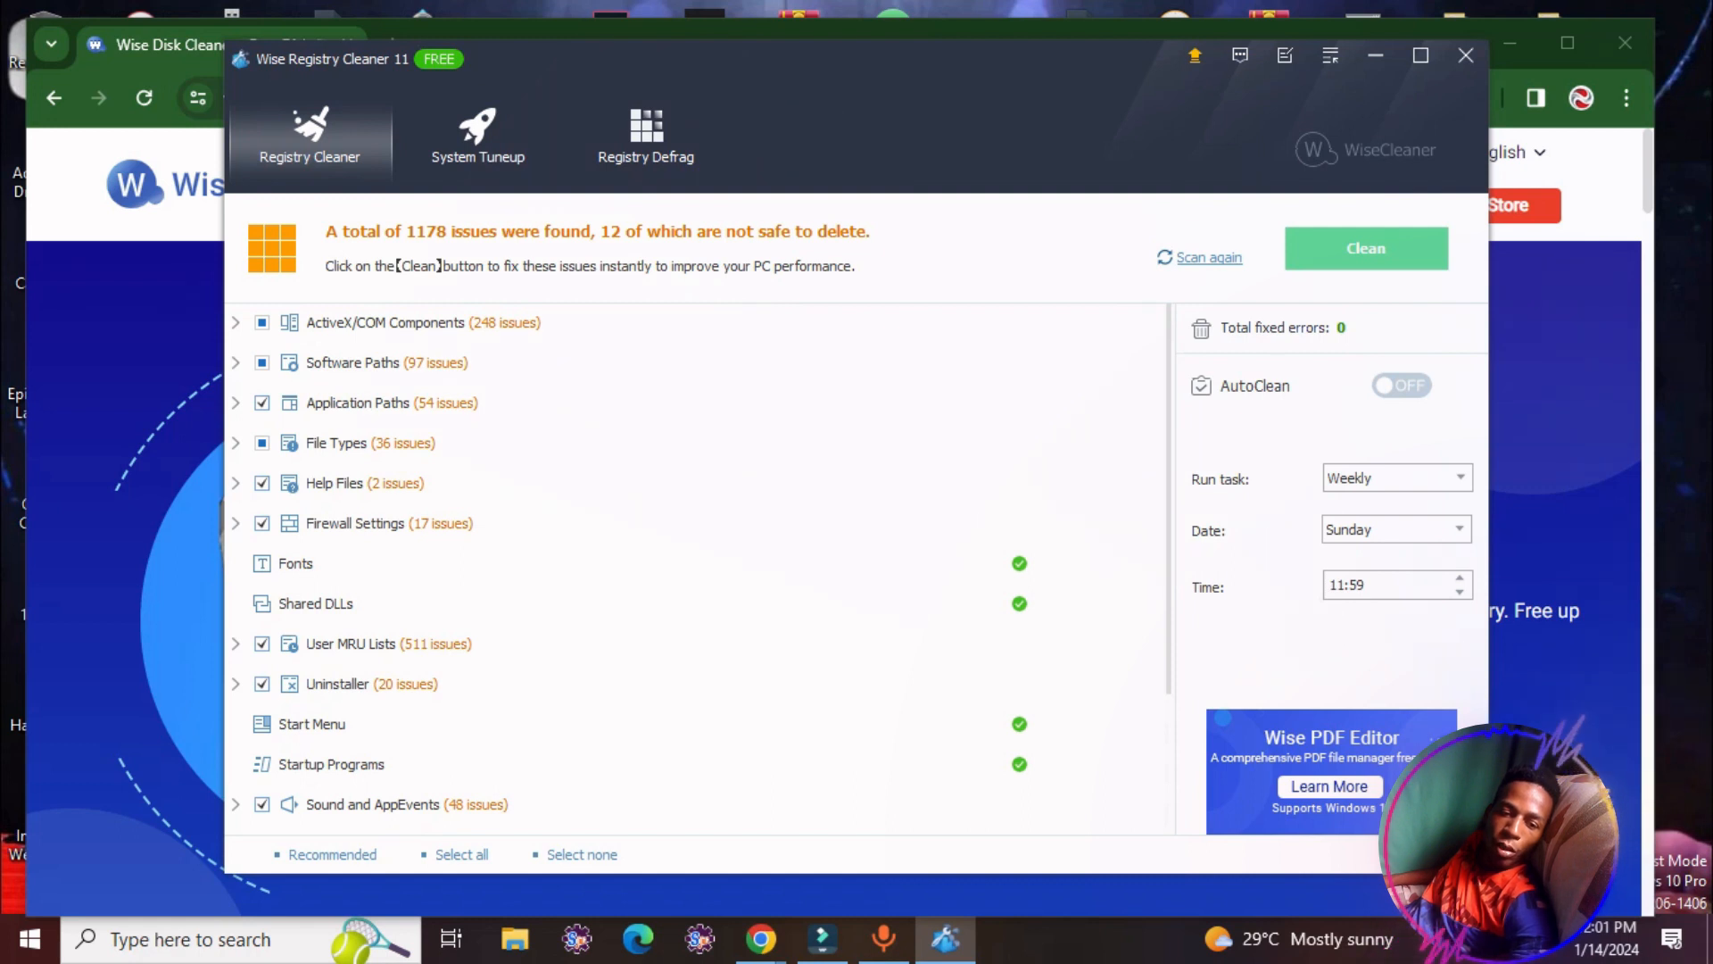
{"action": "mouse_move", "coordinate": [312, 724]}
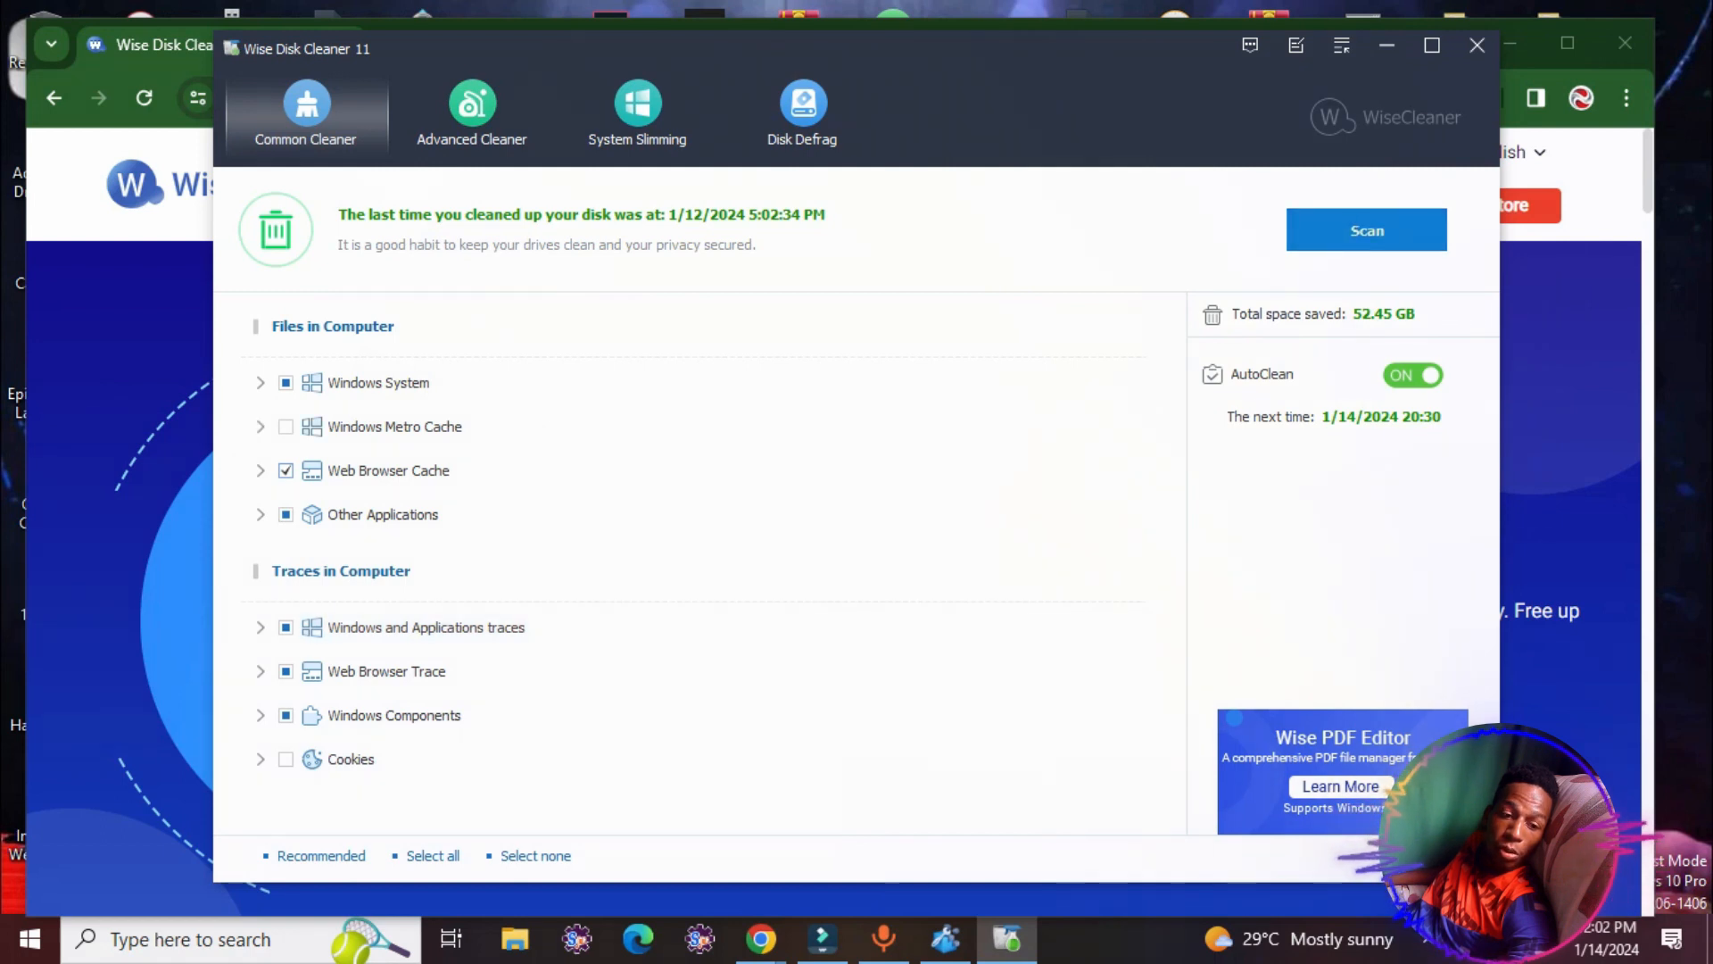
- Let the junk-file scan run and switch to Advanced Cleaner for Local Disk (C:)
{"action": "left_click", "coordinate": [1366, 230]}
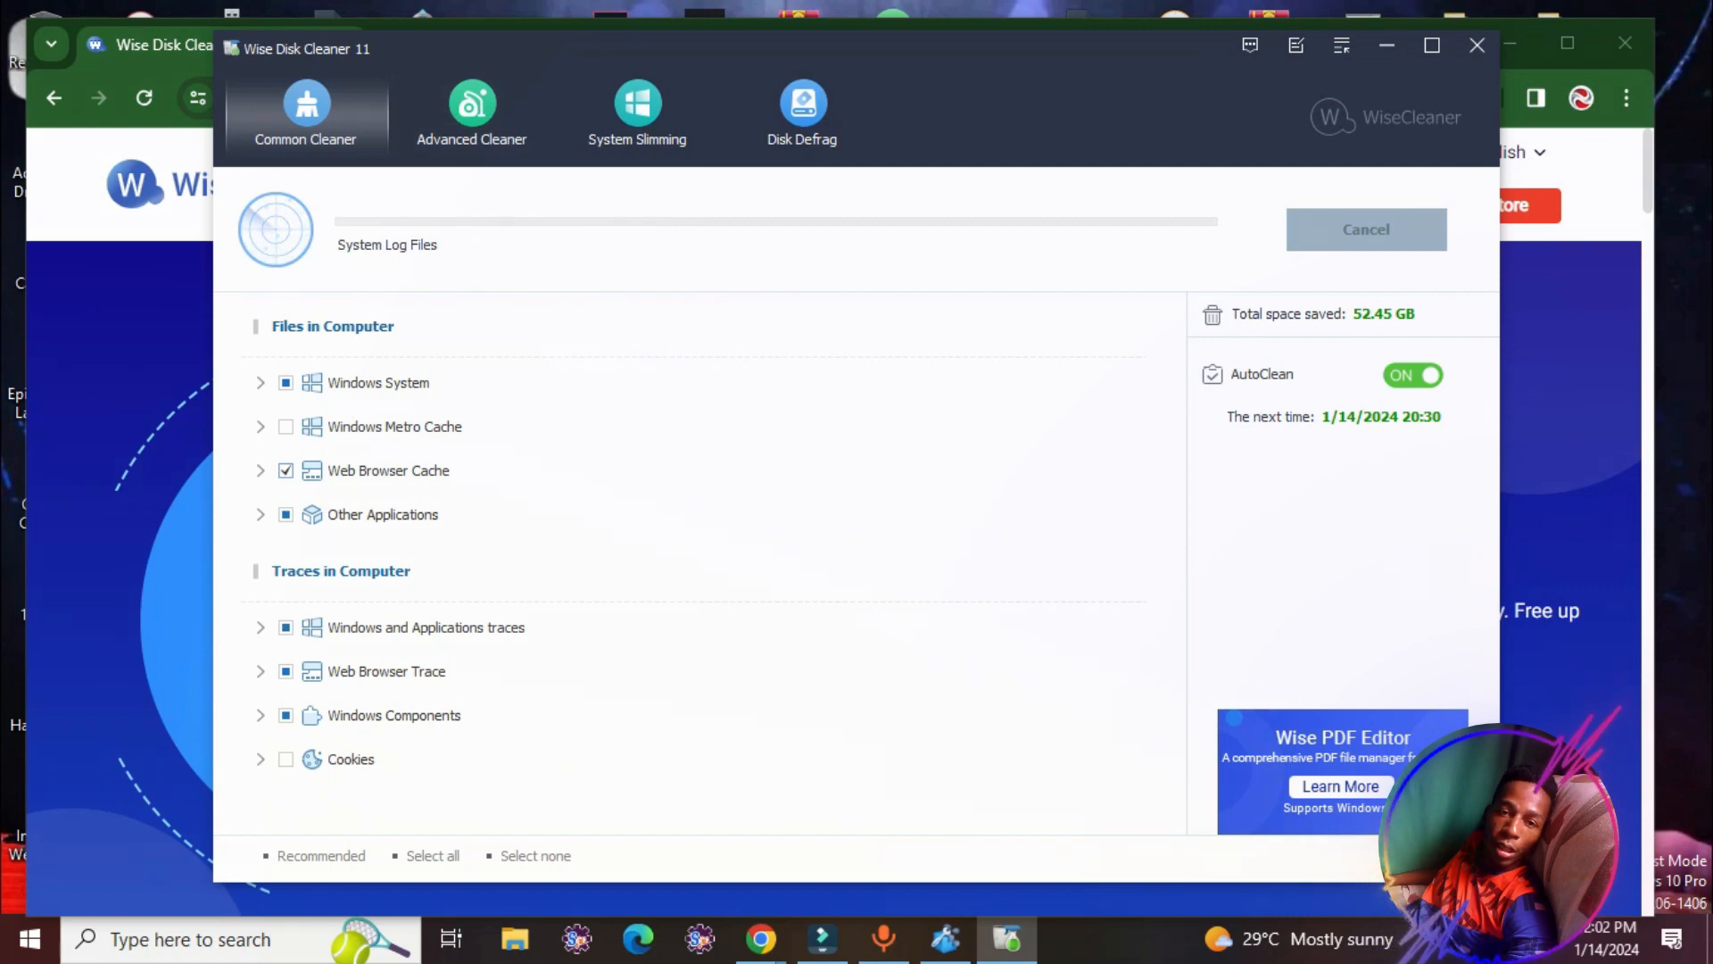
{"action": "left_click", "coordinate": [471, 107]}
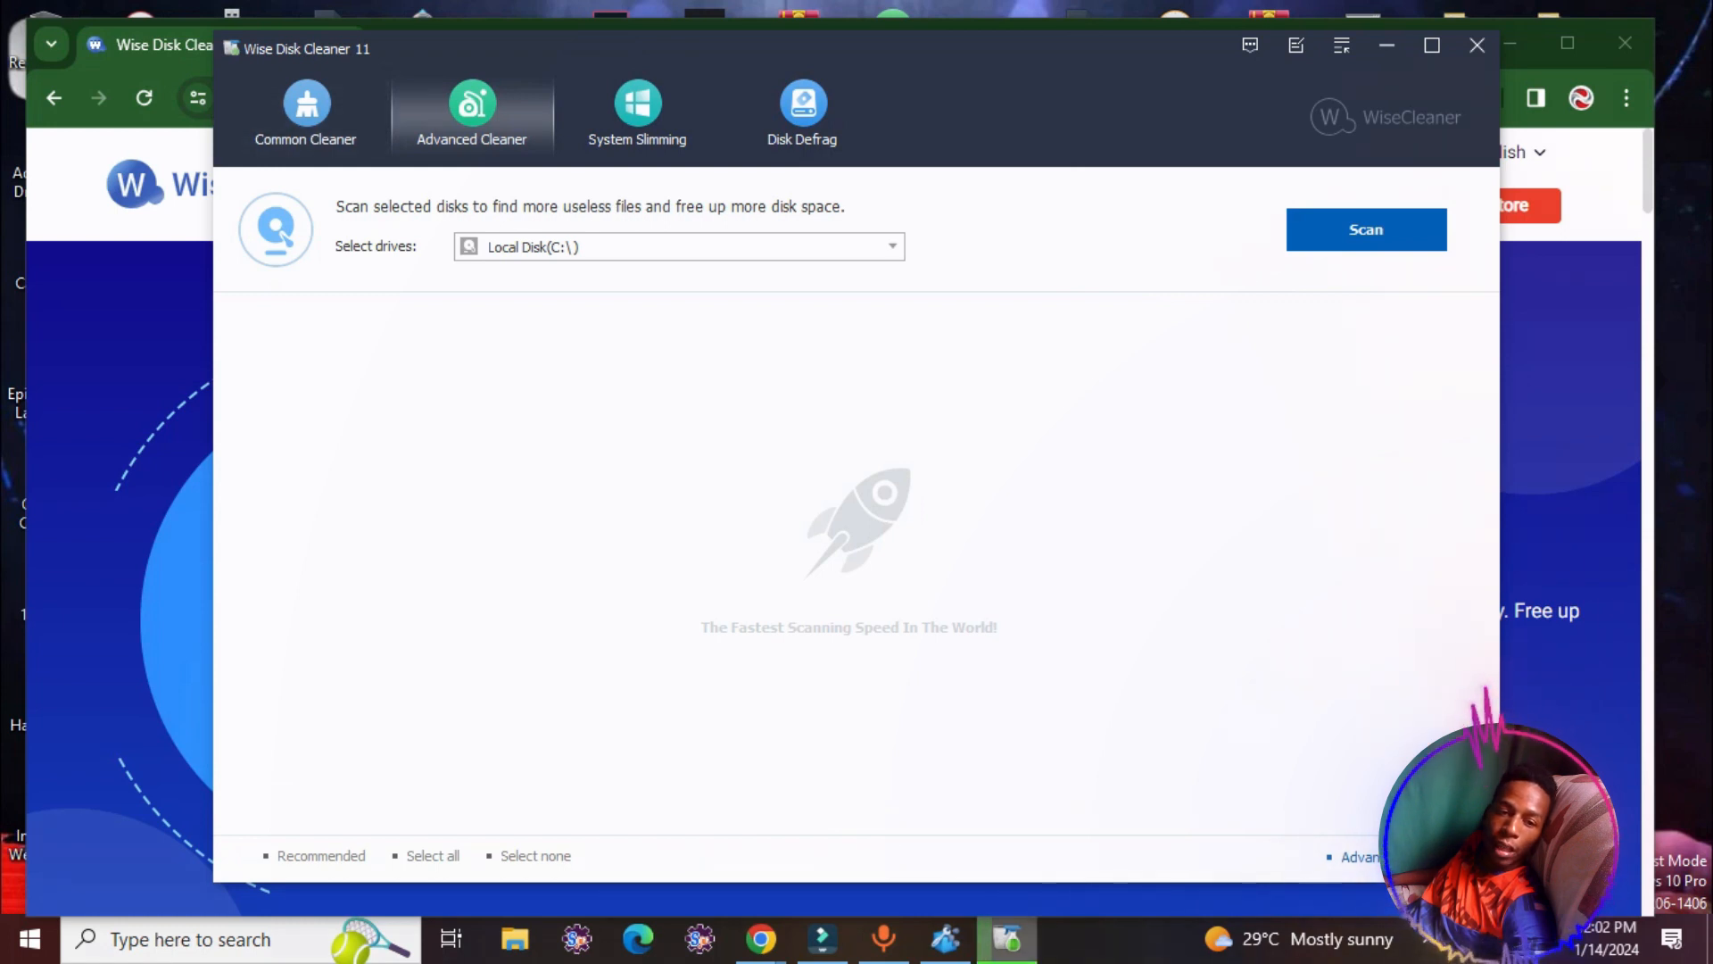
- Switch back to the Common Cleaner tab showing the running junk-file scan
{"action": "left_click", "coordinate": [305, 112]}
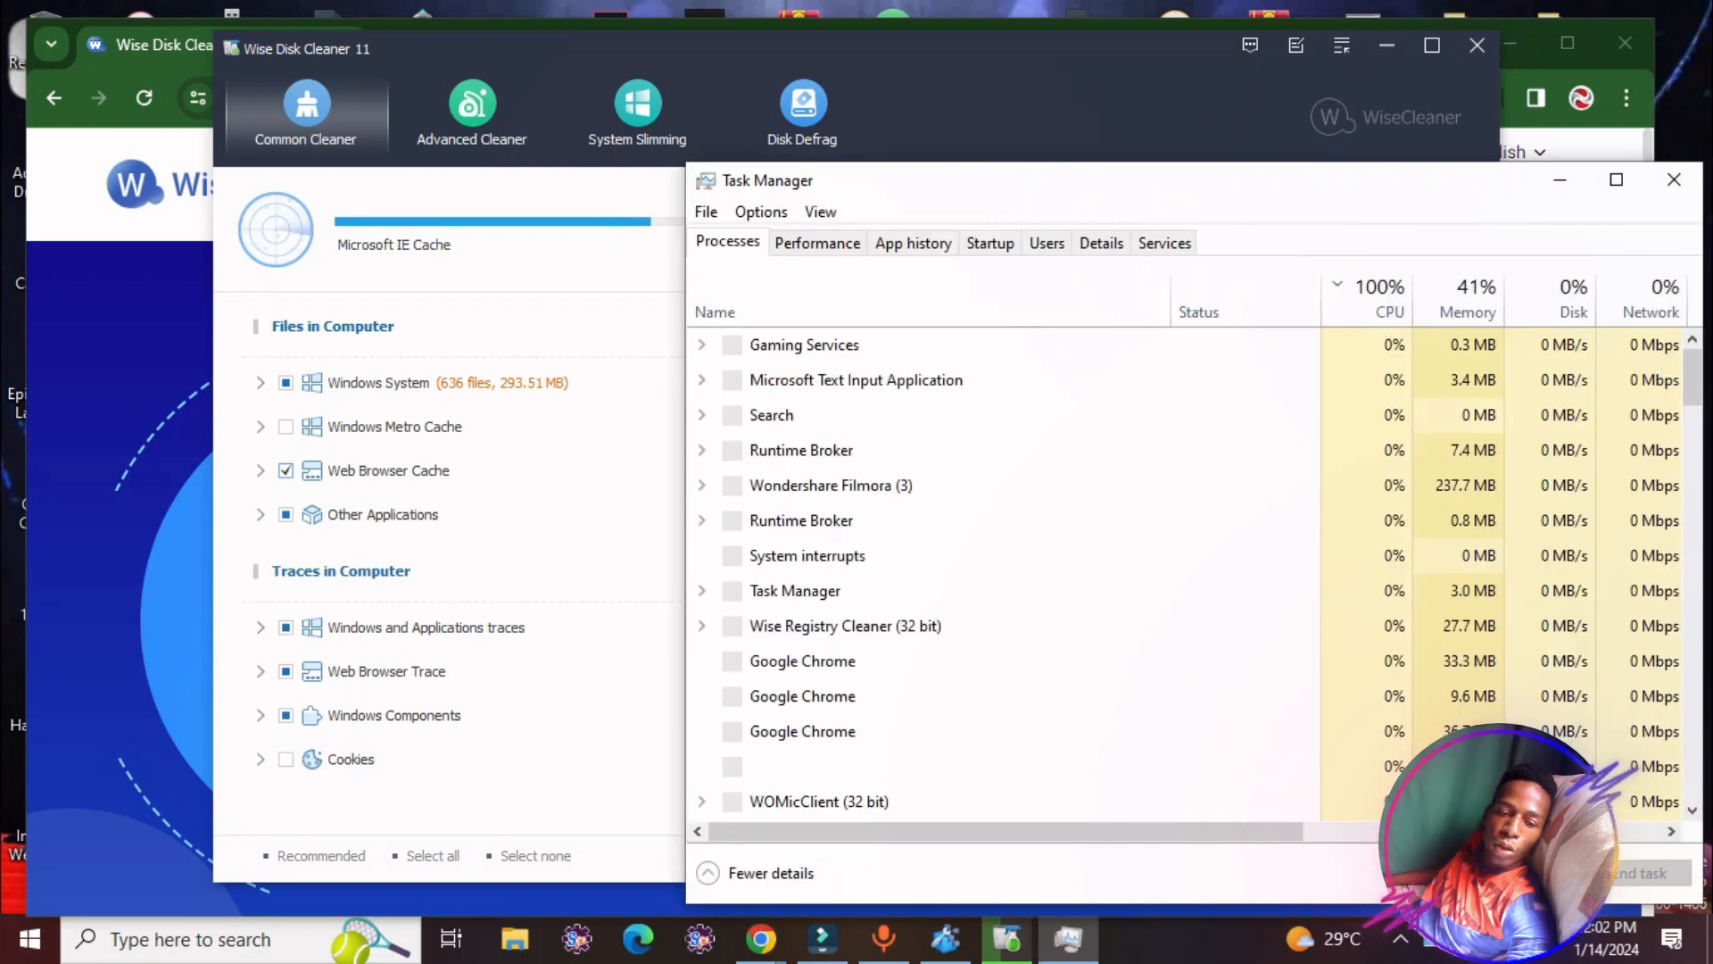
- Show Task Manager's Performance graphs and select Disk 0 (C:)
{"action": "left_click", "coordinate": [817, 242]}
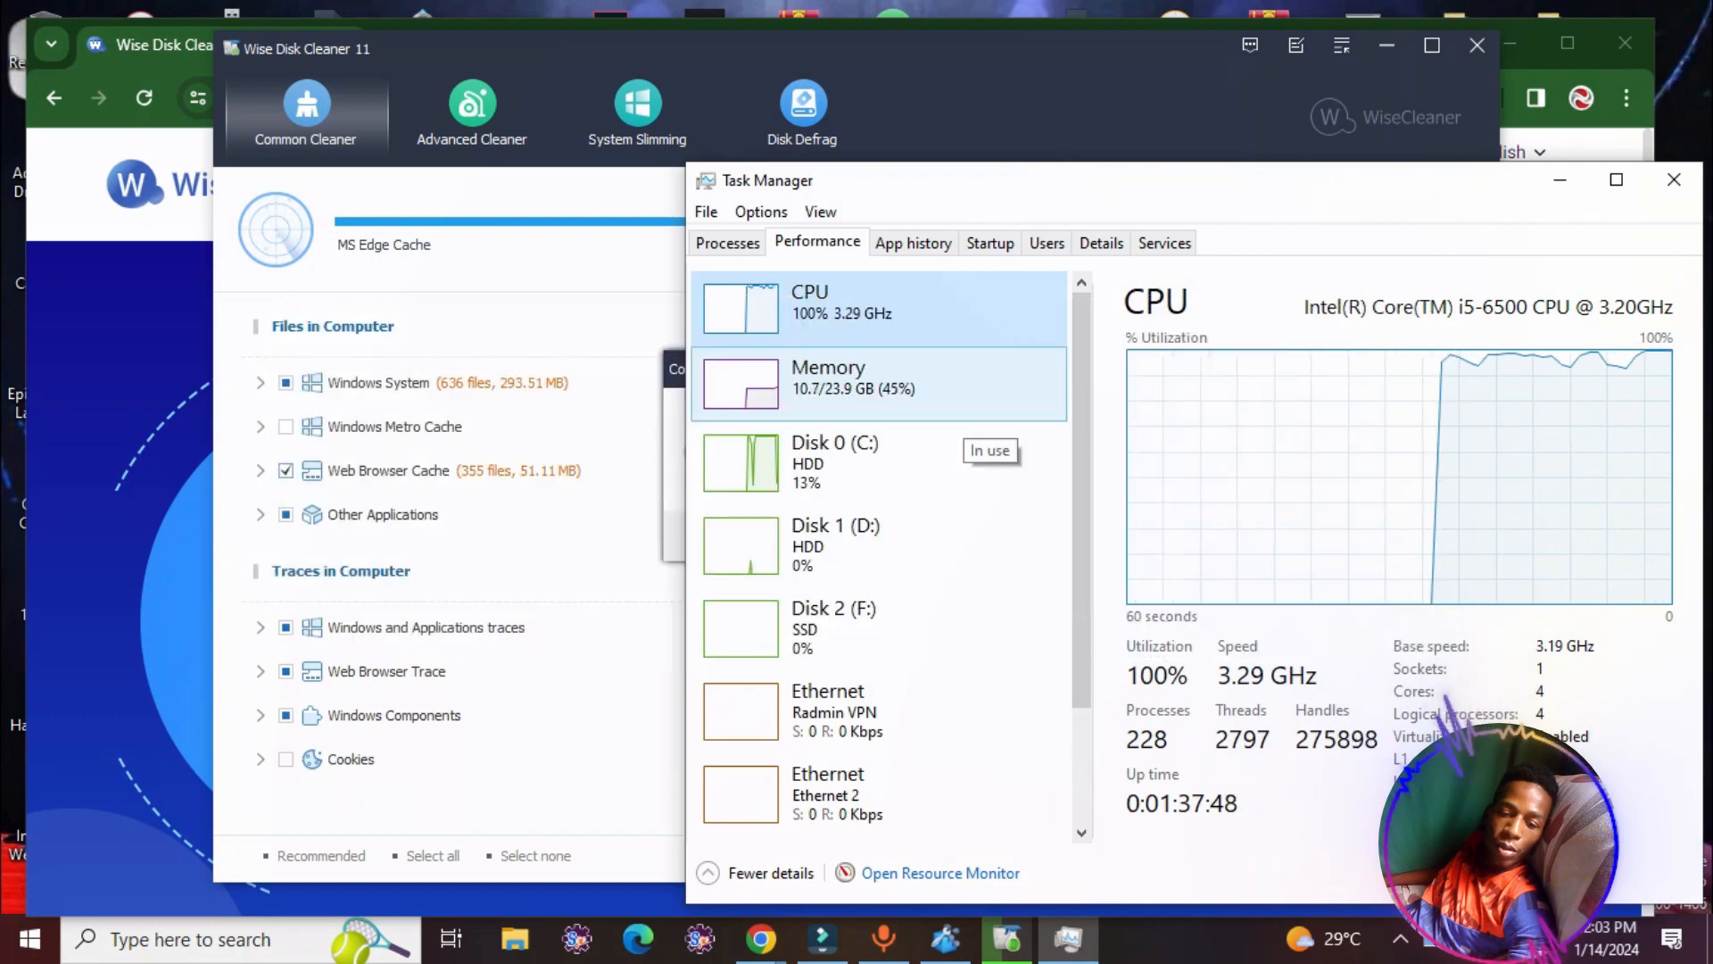
{"action": "left_click", "coordinate": [870, 462]}
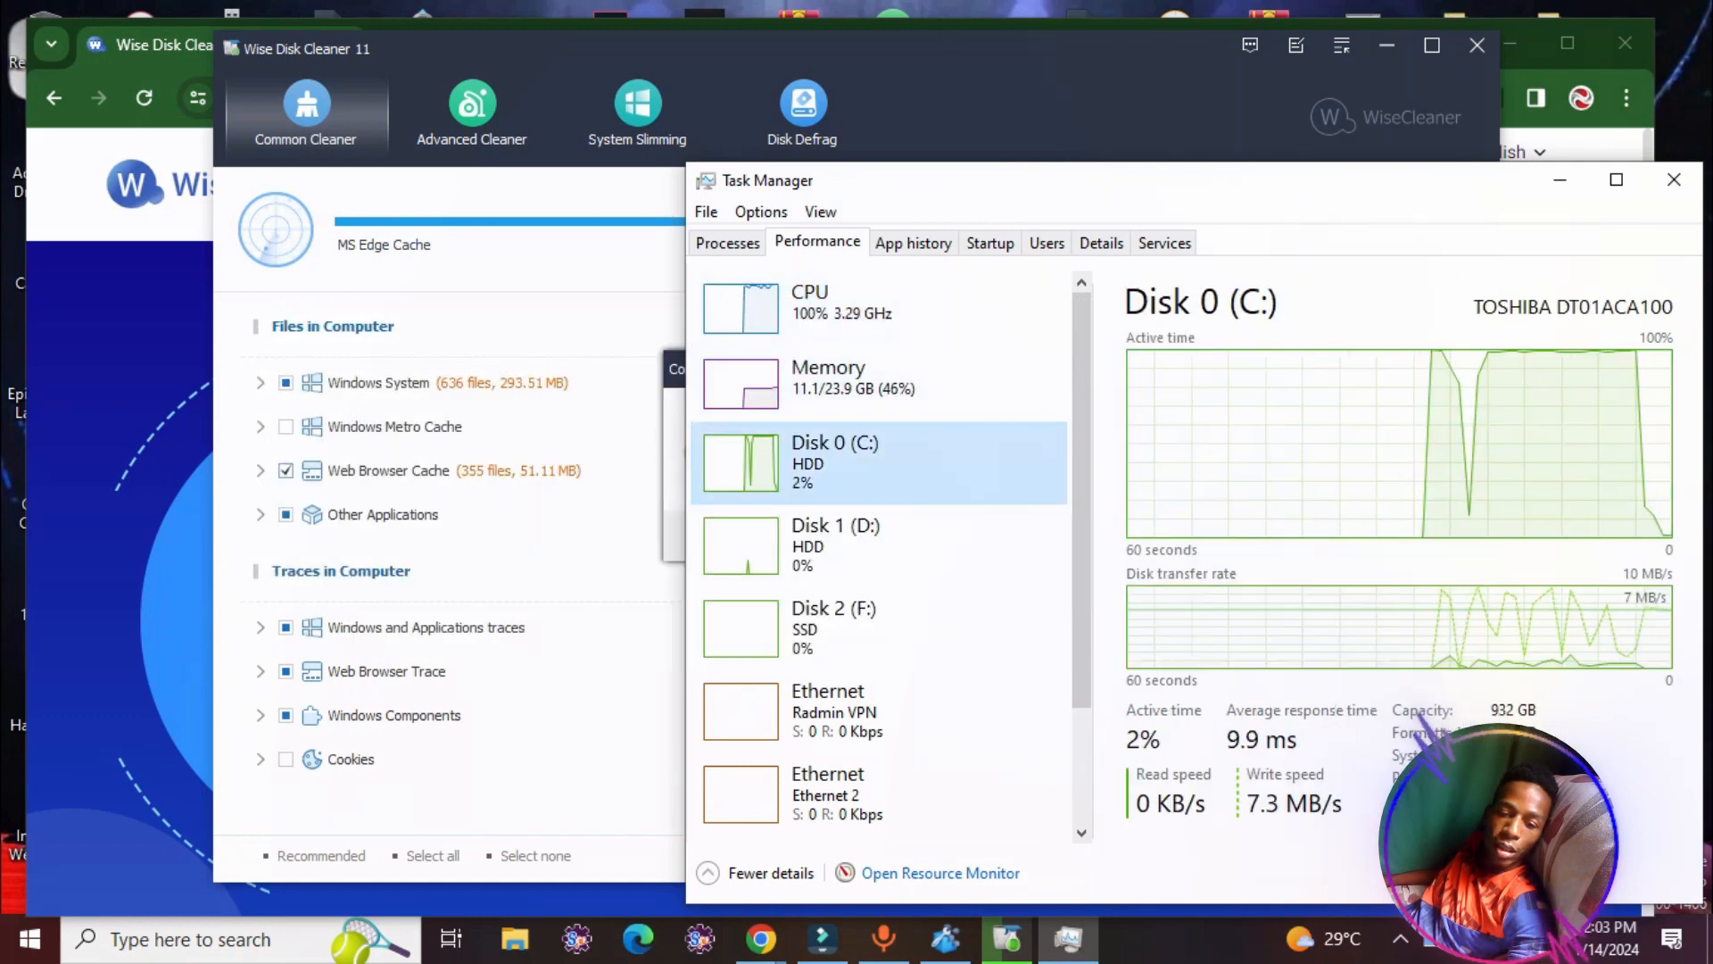
{"action": "mouse_move", "coordinate": [834, 472]}
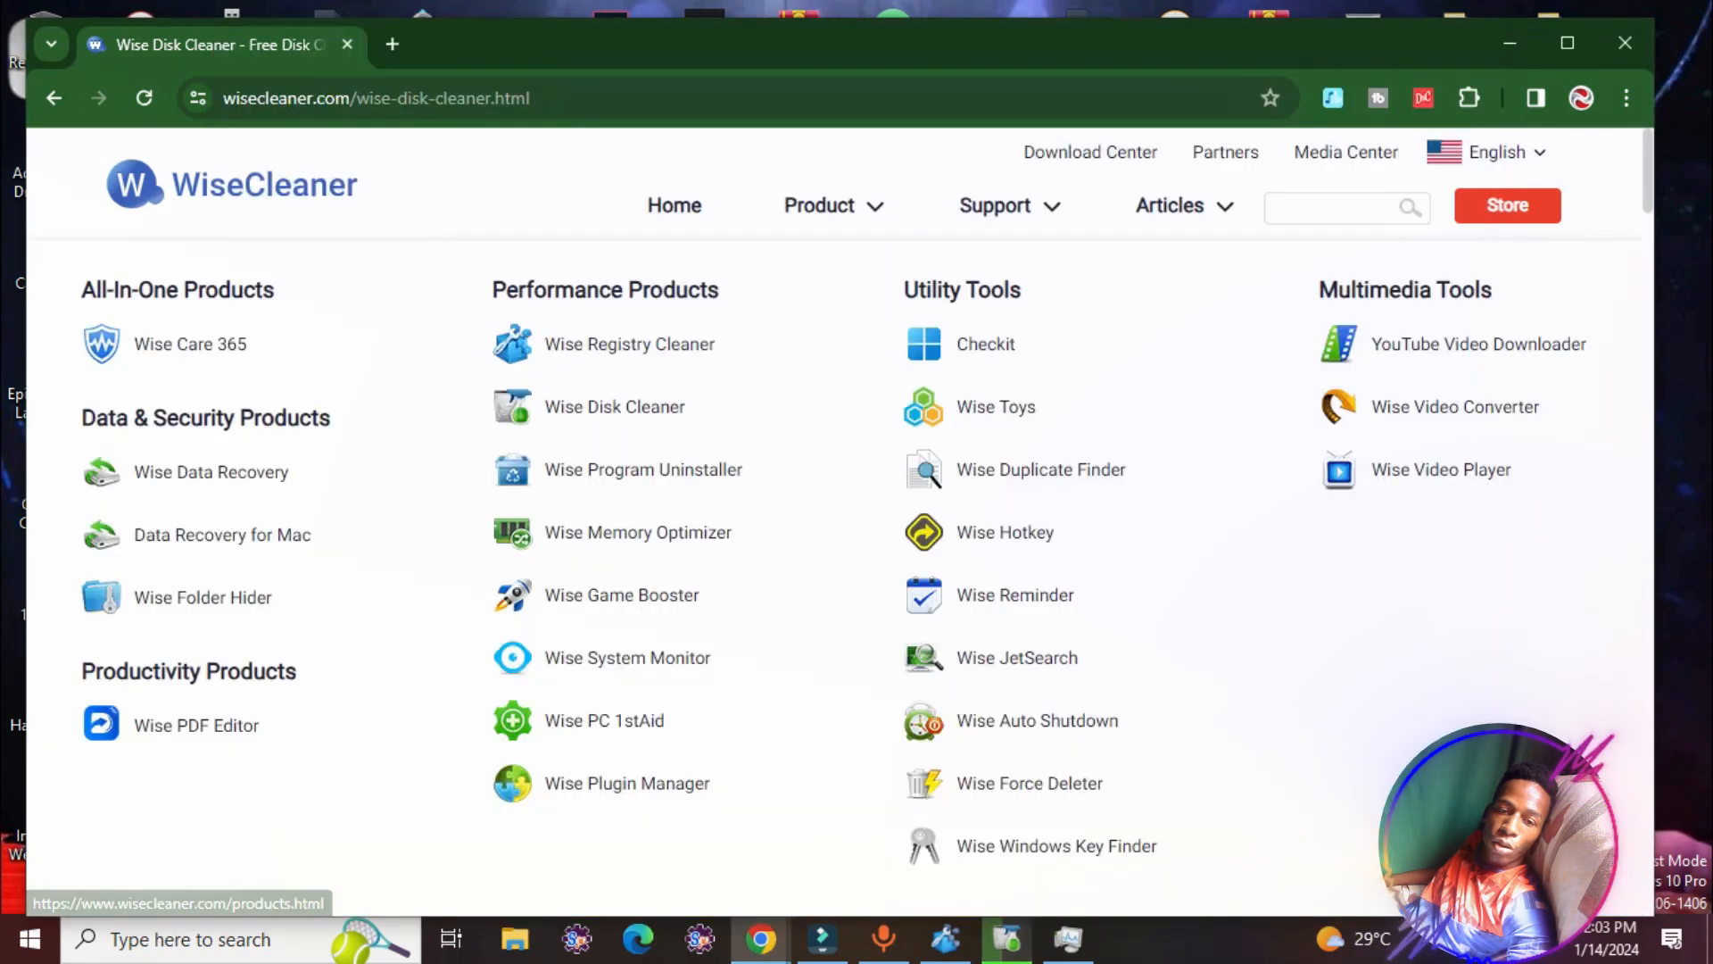
{"action": "mouse_move", "coordinate": [639, 532]}
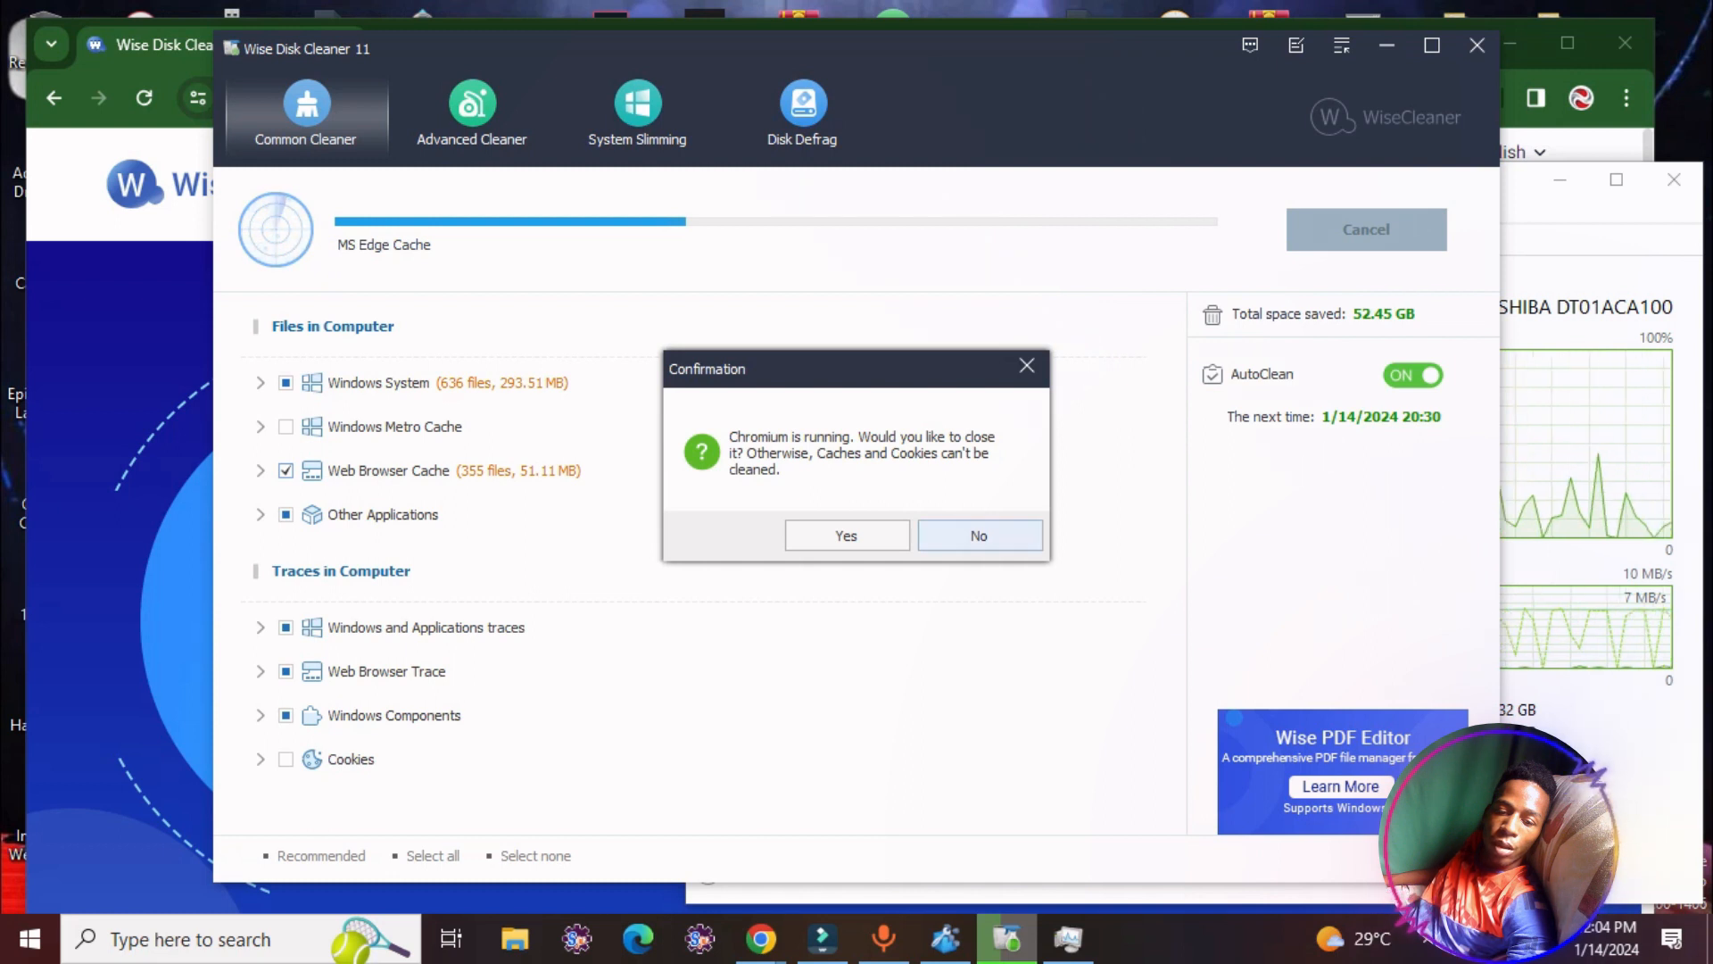
- Answer No to the confirmation asking to close Chromium
{"action": "left_click", "coordinate": [979, 534]}
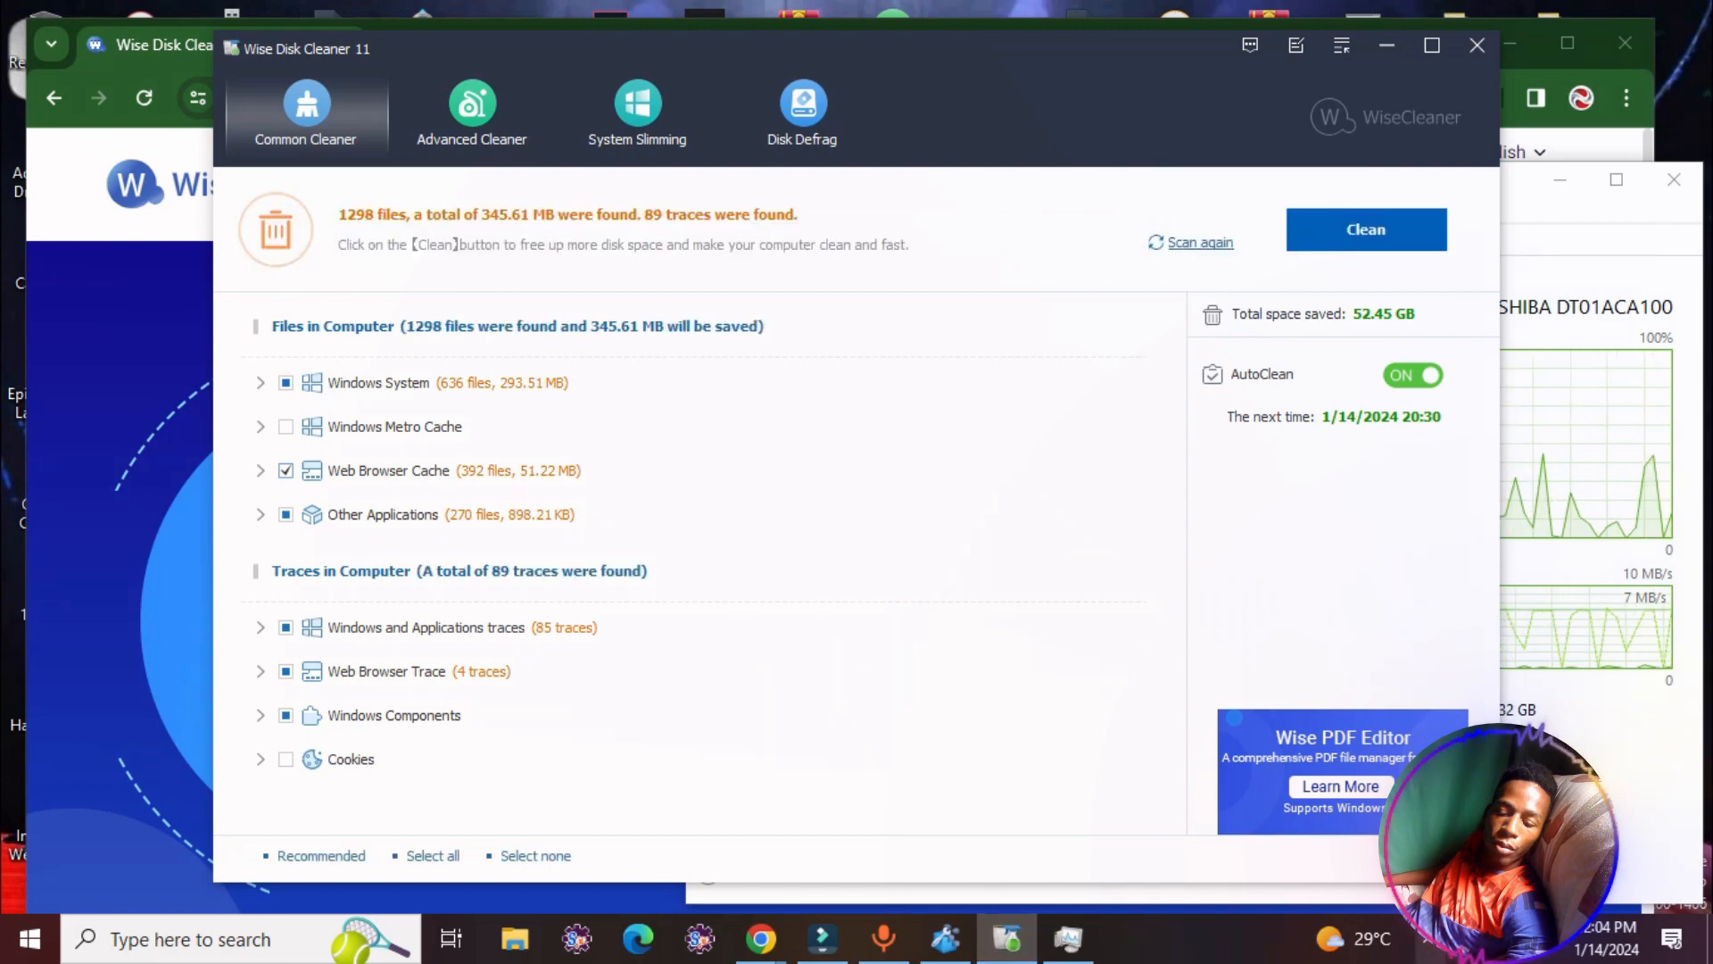
{"action": "mouse_move", "coordinate": [428, 383]}
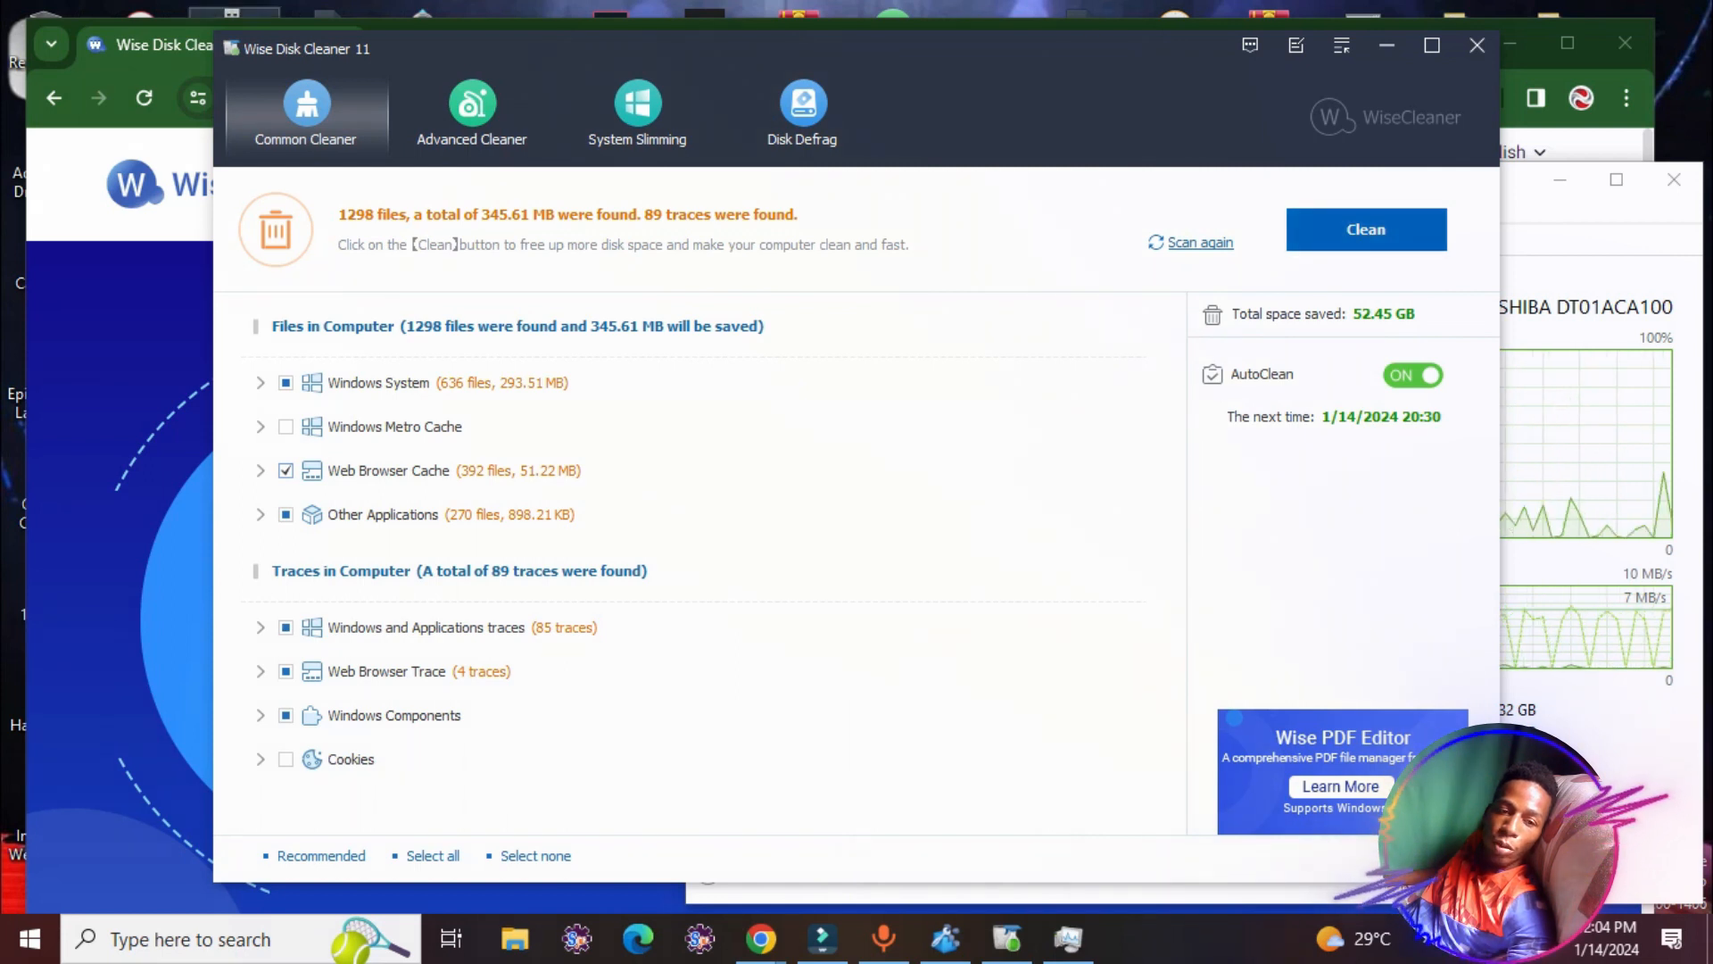
- After the junk scan finds 1298 files (345.61 MB), switch to System Slimming
{"action": "left_click", "coordinate": [637, 103]}
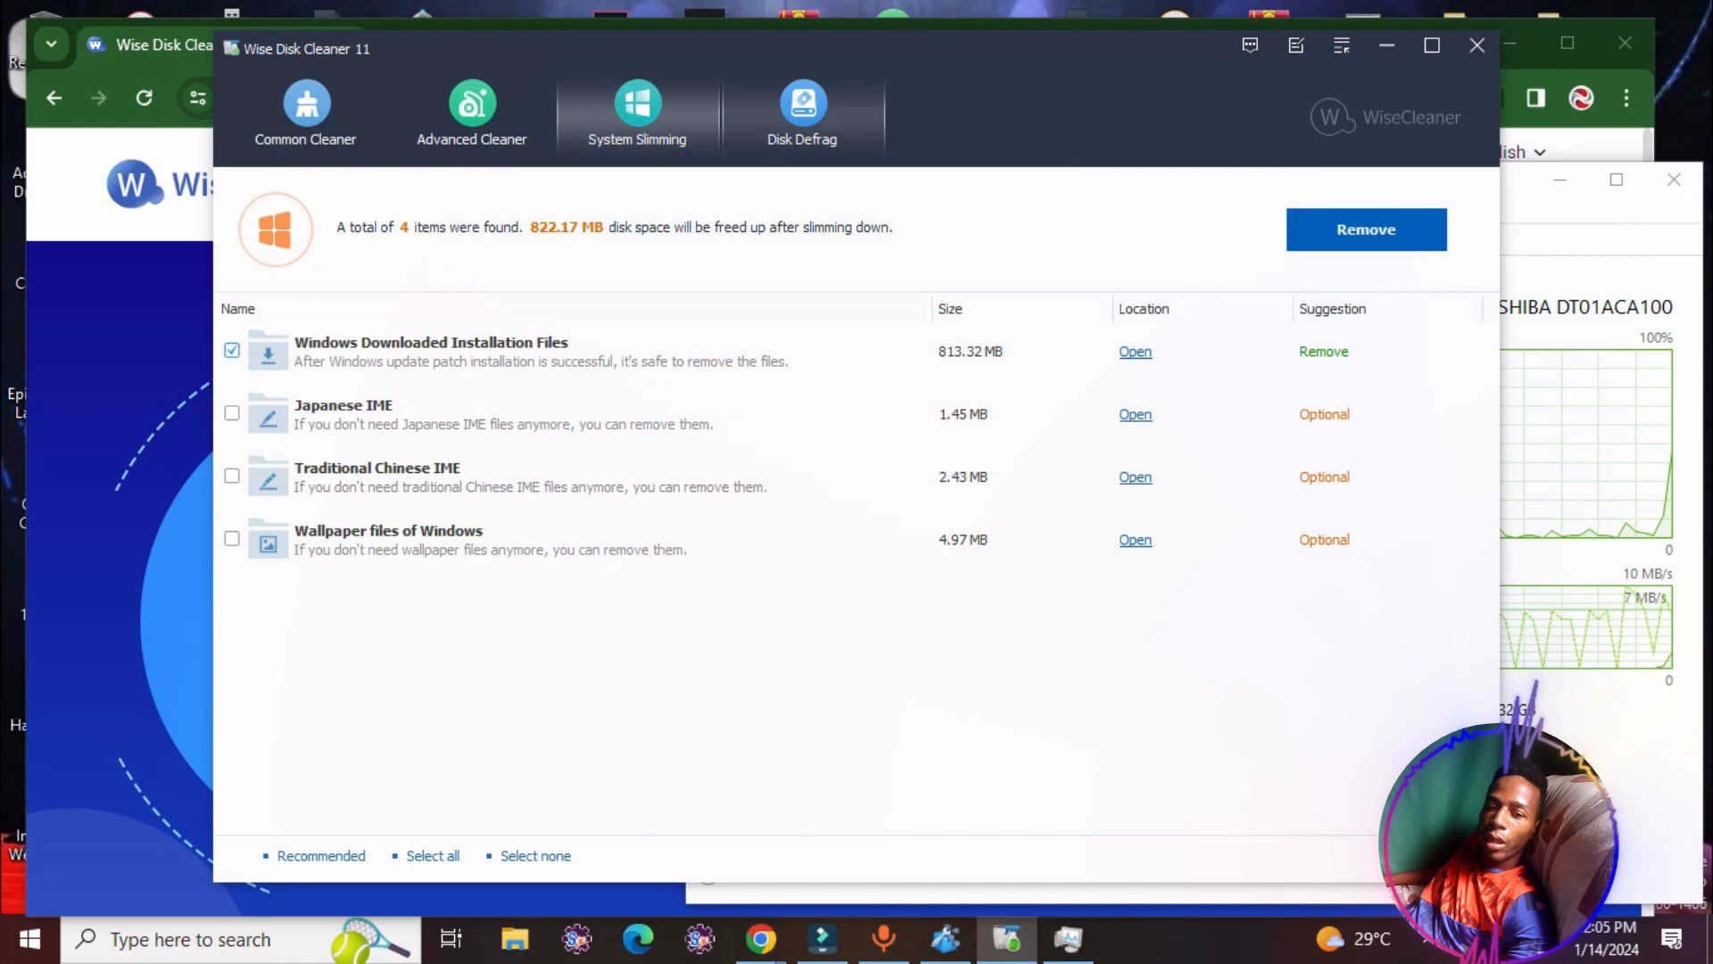
- Bring up the Disk Defrag drive list showing drives C:, D: and F:
{"action": "left_click", "coordinate": [804, 107]}
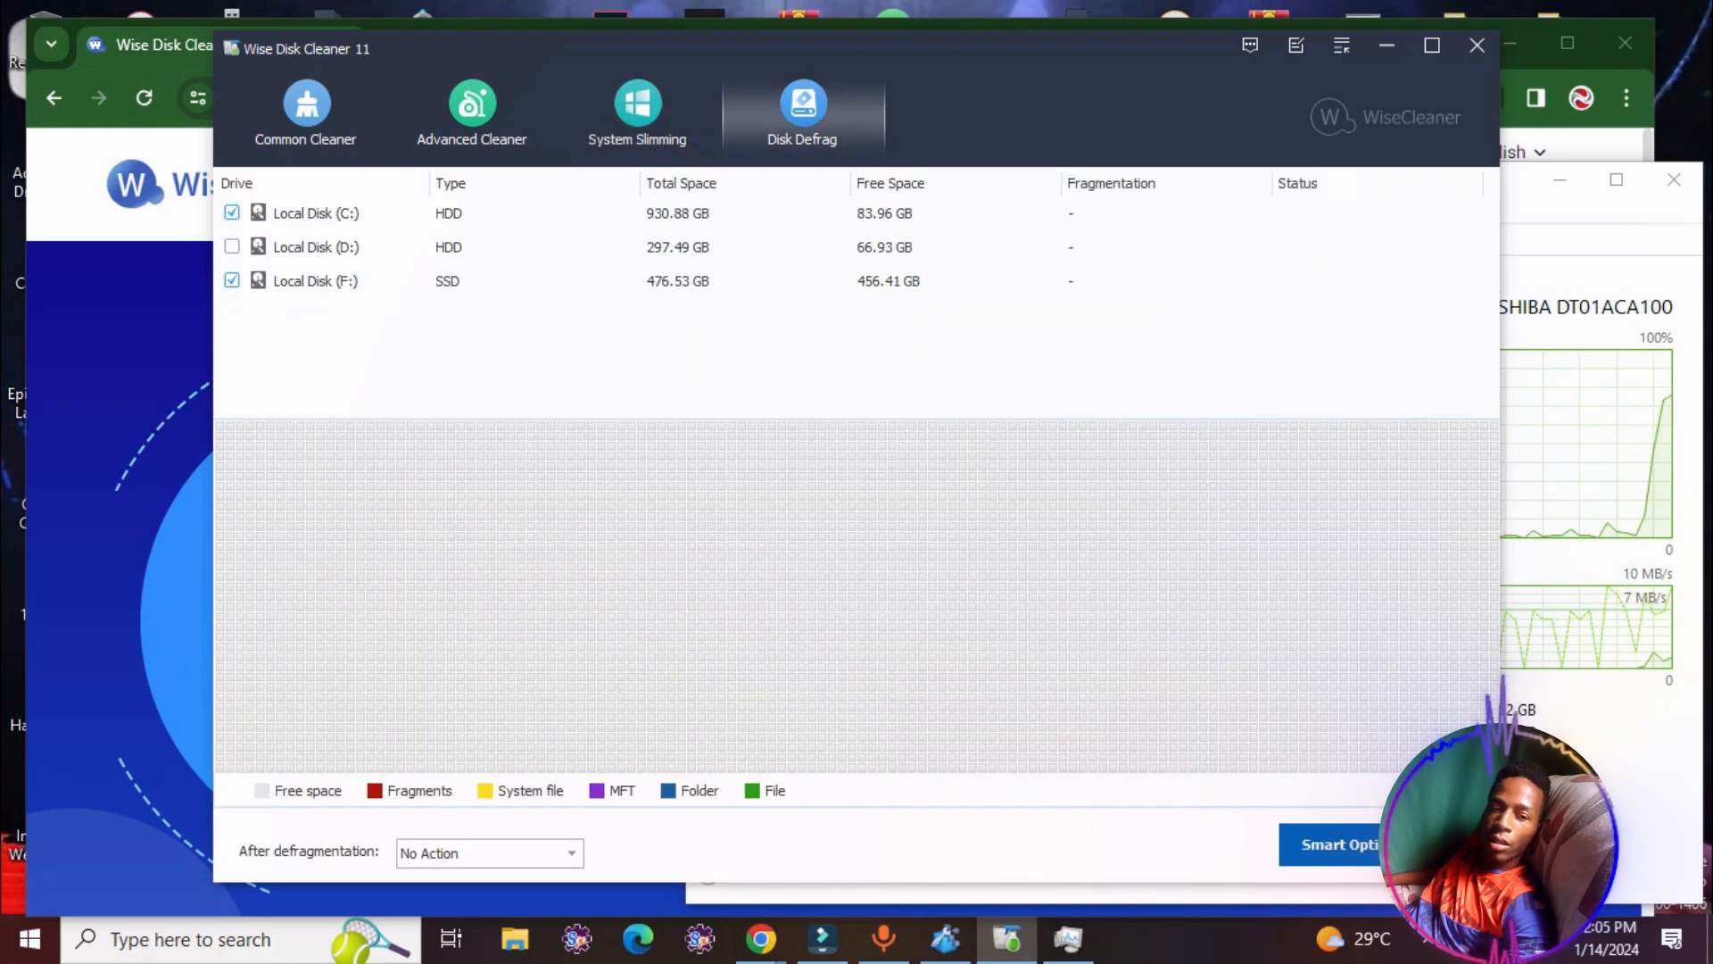
- Untick Local Disk (F:), view Smart Optimize, and return to the Common Cleaner results
{"action": "left_click", "coordinate": [231, 280]}
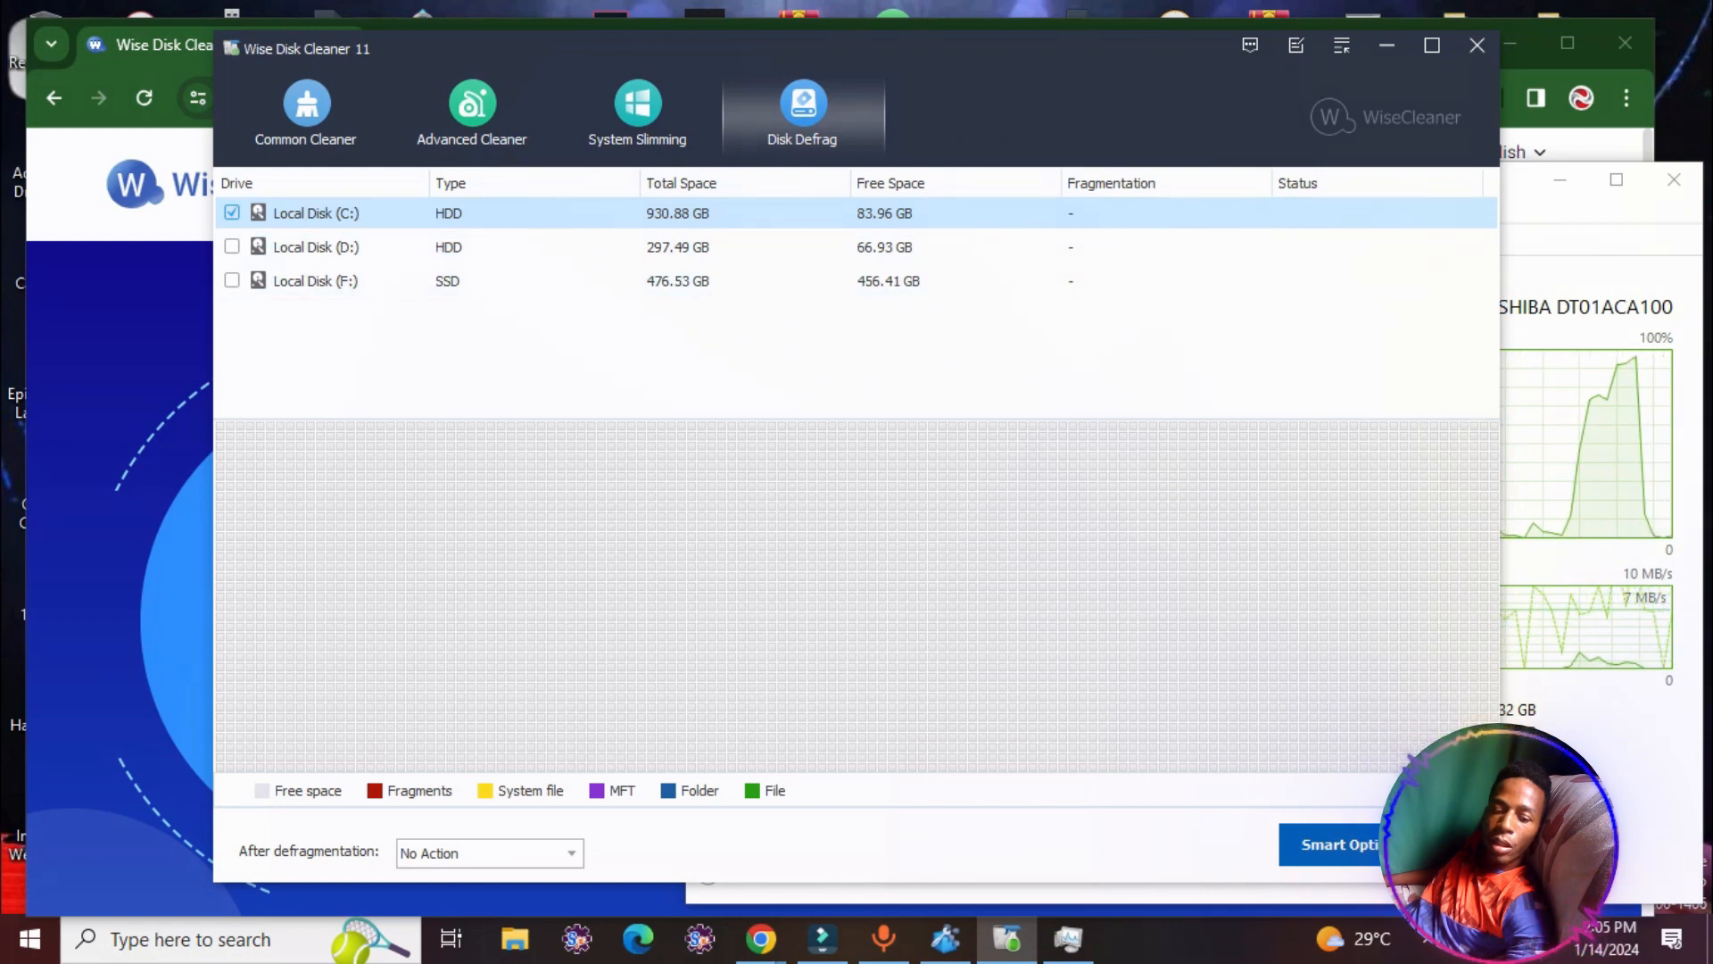
{"action": "left_click", "coordinate": [488, 853]}
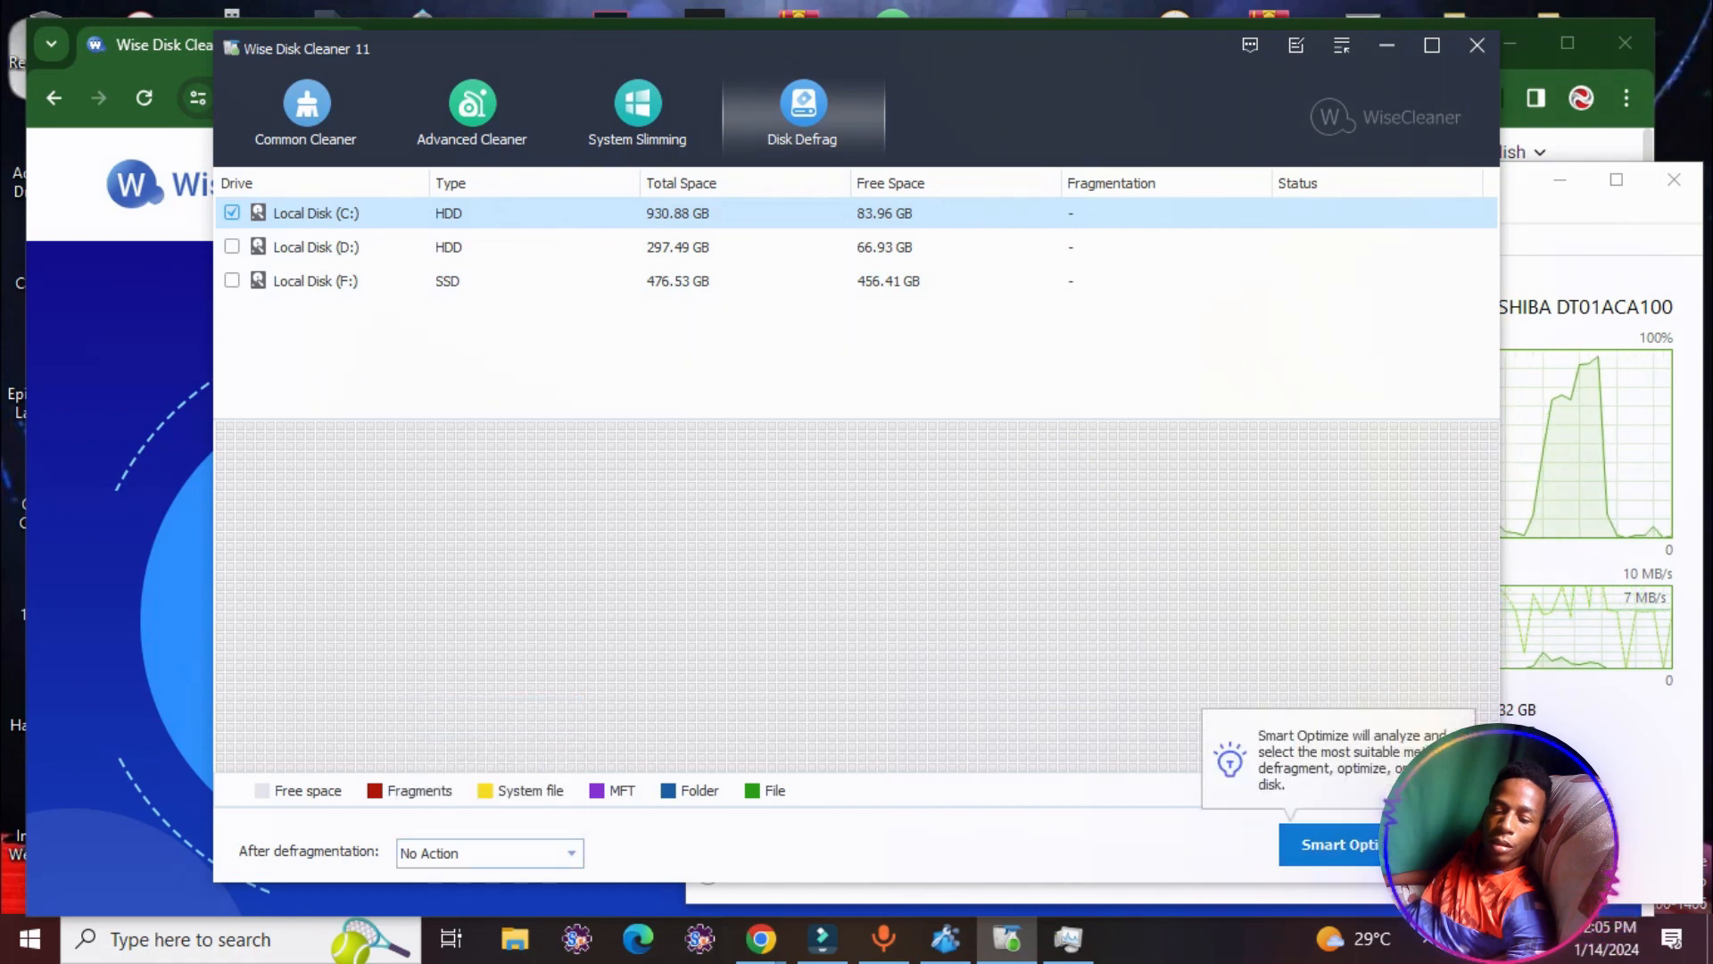
{"action": "left_click", "coordinate": [1451, 846]}
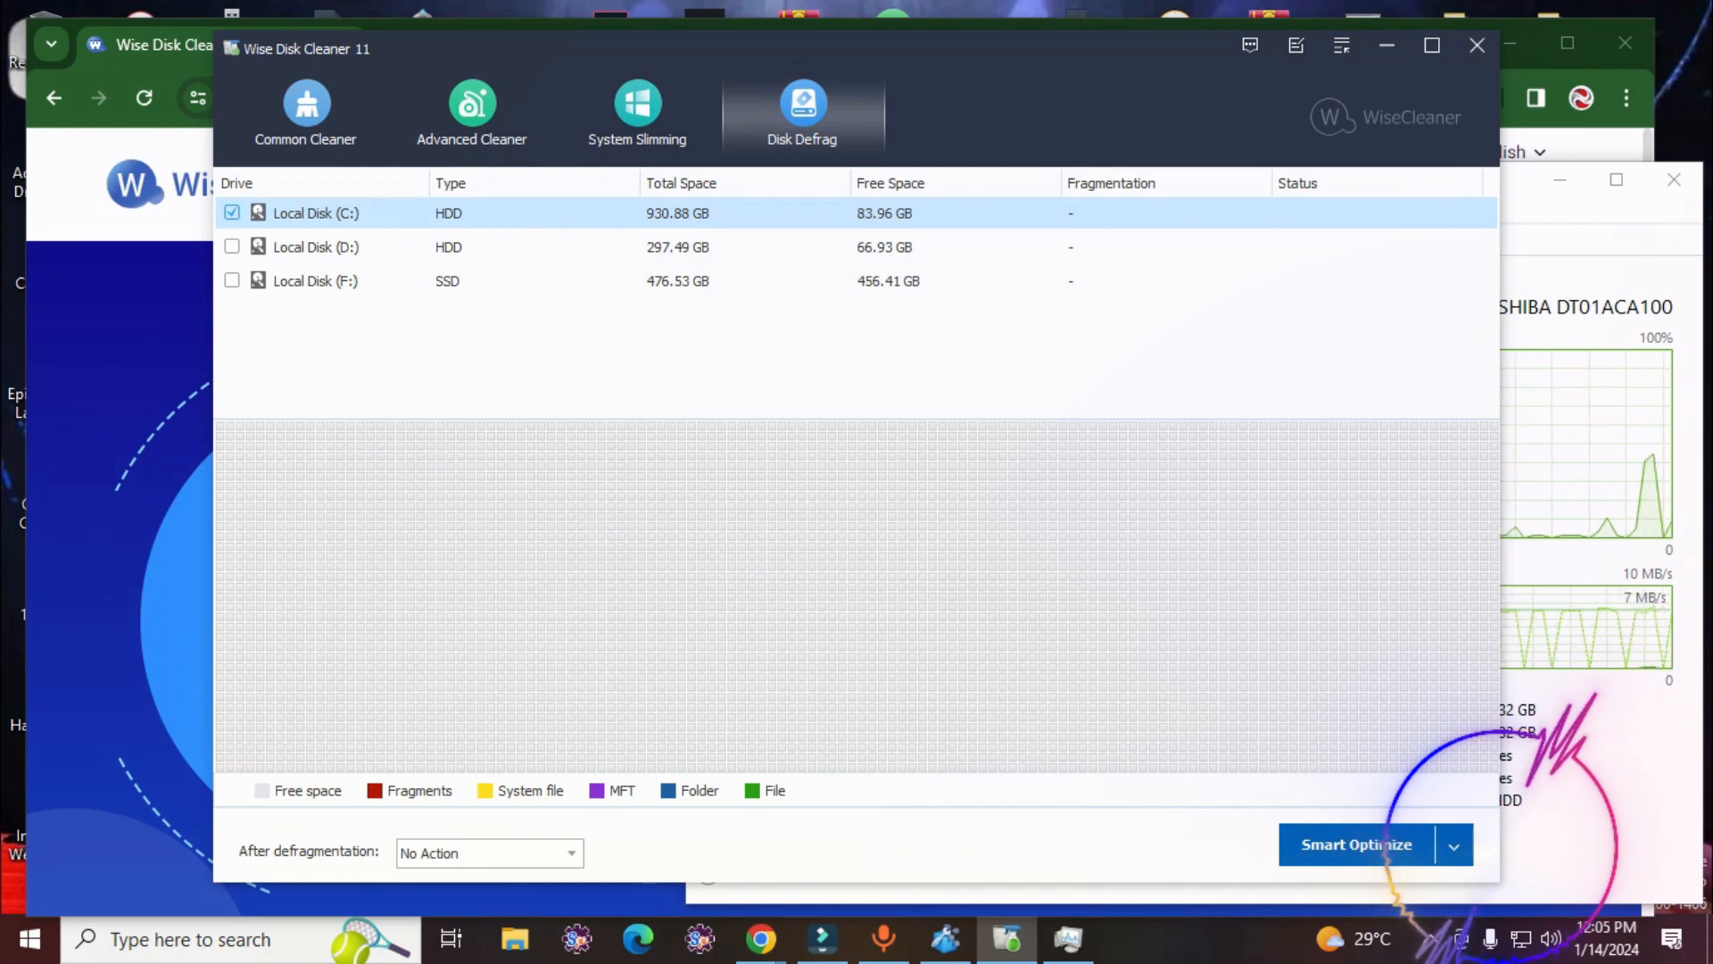
{"action": "left_click", "coordinate": [305, 107]}
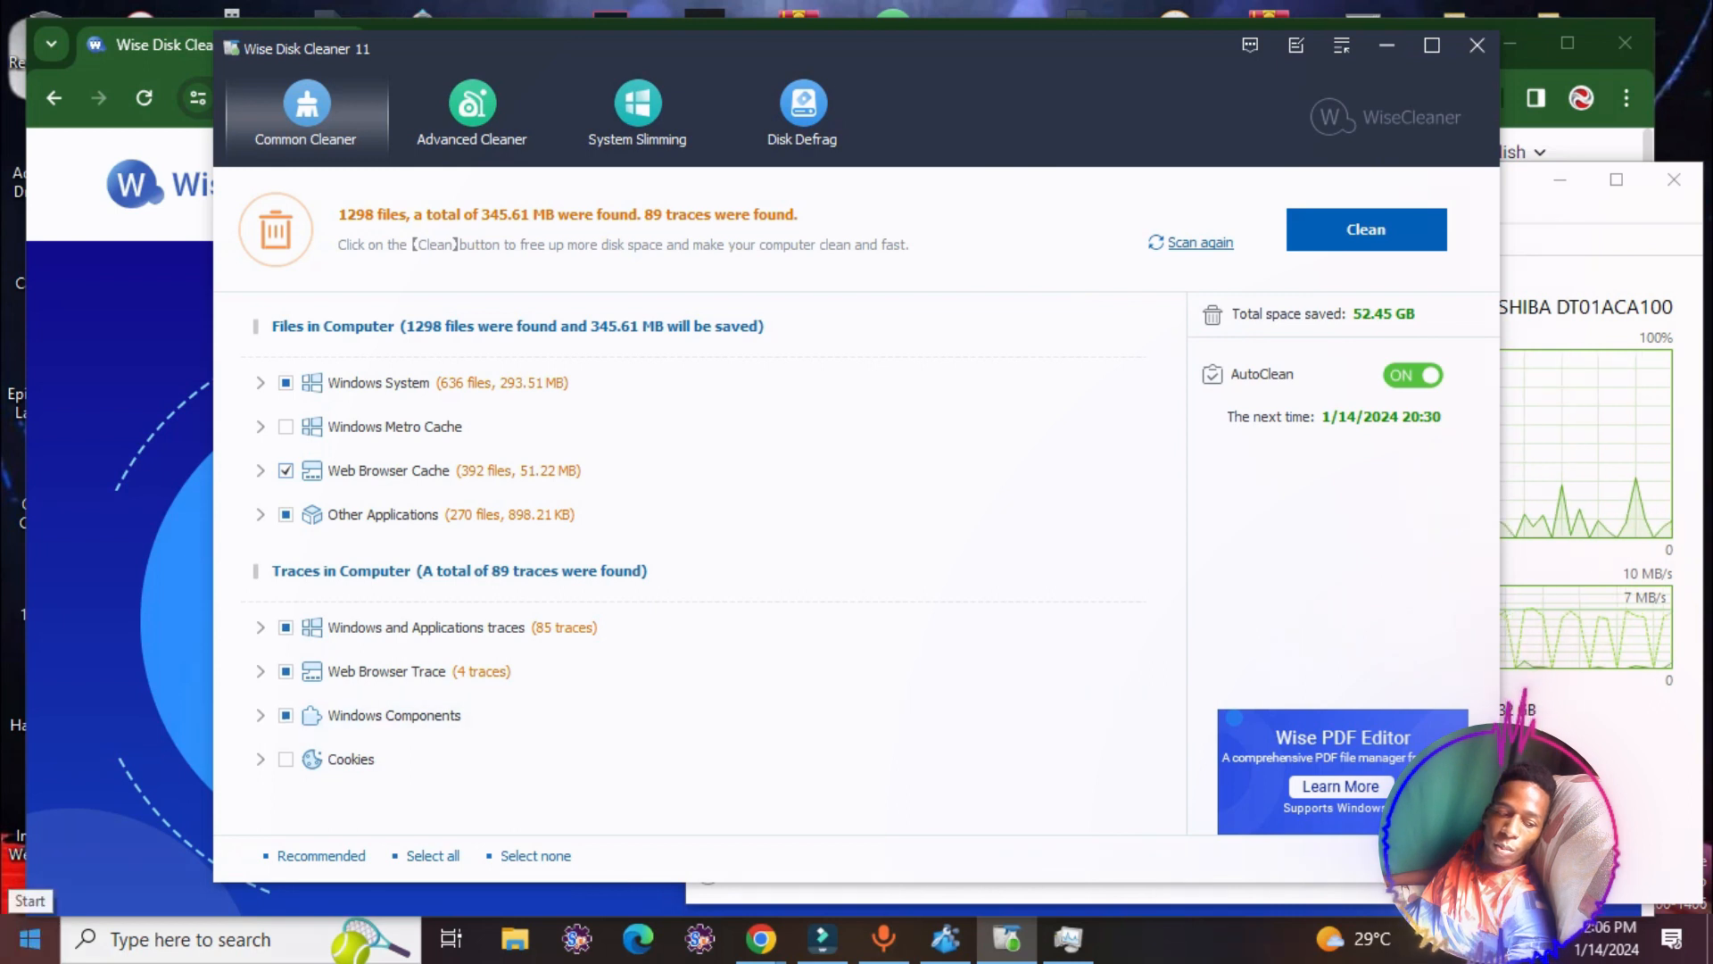
- Search Windows for "clean" and launch Disk Cleanup from Best match
{"action": "left_click", "coordinate": [31, 938]}
{"action": "type", "text": "t"}
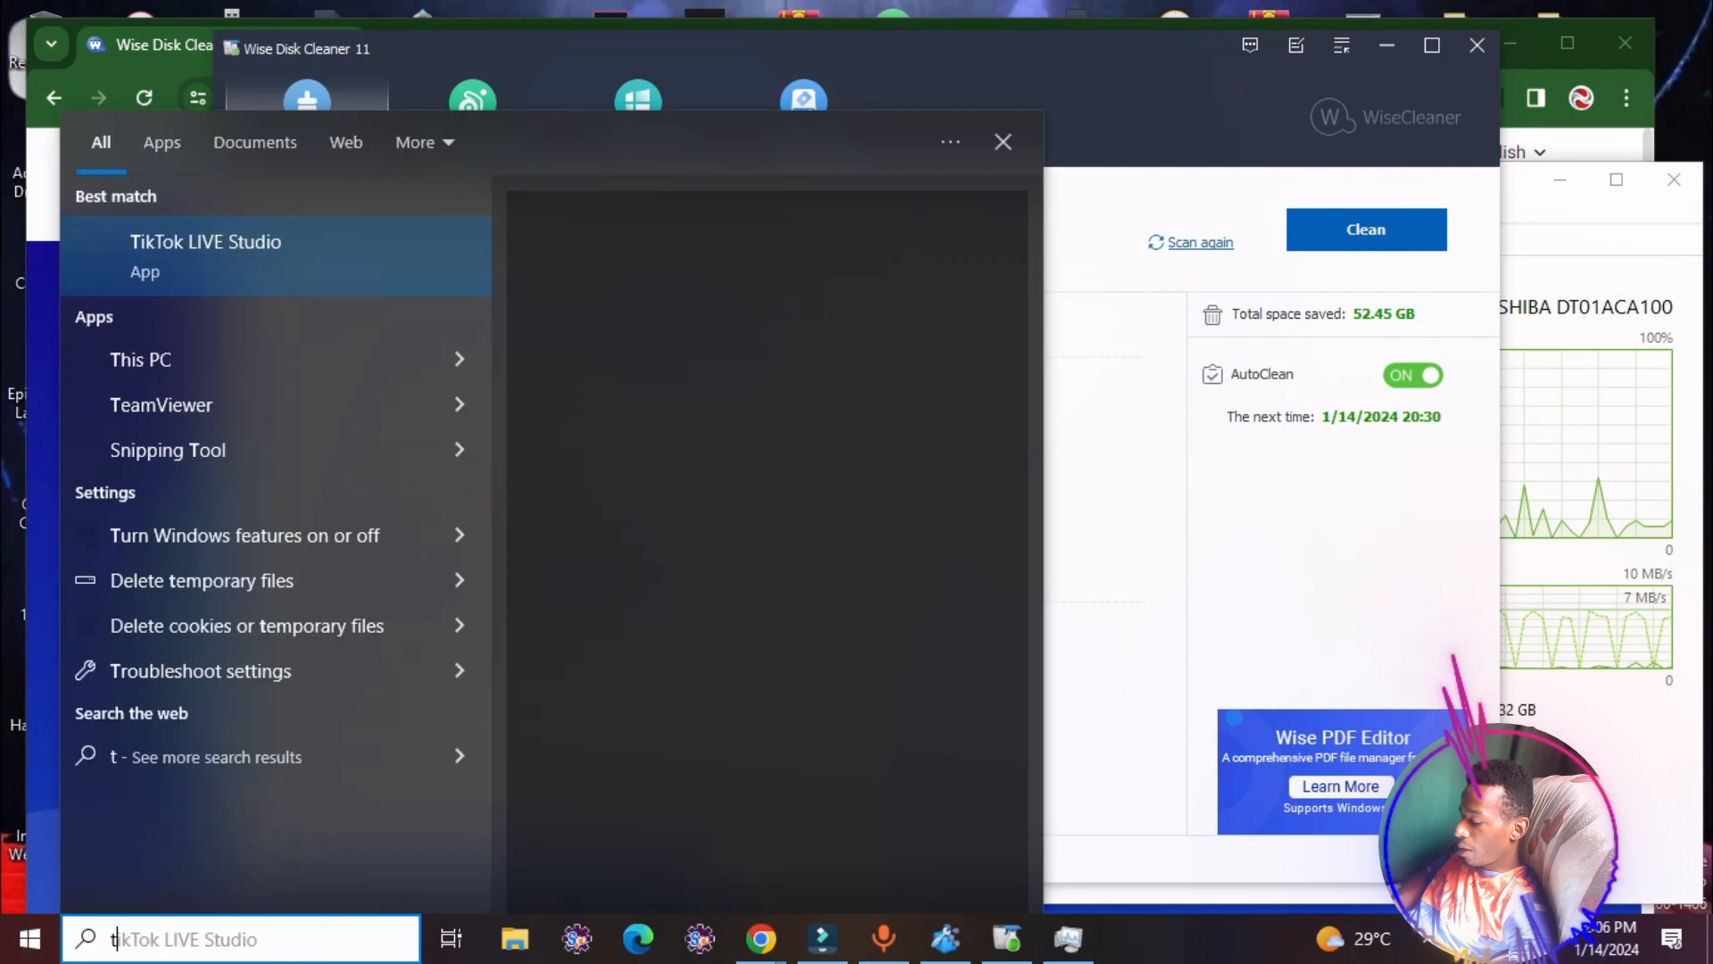
{"action": "type", "text": "clea"}
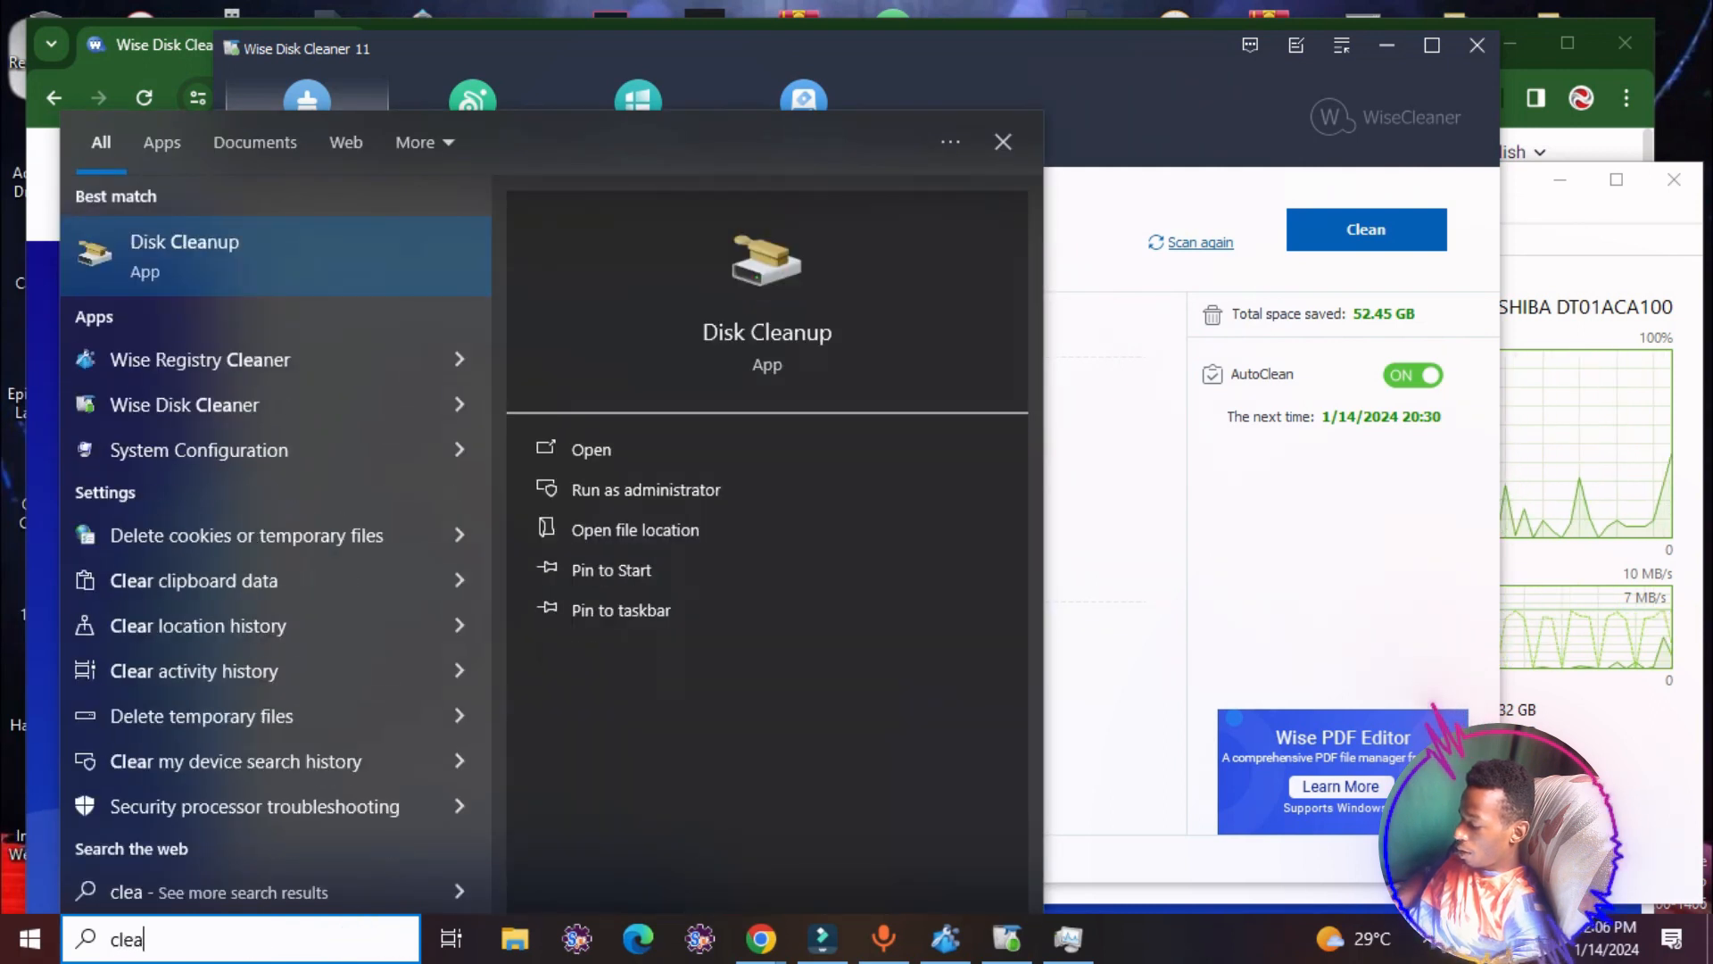
{"action": "type", "text": "n"}
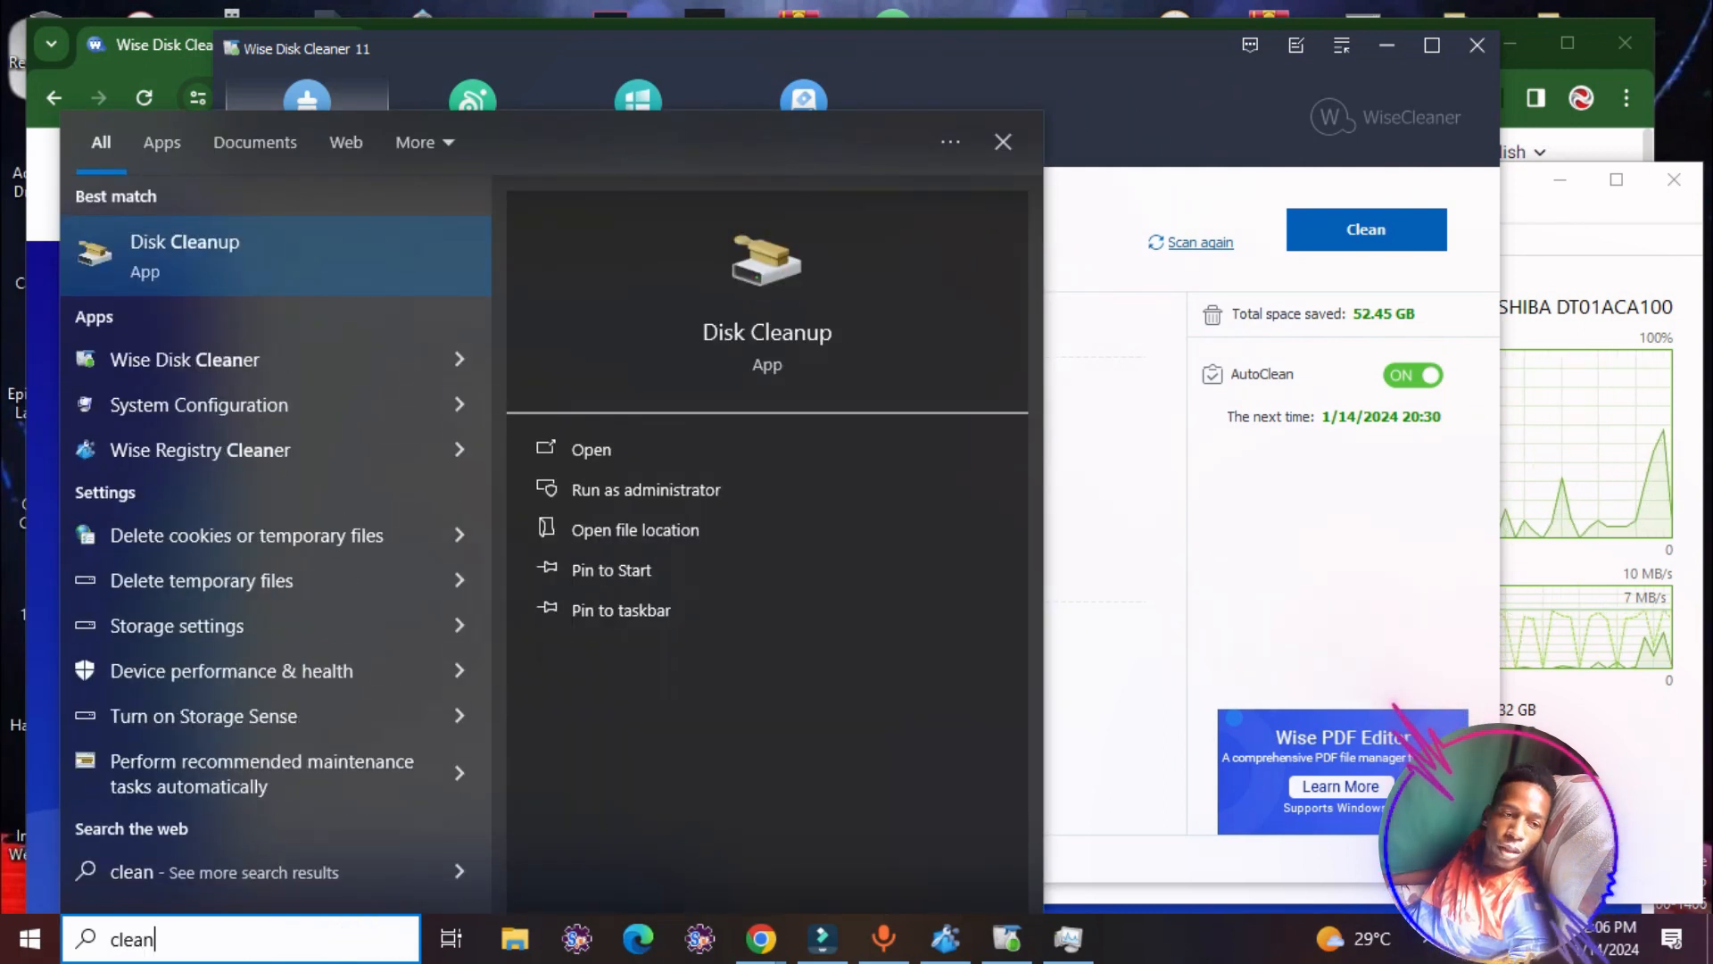
{"action": "left_click", "coordinate": [1003, 142]}
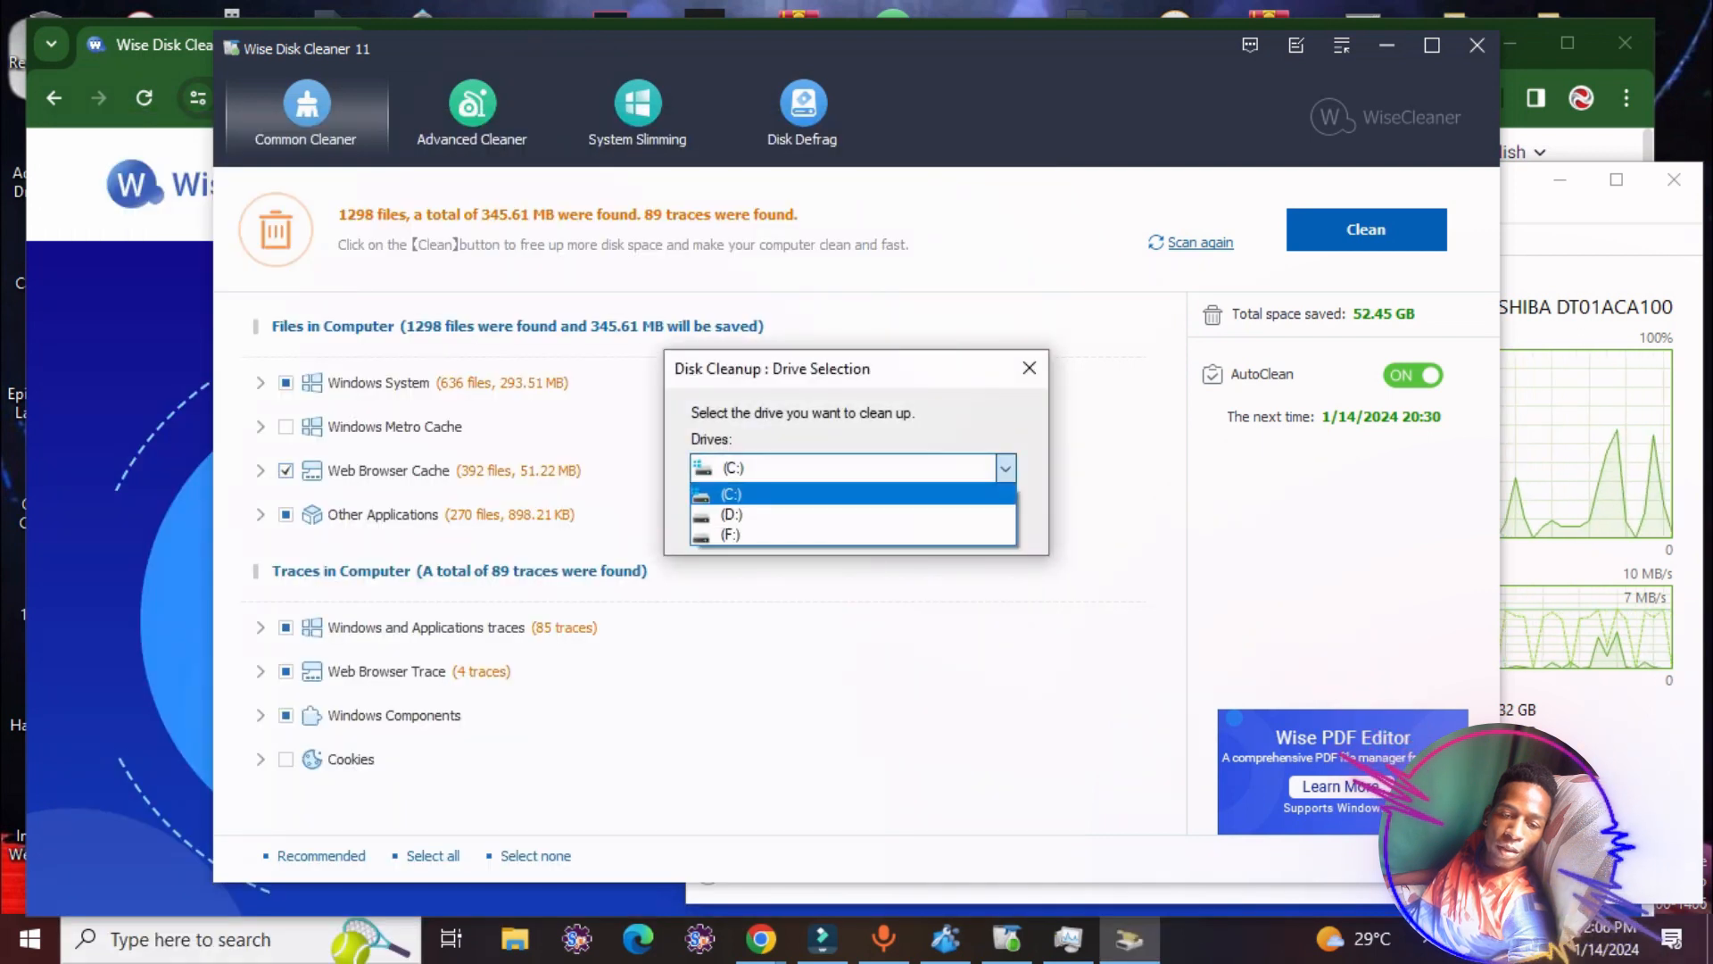
- Scan drive C:, review Thumbnails (18.2 MB), then rescan including system files
{"action": "left_click", "coordinate": [734, 493]}
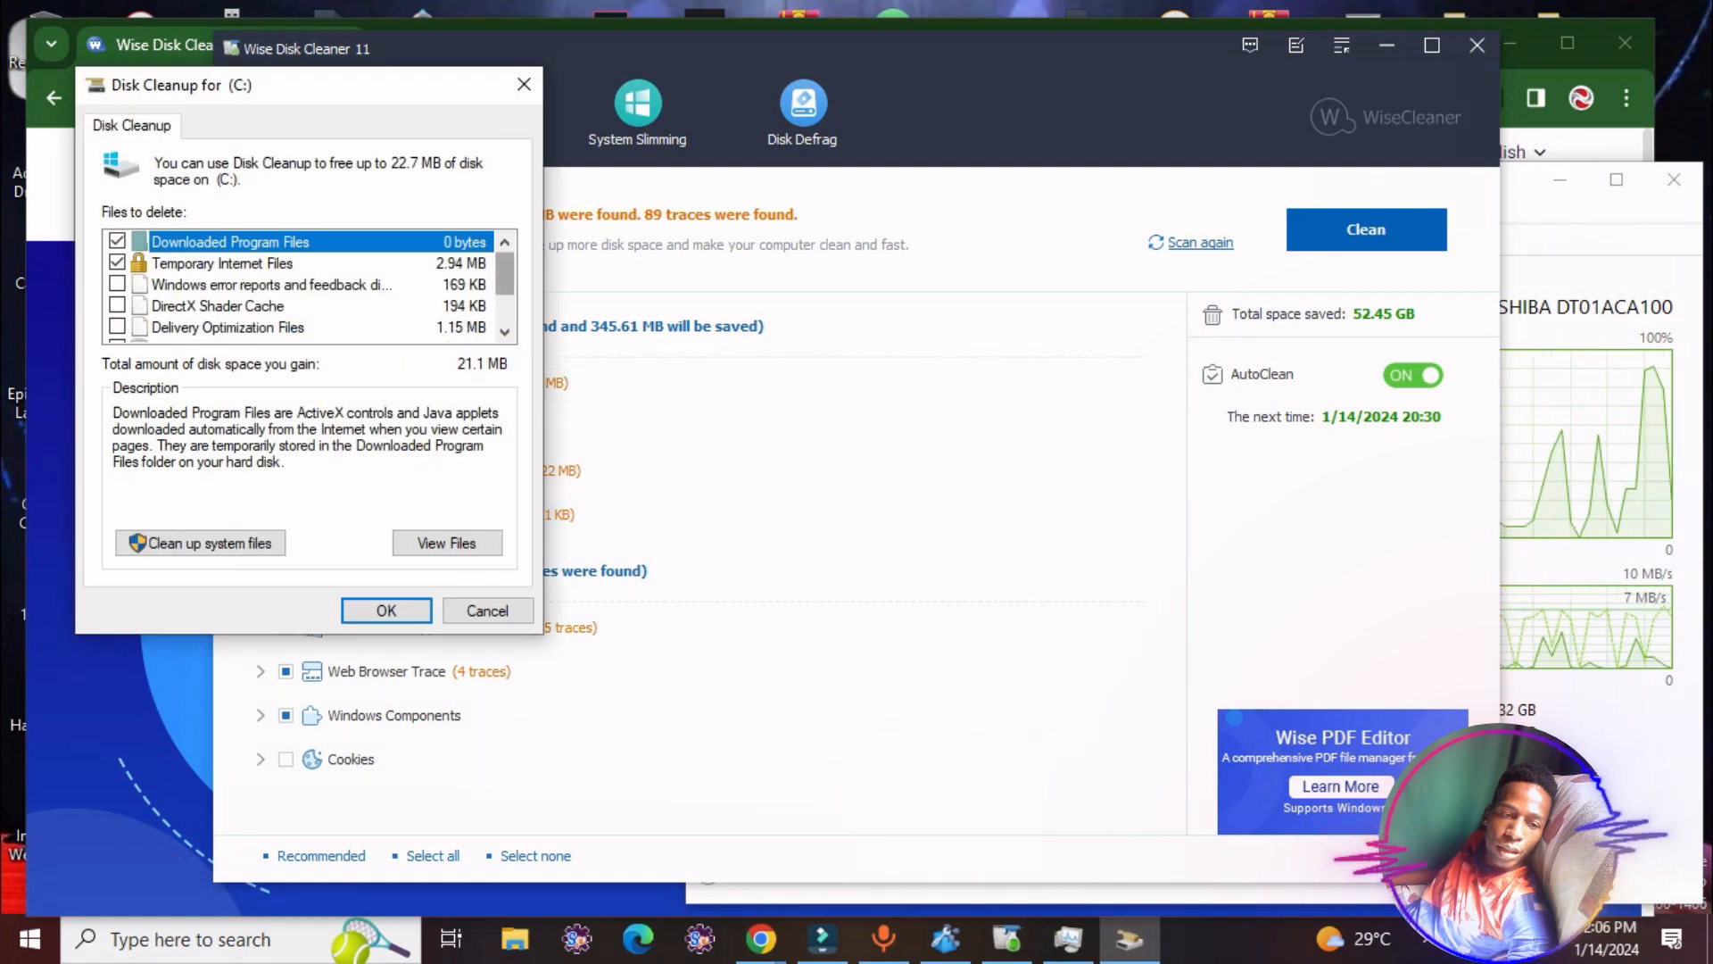
{"action": "scroll", "scroll_direction": "down", "scroll_amount": 3}
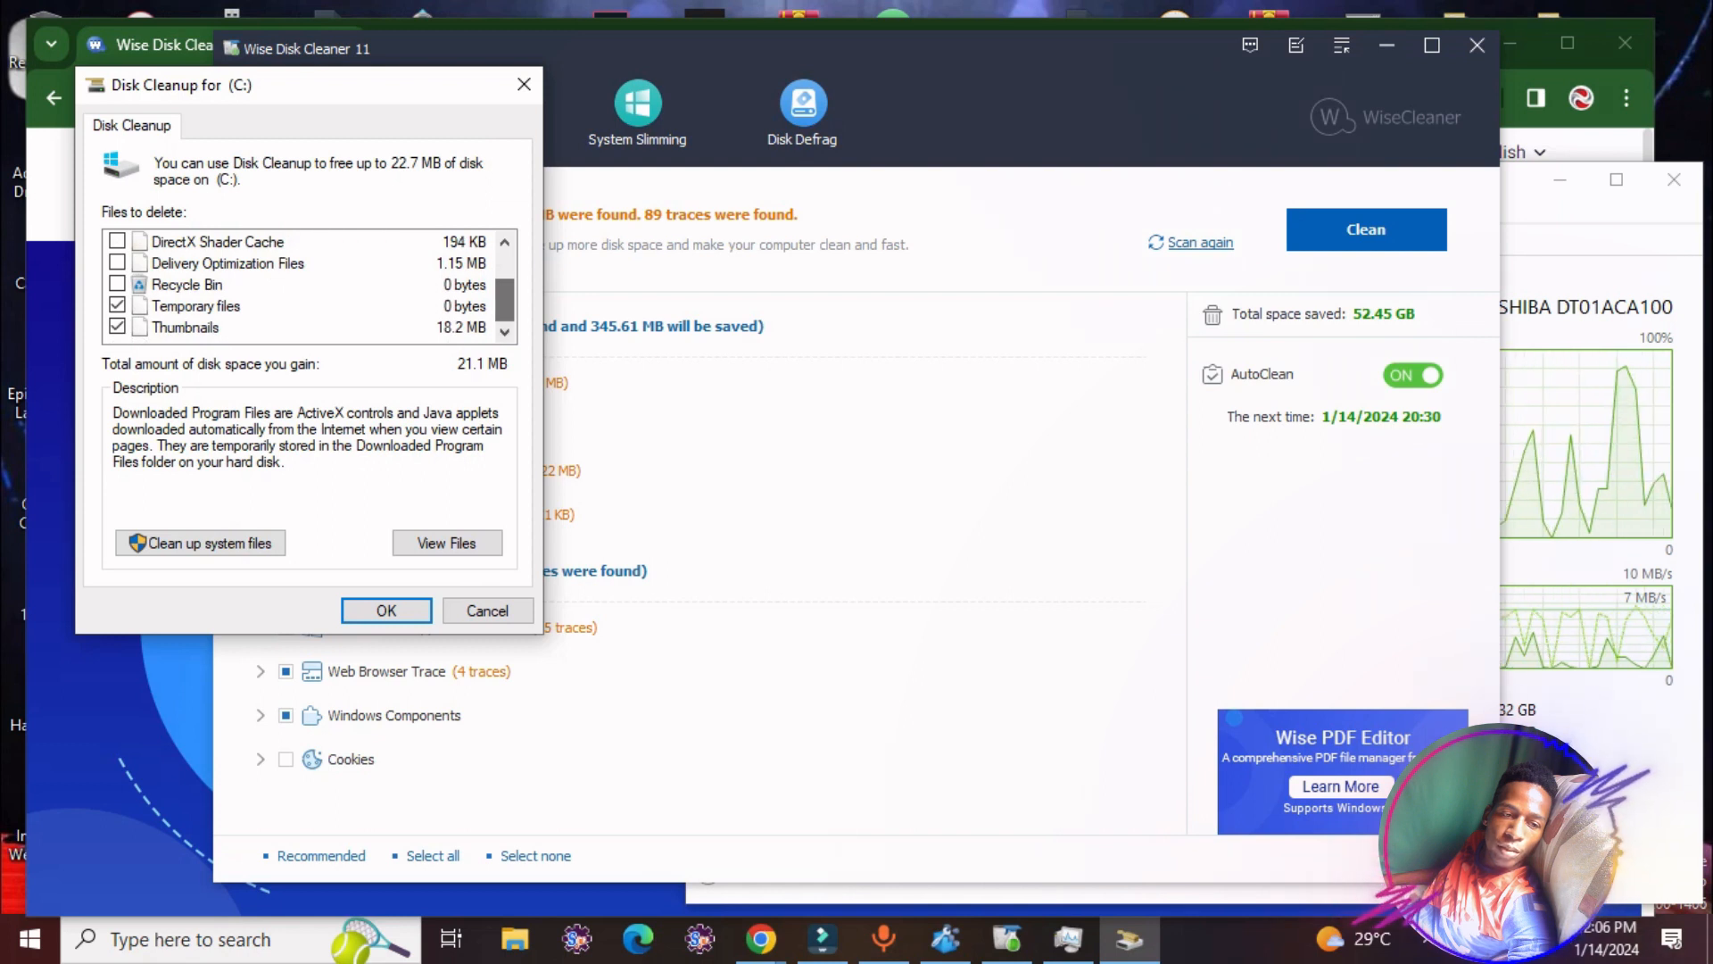
{"action": "left_click", "coordinate": [187, 327]}
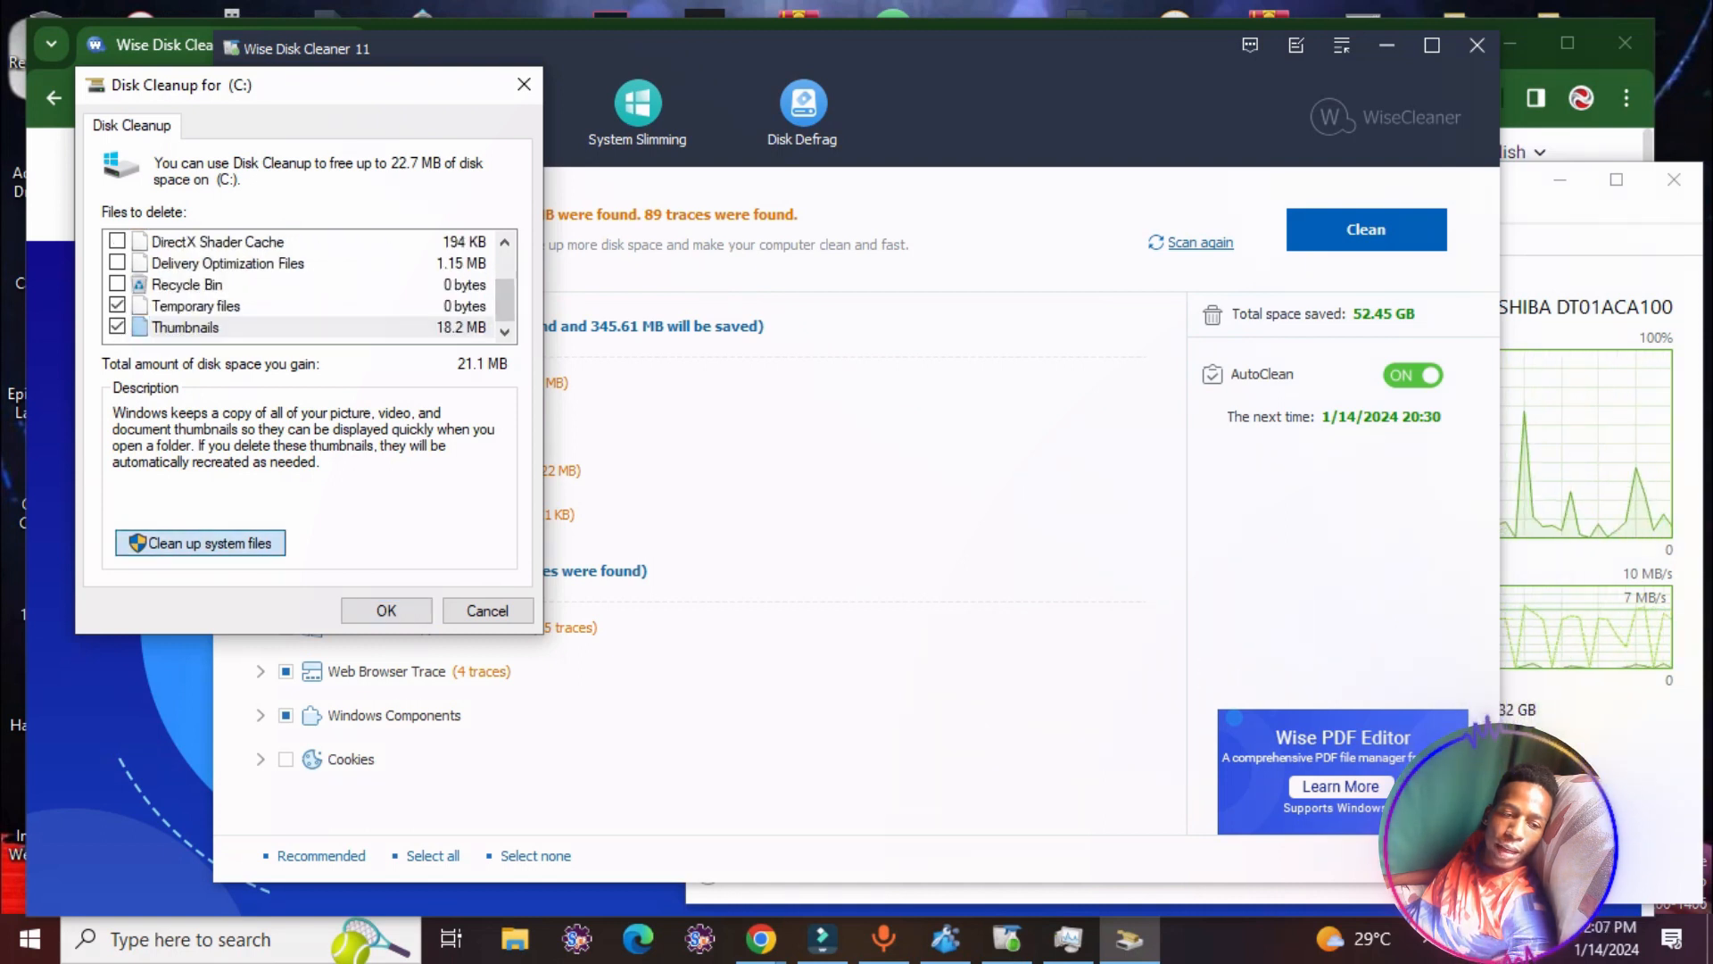
{"action": "left_click", "coordinate": [487, 610]}
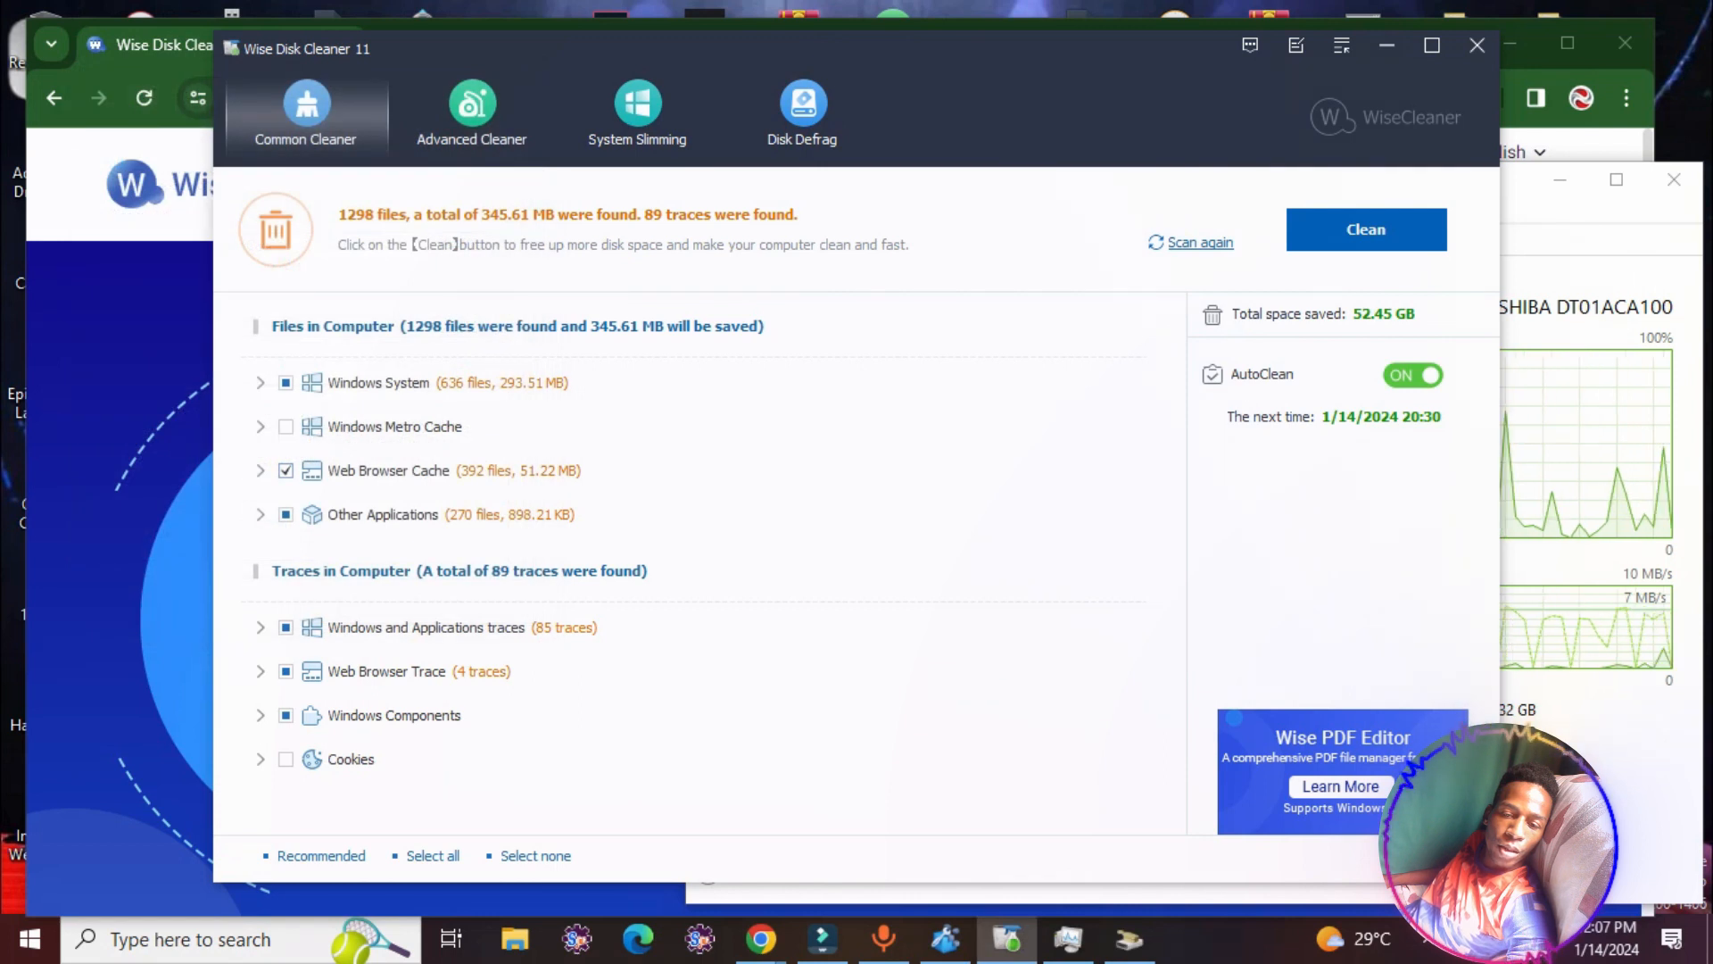